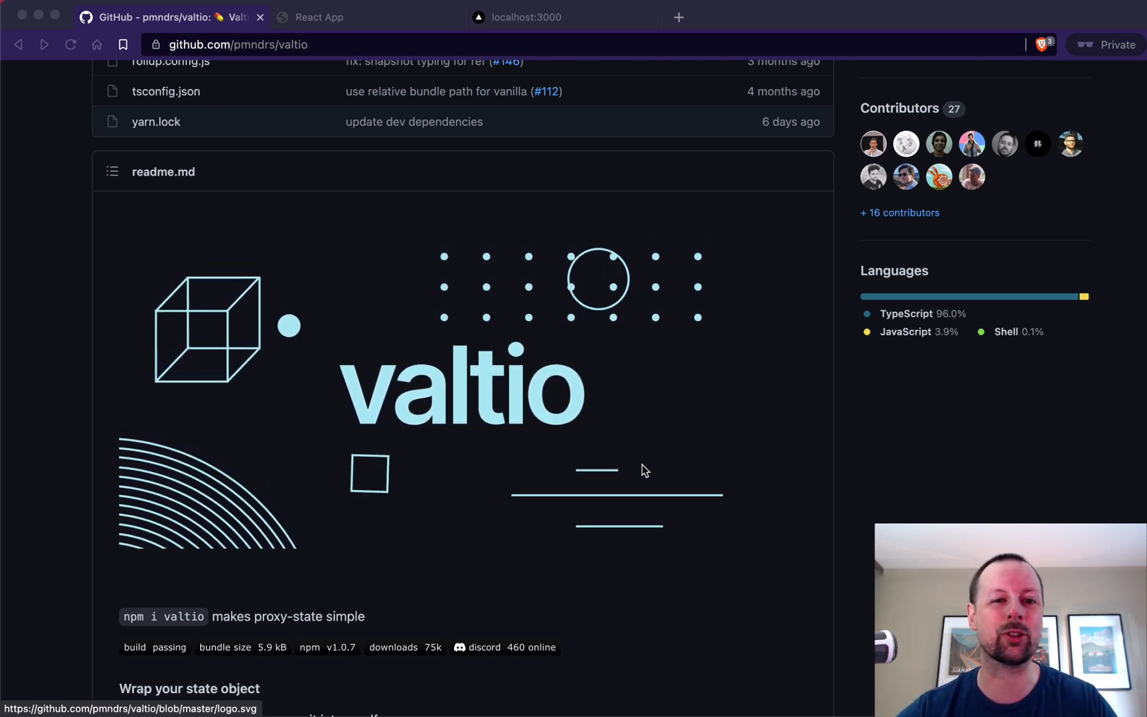
pyautogui.moveTo(421, 181)
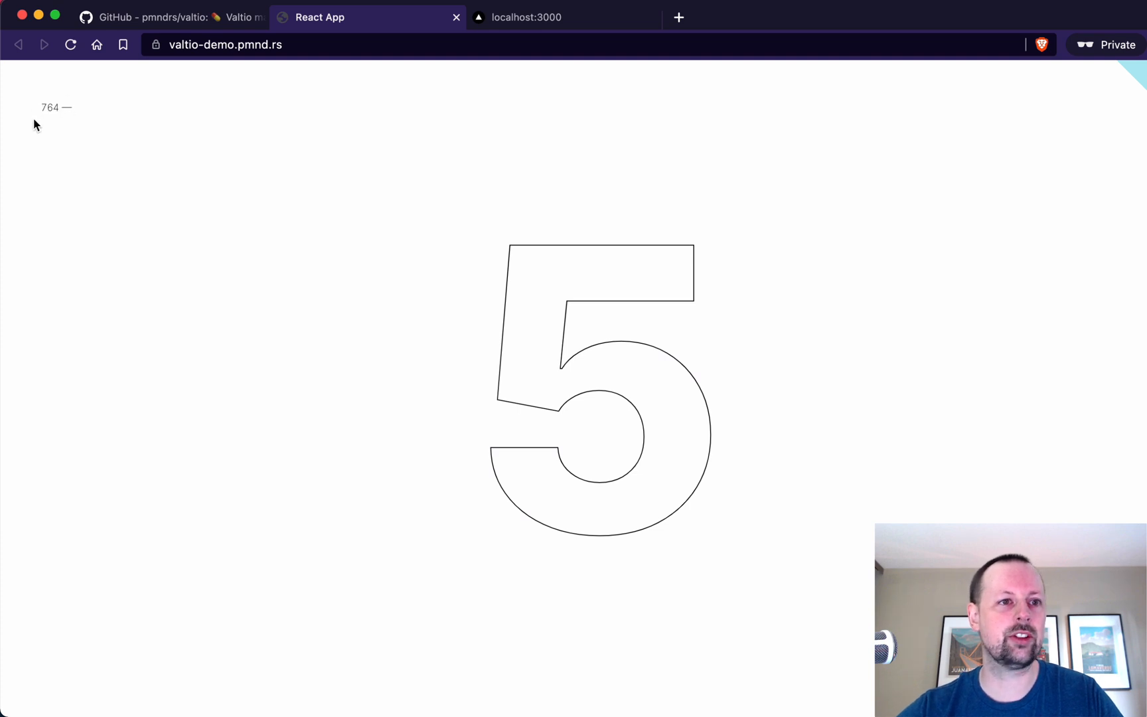
pyautogui.moveTo(622, 428)
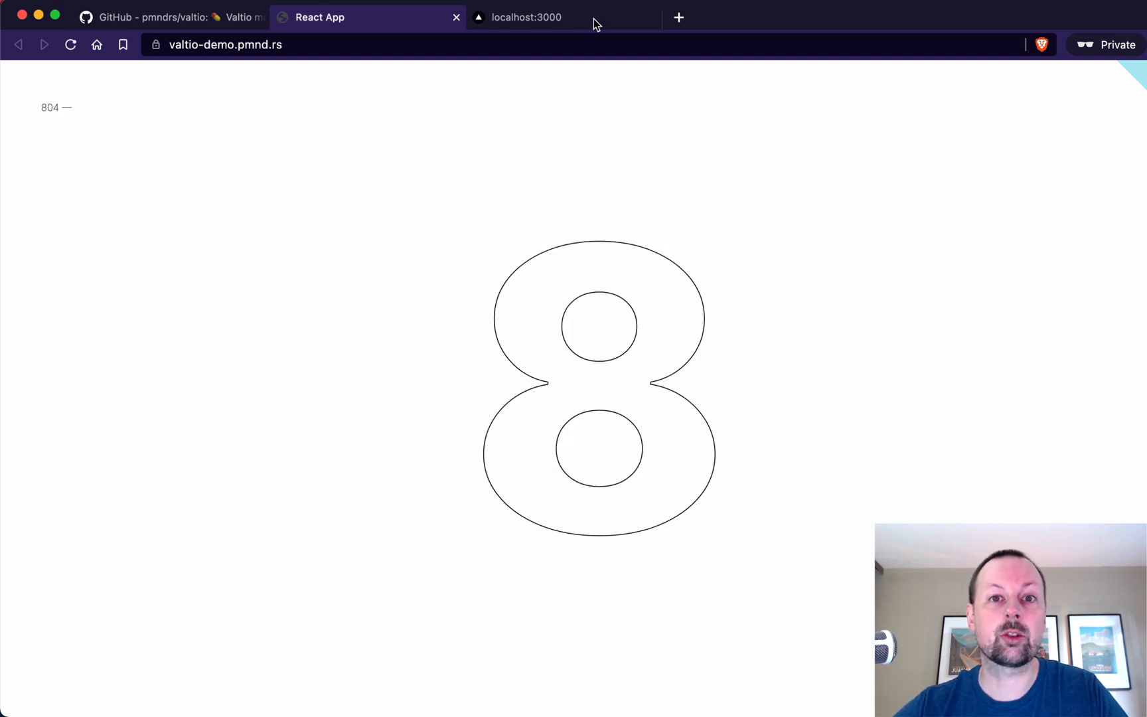
# Step: View the local app at localhost:3000 showing TIMES and a CLICK button
pyautogui.click(525, 17)
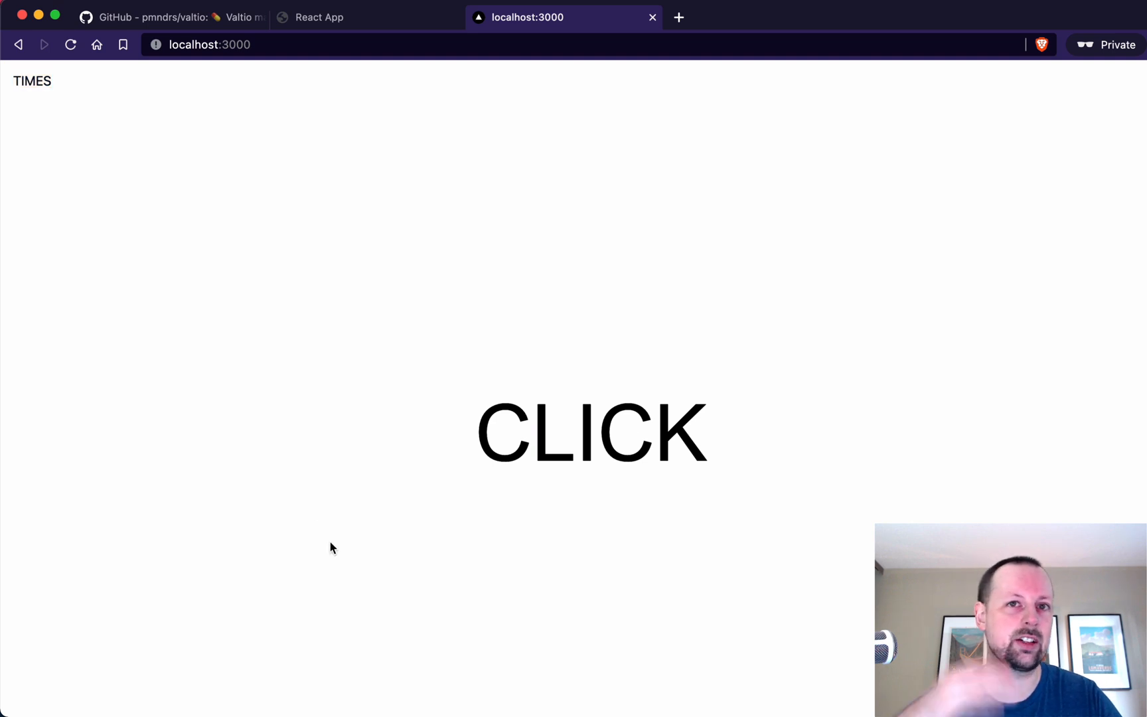
pyautogui.click(457, 688)
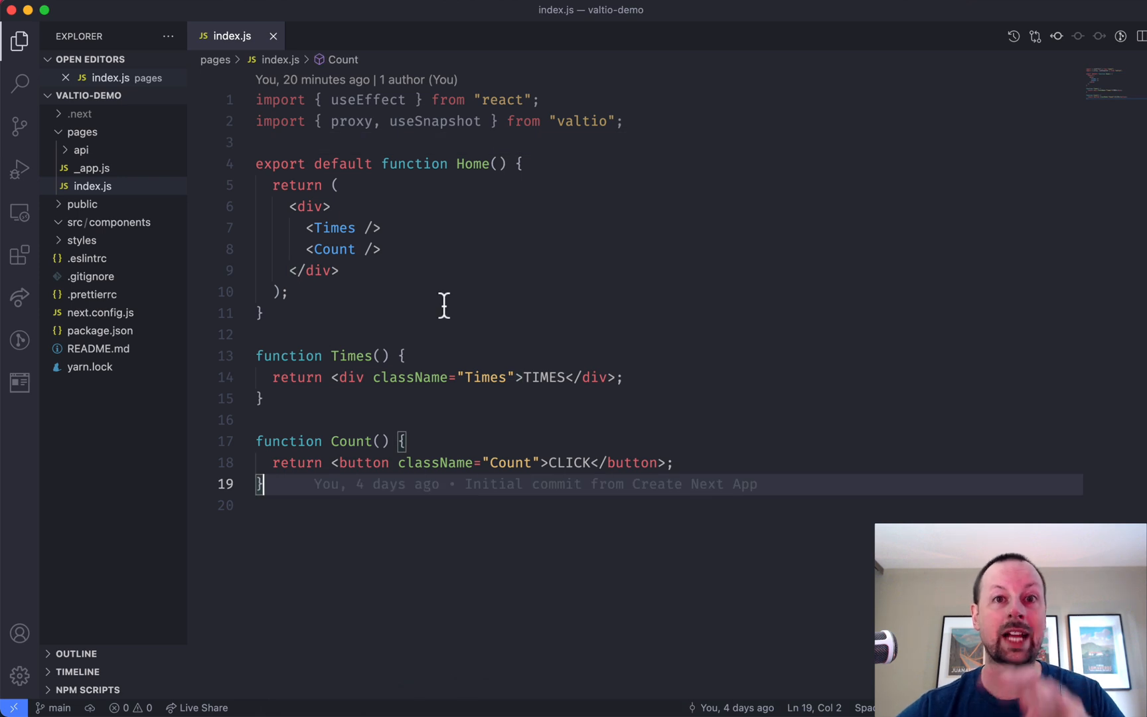
pyautogui.moveTo(384, 142)
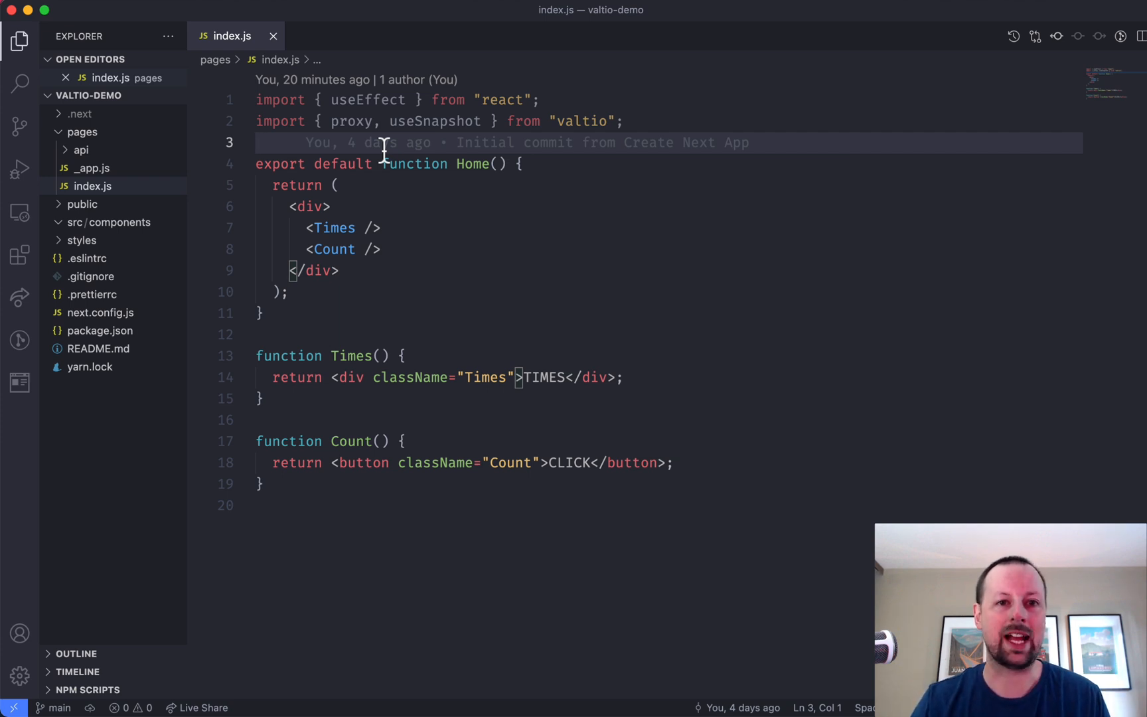
pyautogui.moveTo(368, 197)
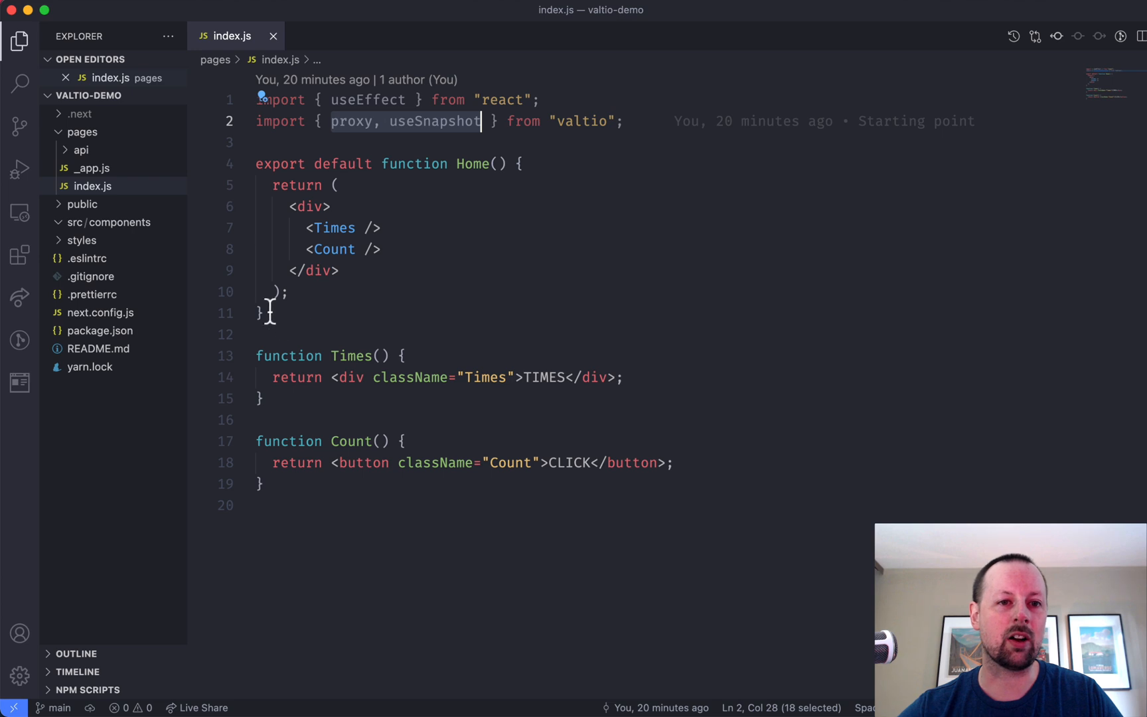
pyautogui.click(336, 228)
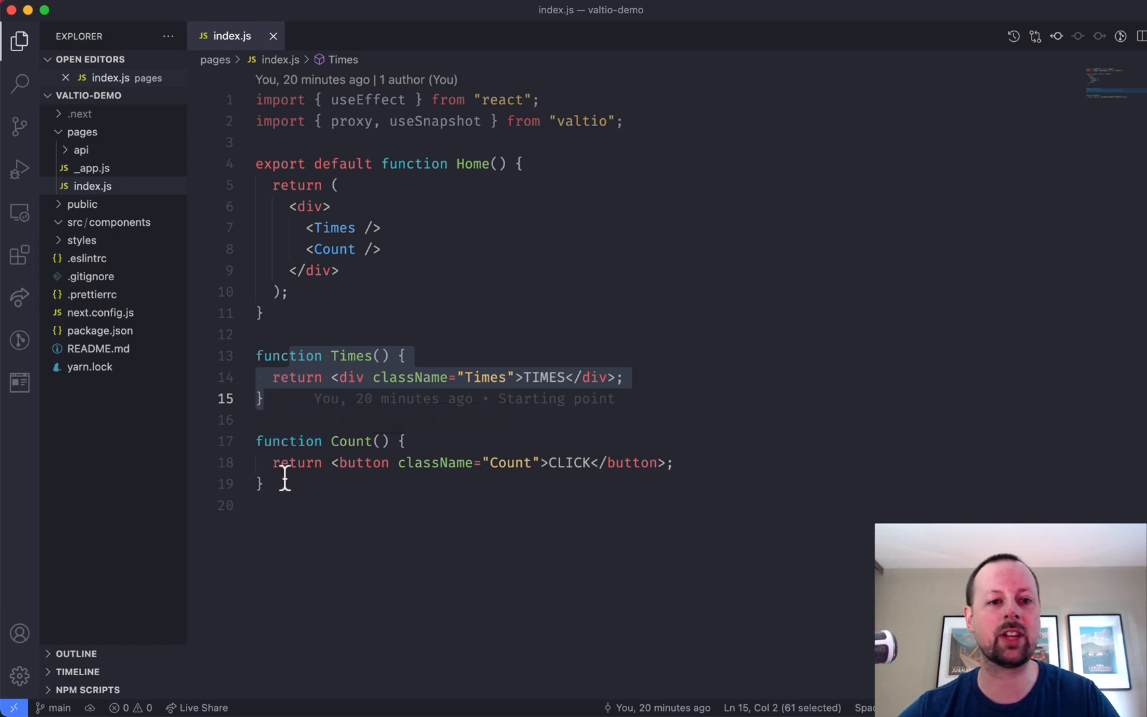
pyautogui.click(260, 483)
pyautogui.write('c')
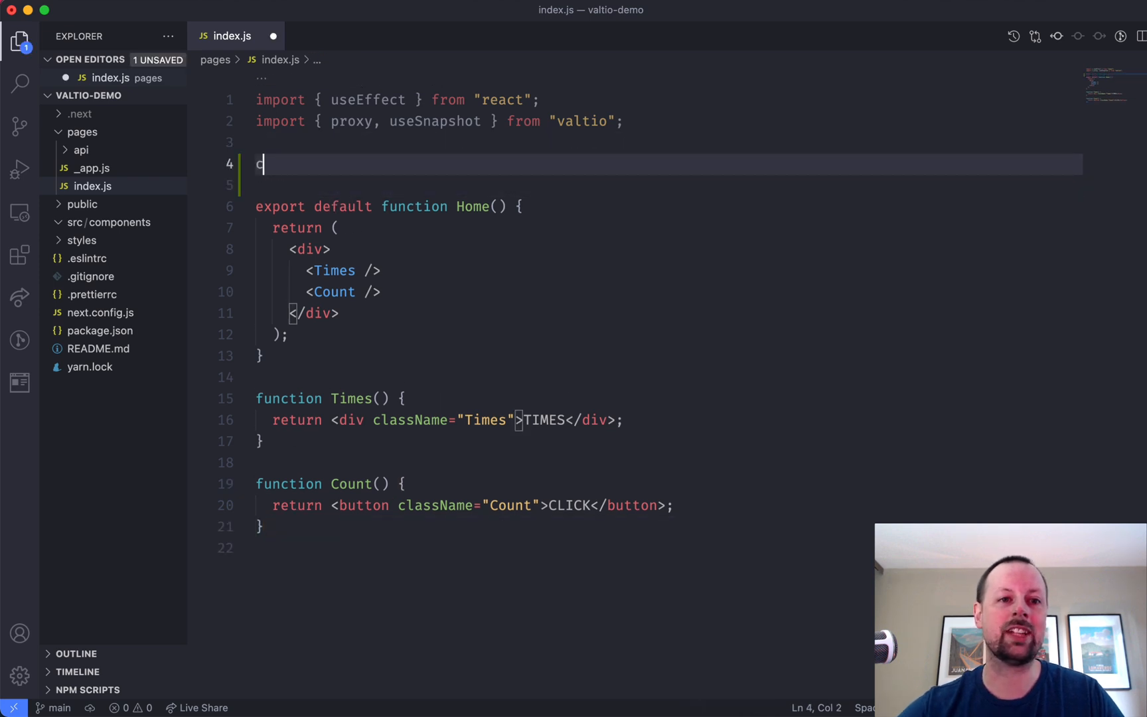
# Step: Define const state = proxy({ times: 0, count: 0 }) below the imports and save
pyautogui.write('onst state = pro')
pyautogui.write('c')
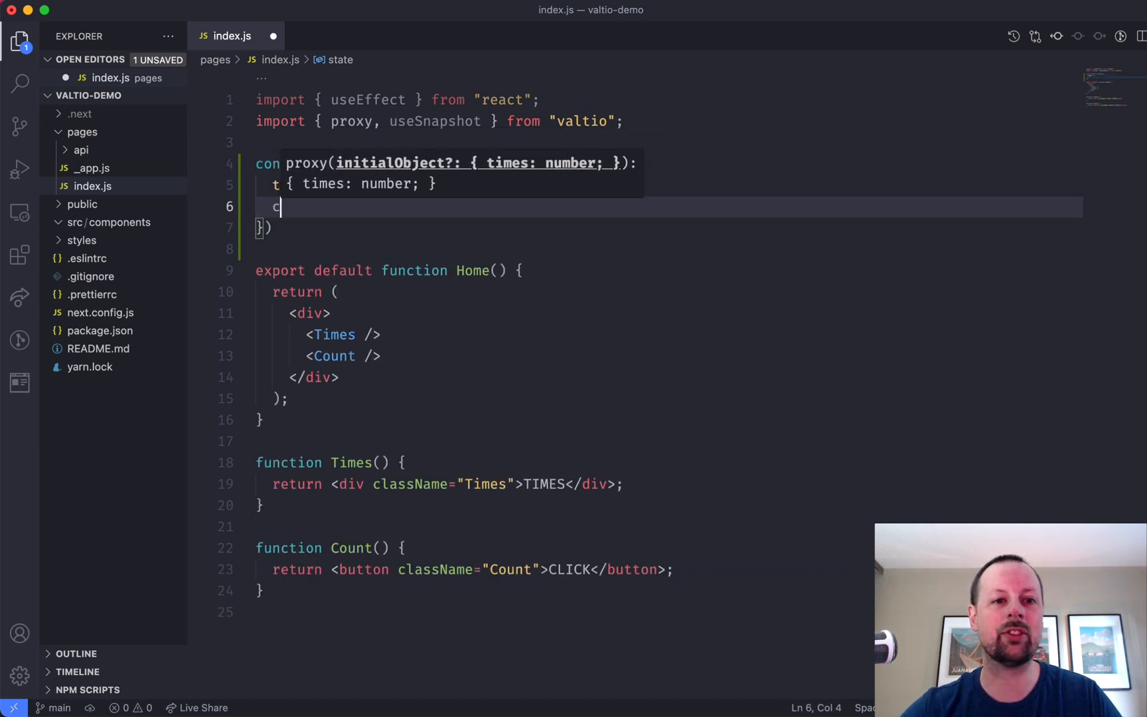
pyautogui.write('ount: 0,')
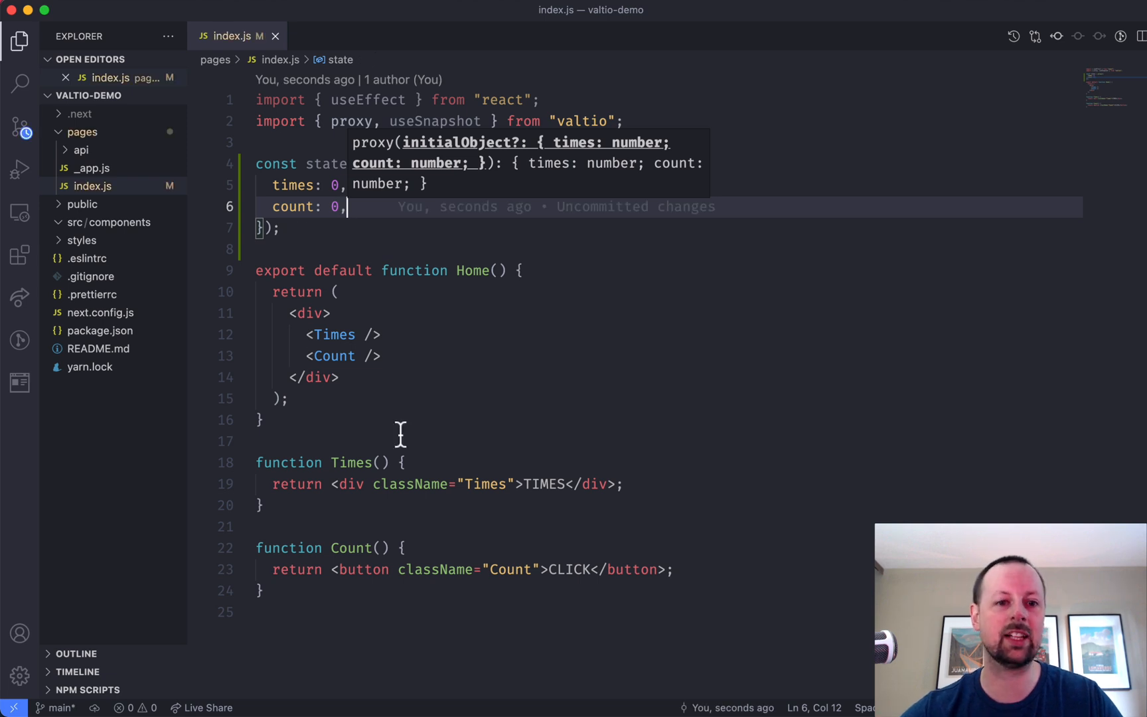
pyautogui.click(417, 462)
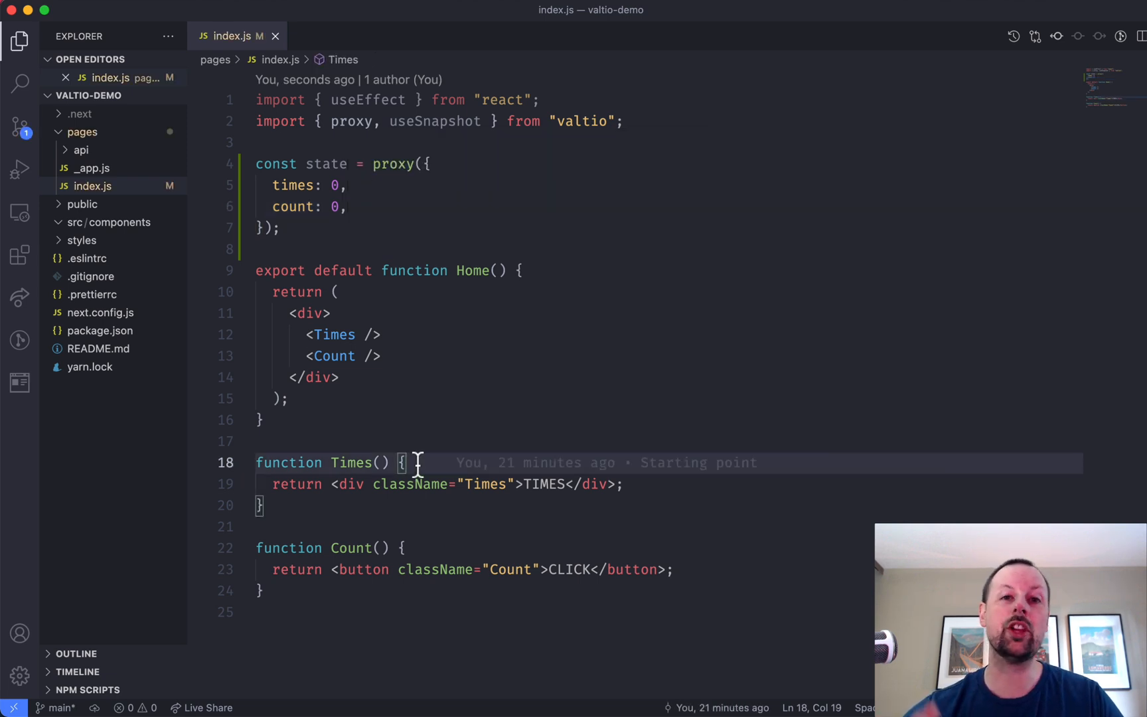
# Step: Add const snap = useSnapshot(state); at the top of Times, with a blank line below
pyautogui.press('Enter')
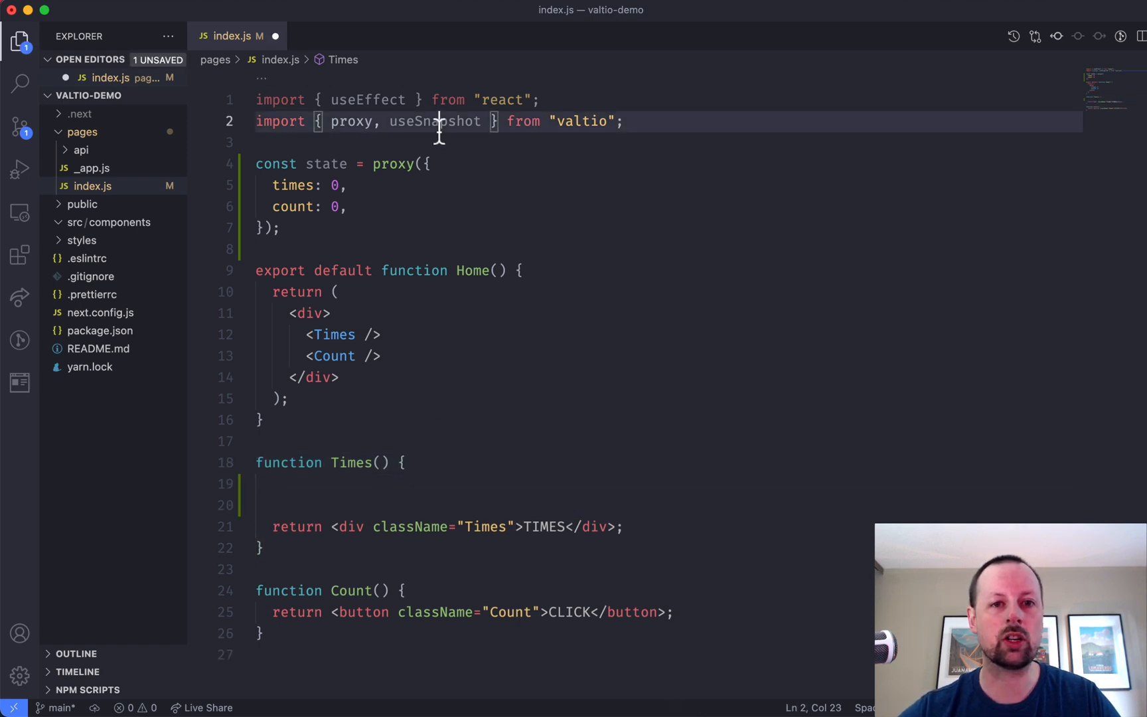
pyautogui.write('const')
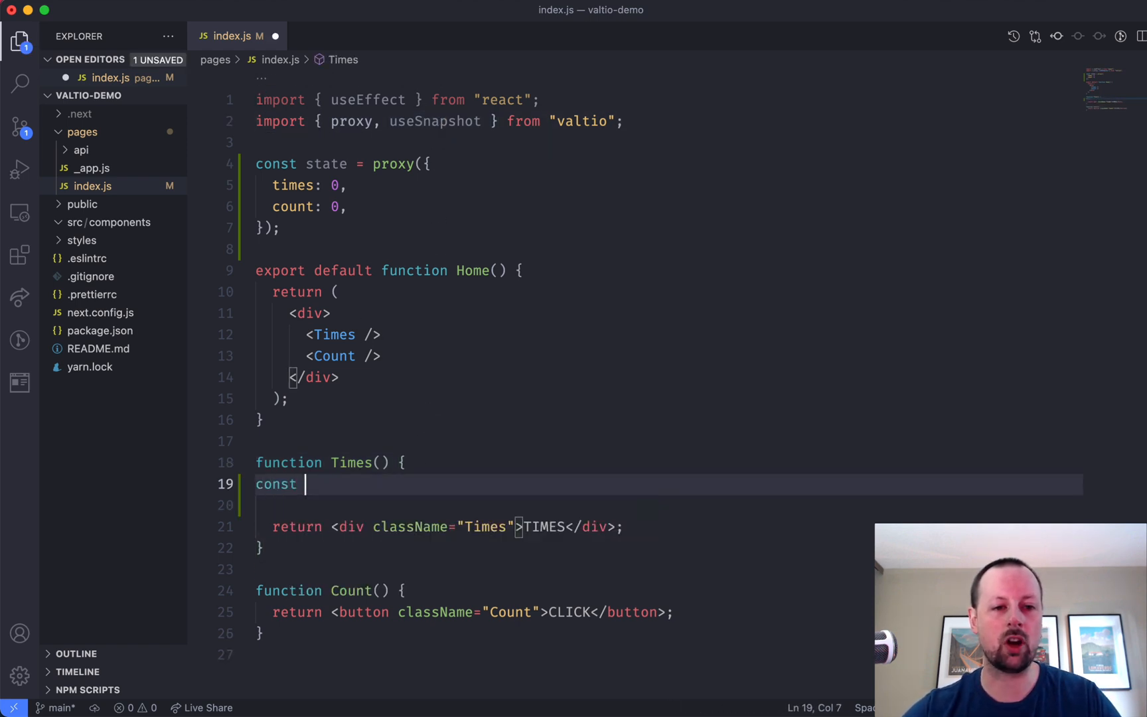
pyautogui.write('snap = useSnapshot(')
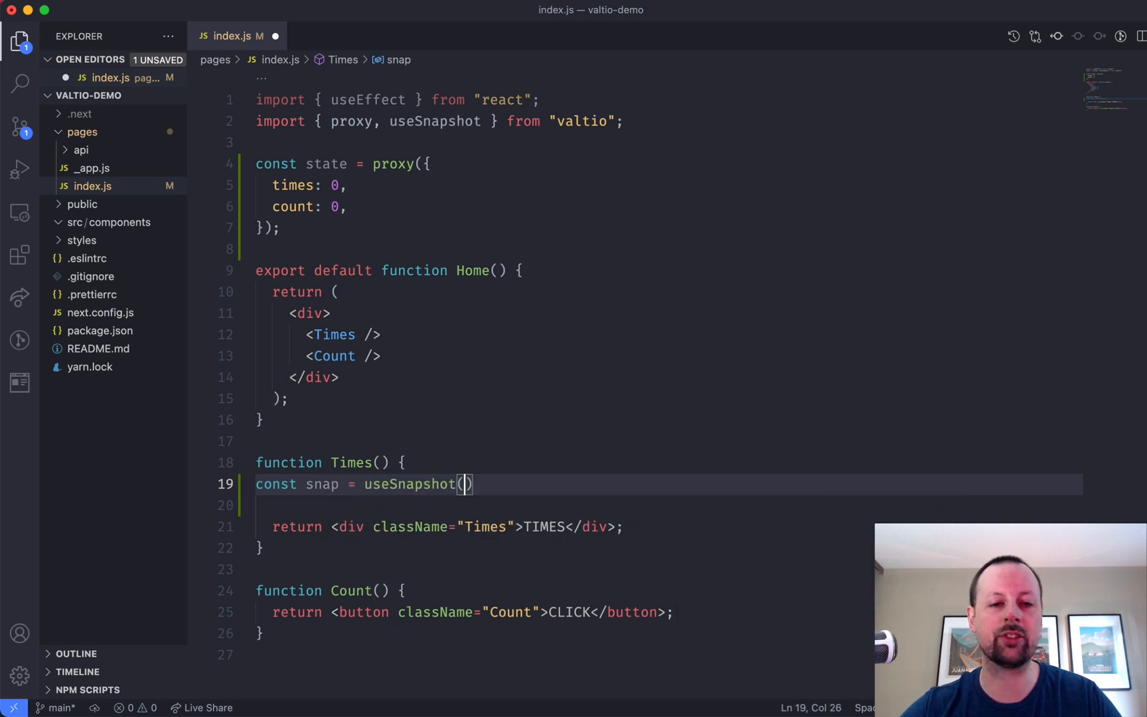
pyautogui.write('state')
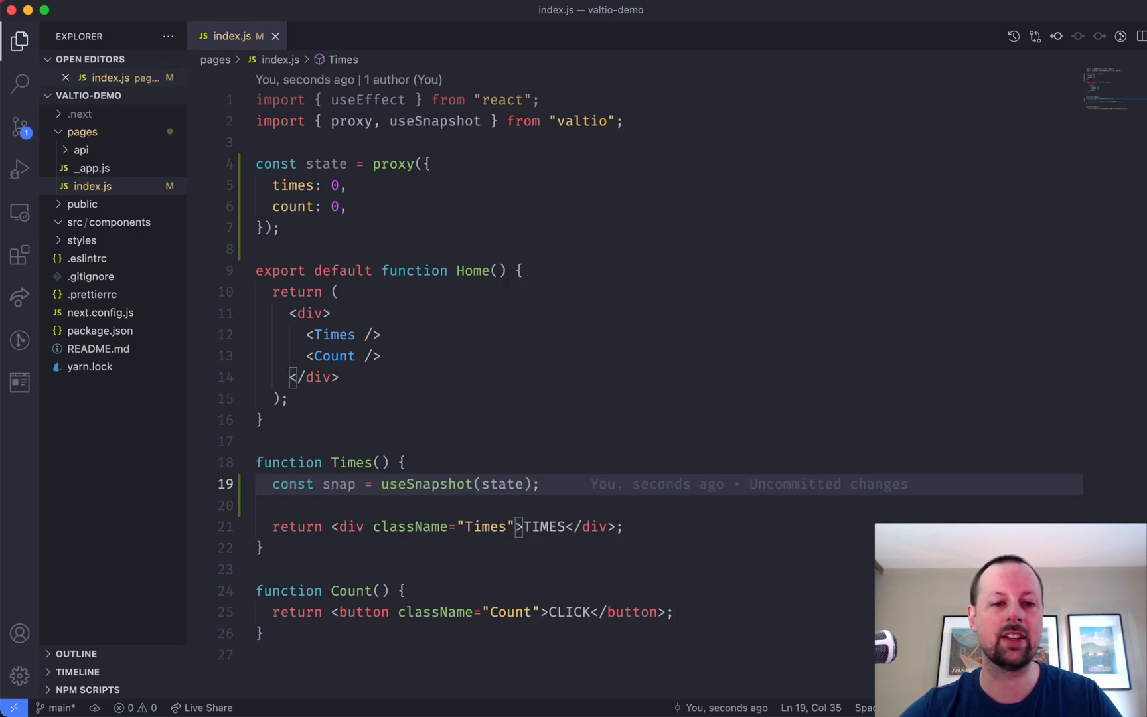
pyautogui.click(293, 207)
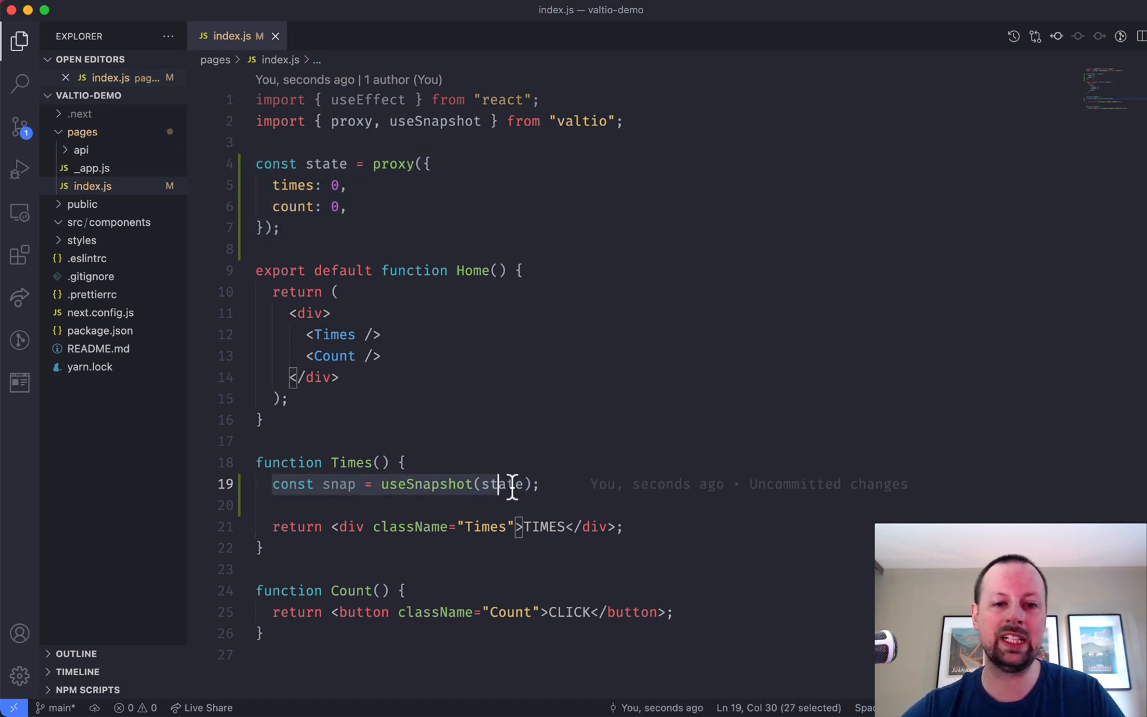
pyautogui.click(337, 483)
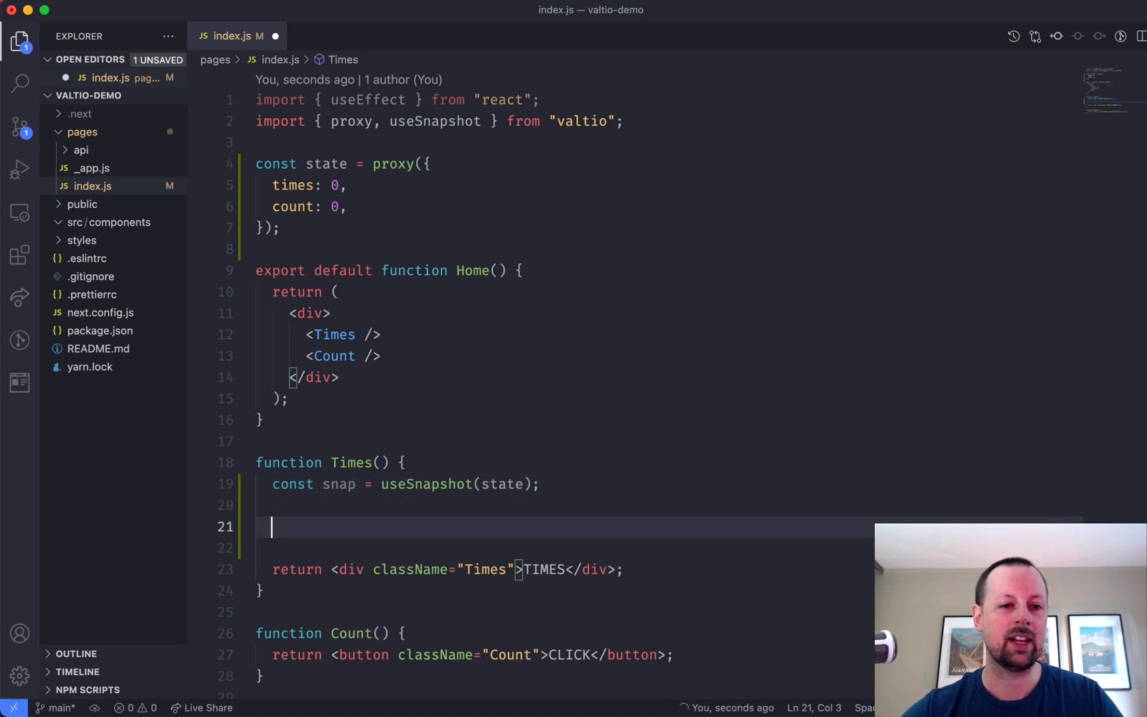
# Step: Add a useEffect whose 1000 ms setInterval increments state.times by 1
pyautogui.write('useEffect(() => {},')
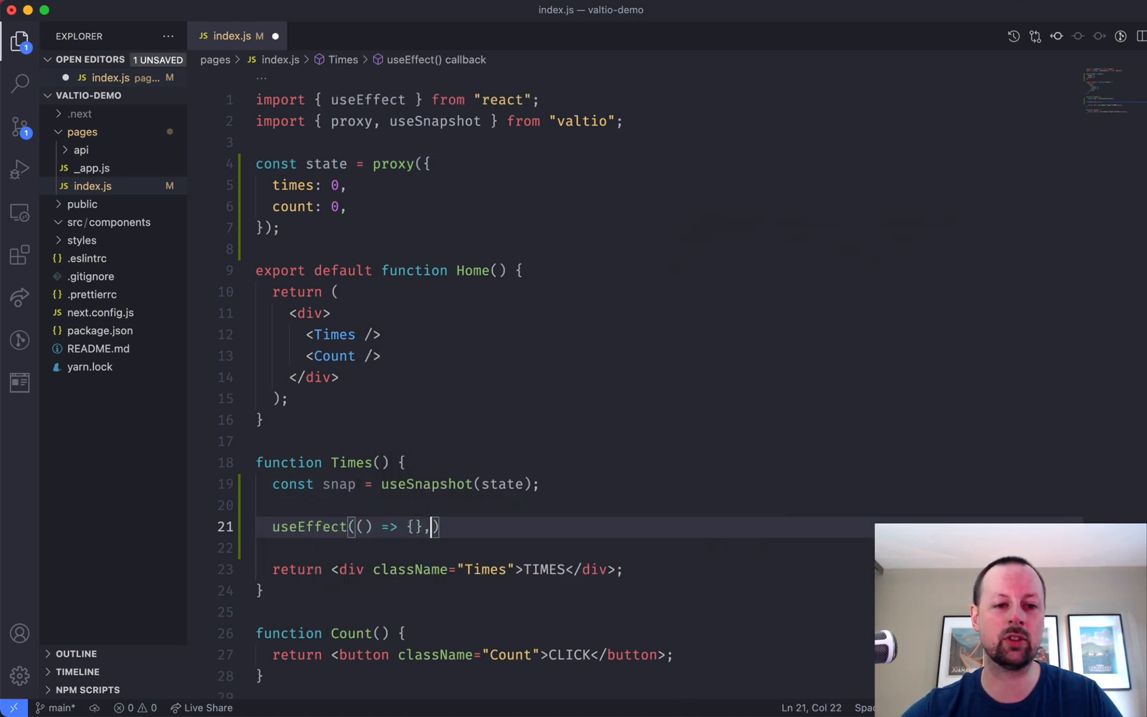
pyautogui.write('[])')
pyautogui.write('const')
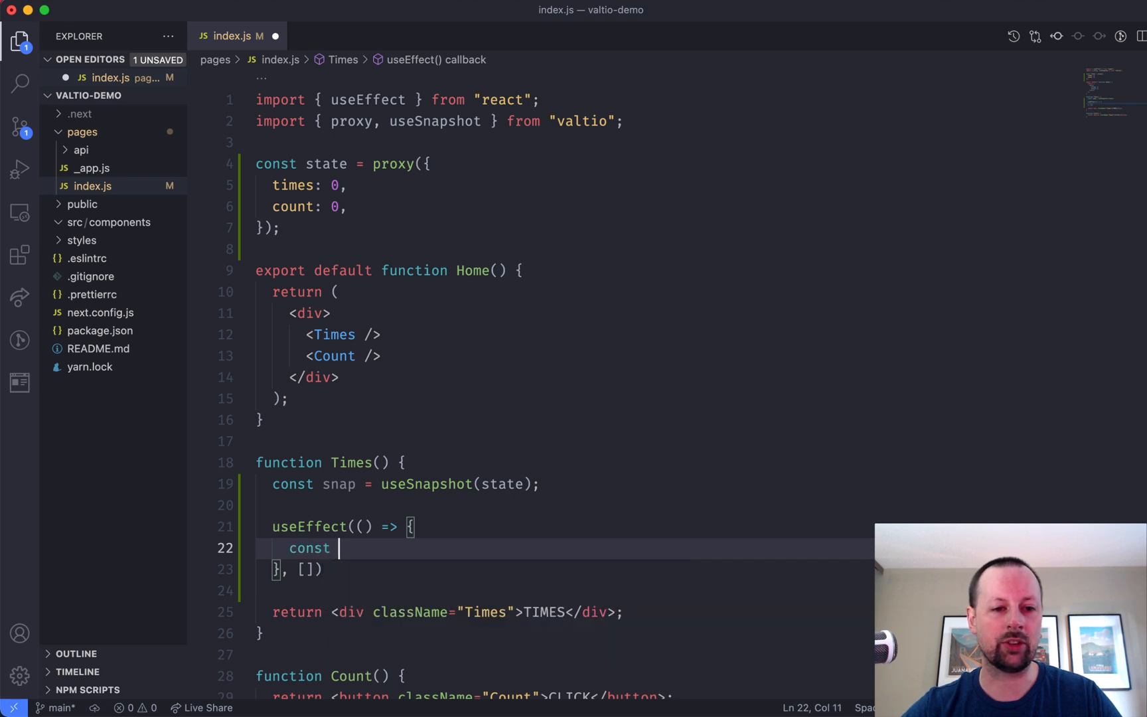
pyautogui.write('interval =')
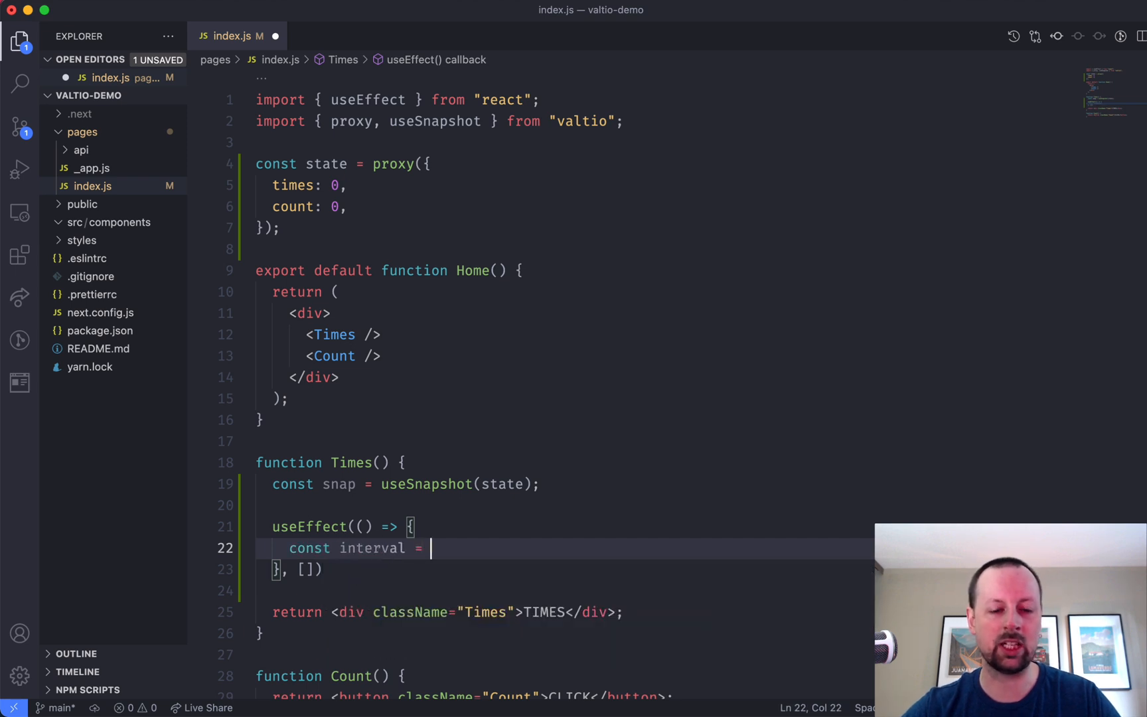
pyautogui.write('setInterval(() =>')
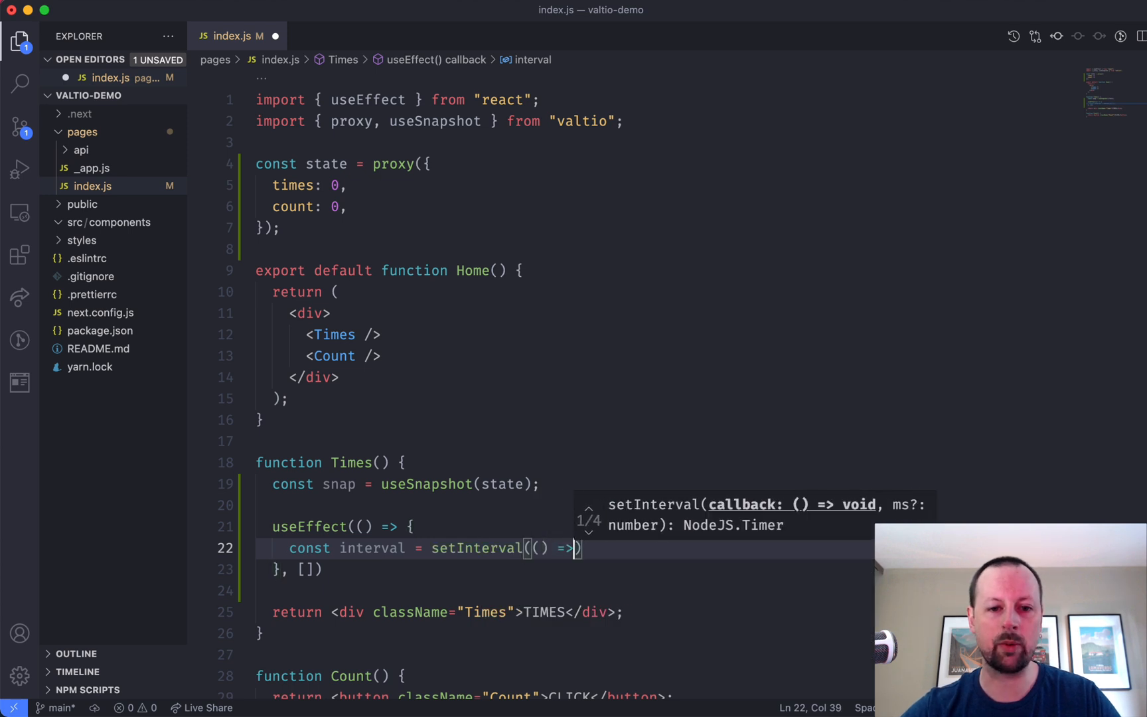
pyautogui.write('{}, 1000);')
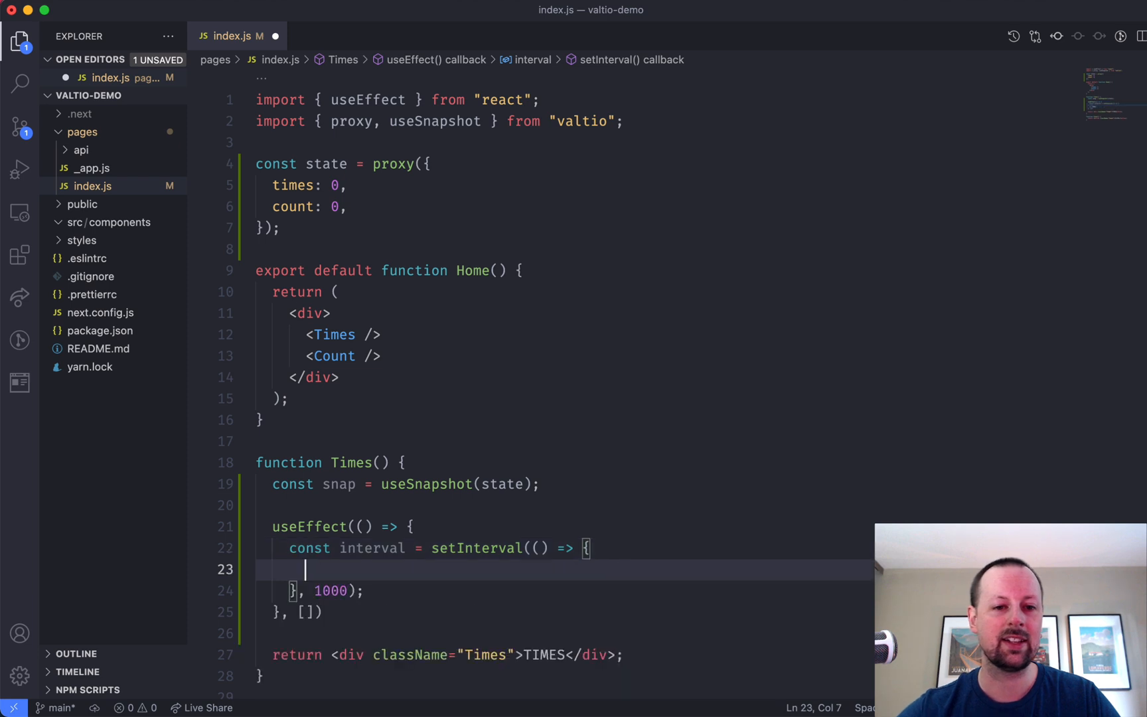
pyautogui.scroll(-3)
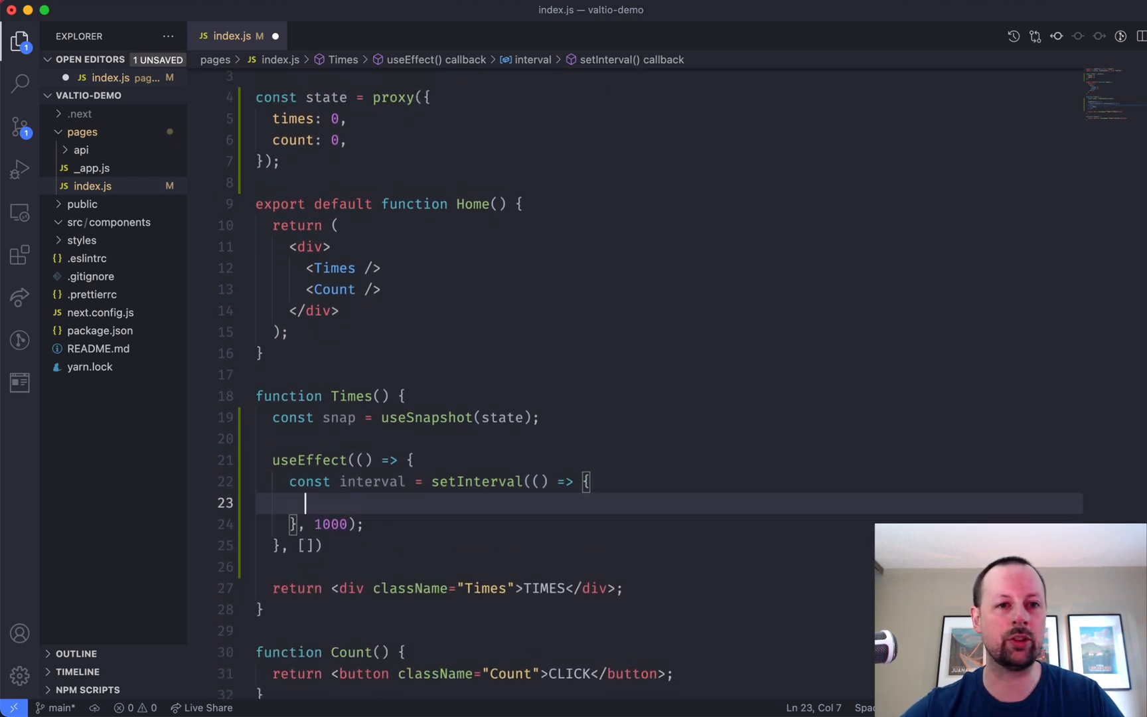
pyautogui.write('state.')
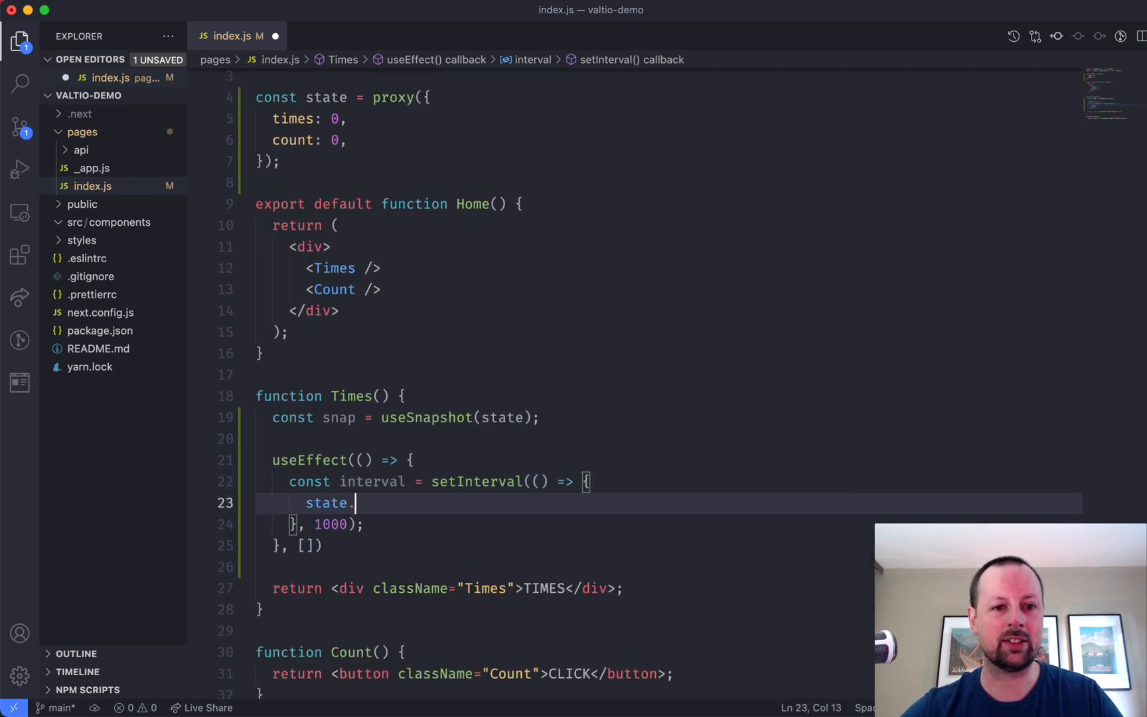
pyautogui.write('times +=')
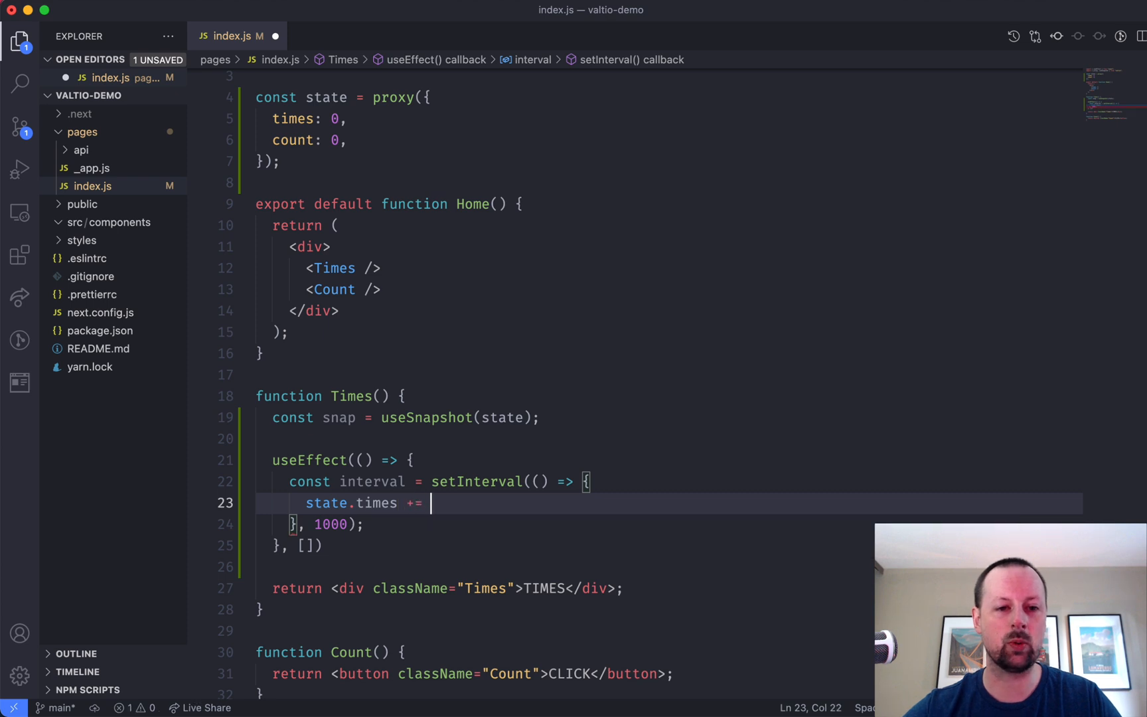
pyautogui.write('1;')
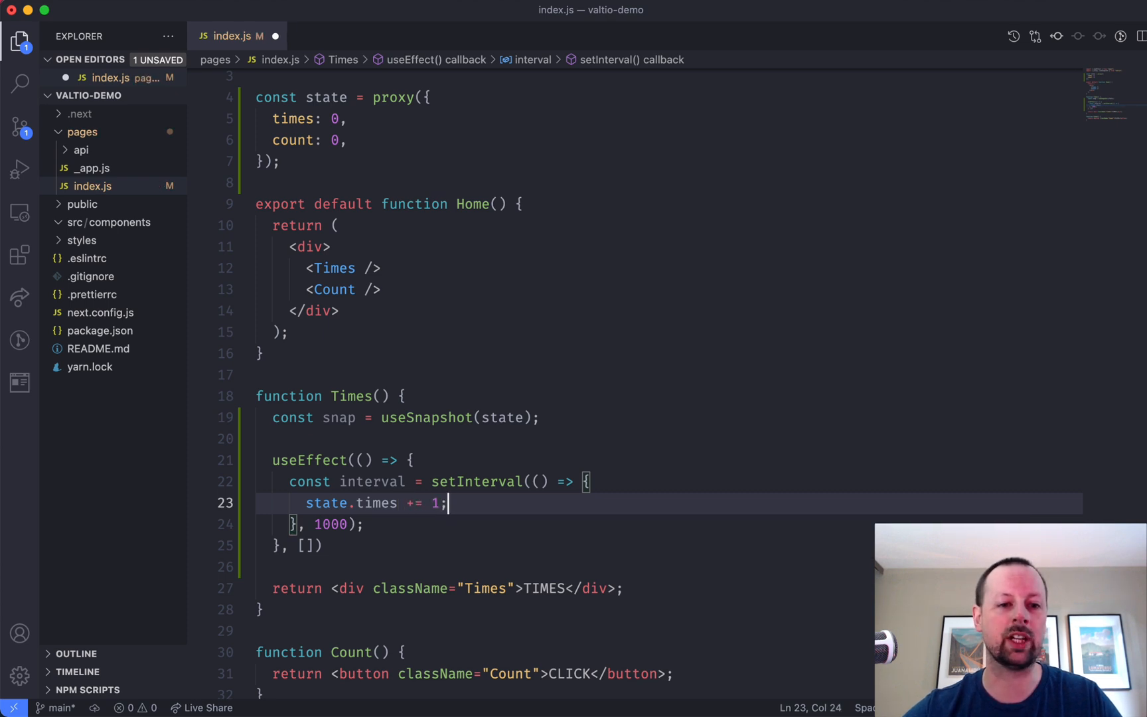
# Step: Return clearInterval(interval) from the effect and render {snap.times}s in the Times div
pyautogui.write('return () =>')
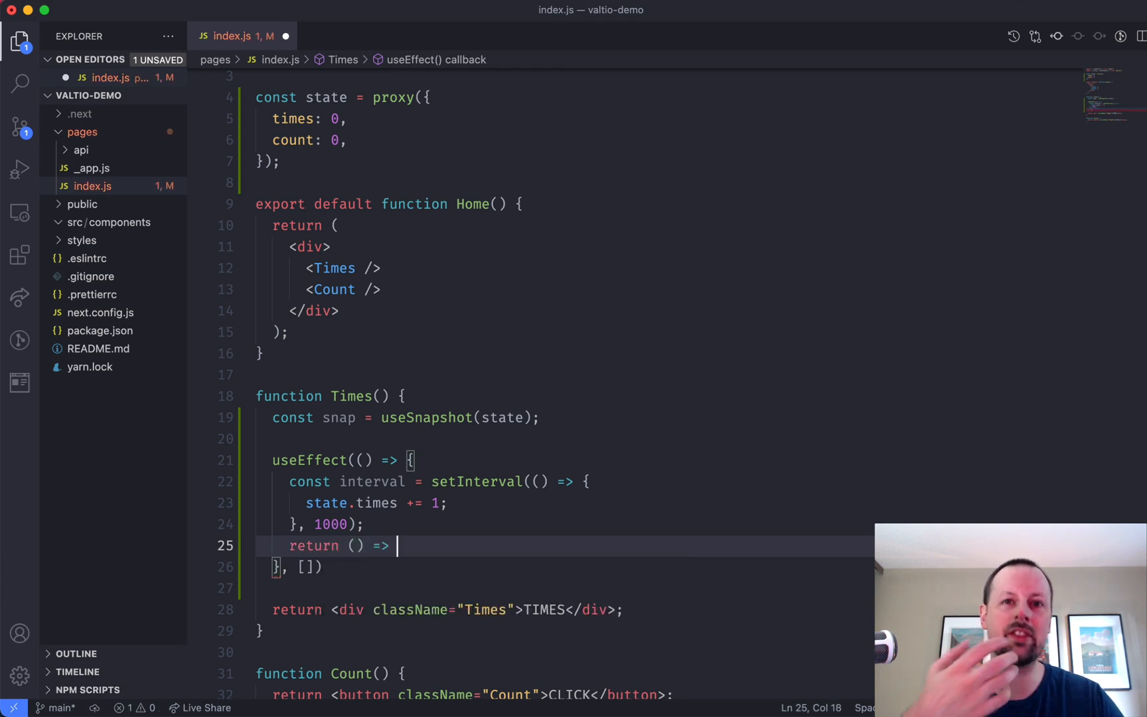
pyautogui.write('clearInterval(interval);')
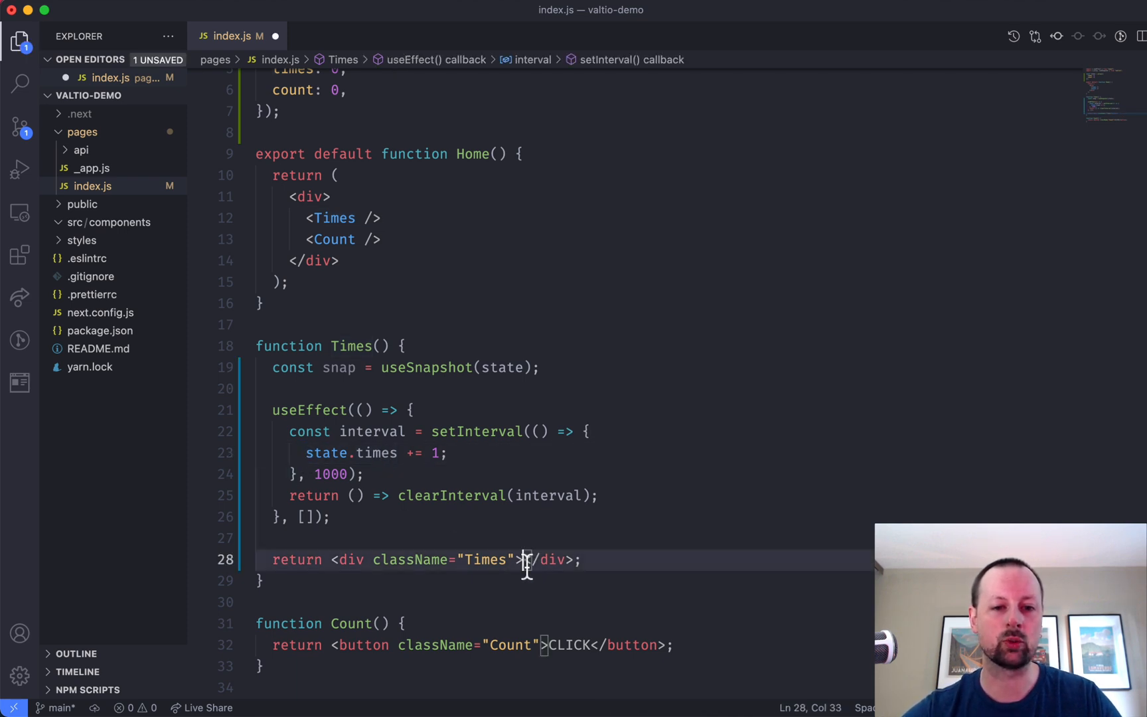
pyautogui.write('{sna')
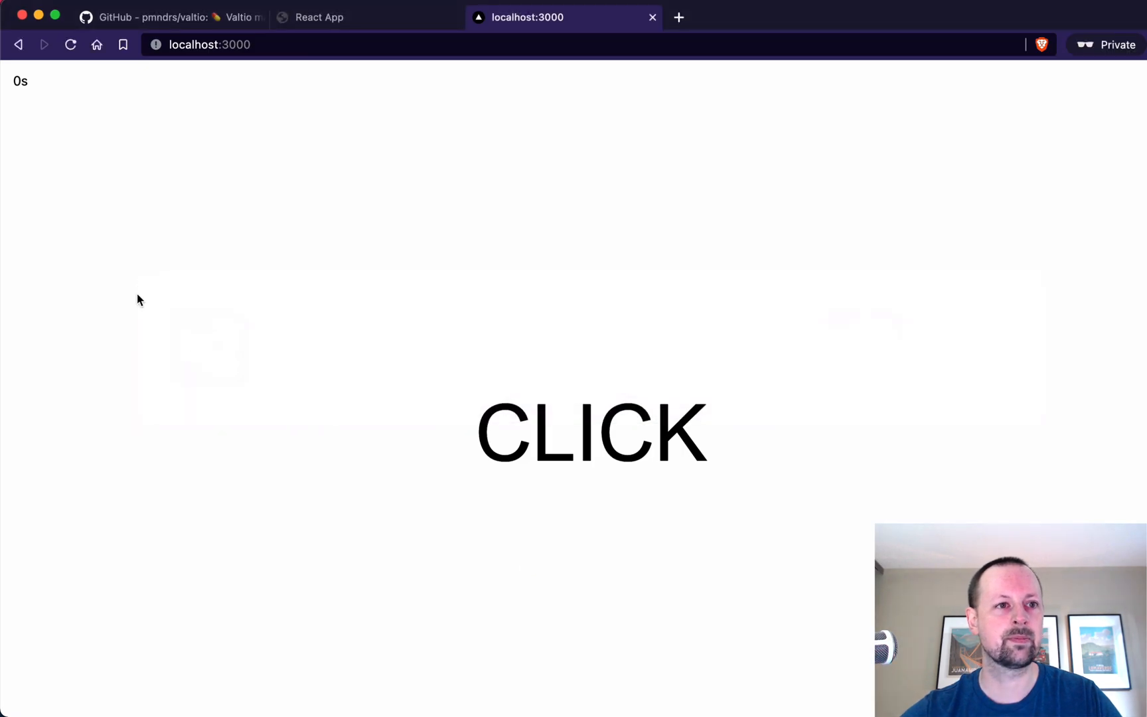
pyautogui.moveTo(38, 101)
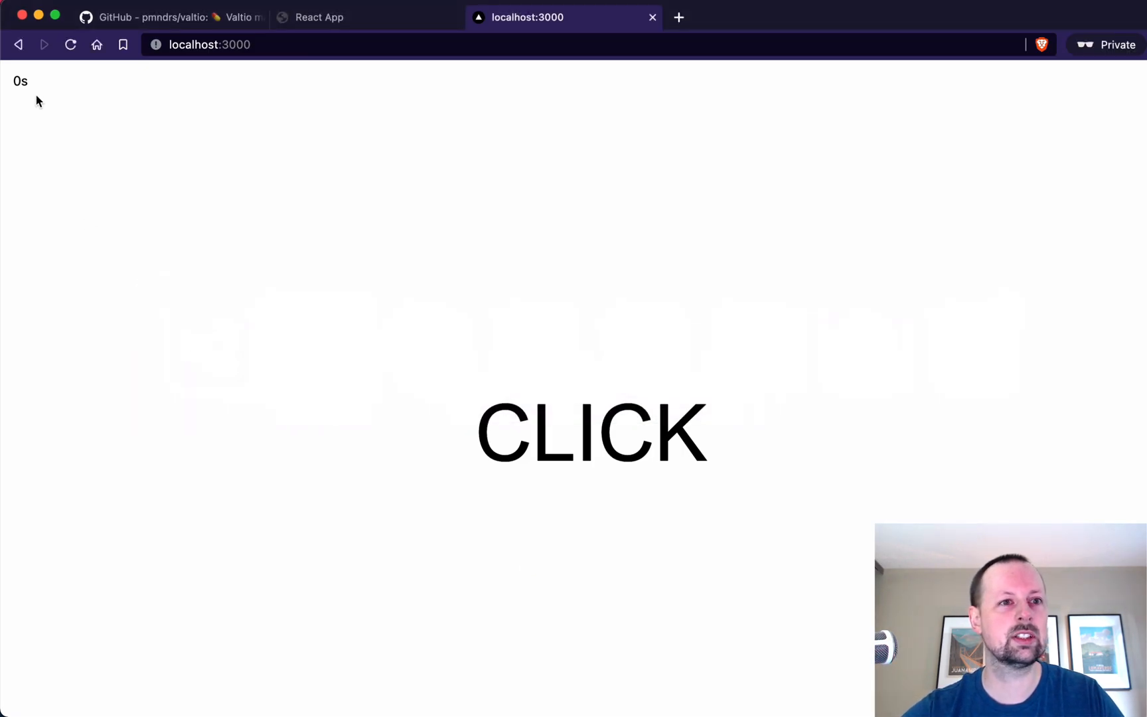
pyautogui.moveTo(113, 121)
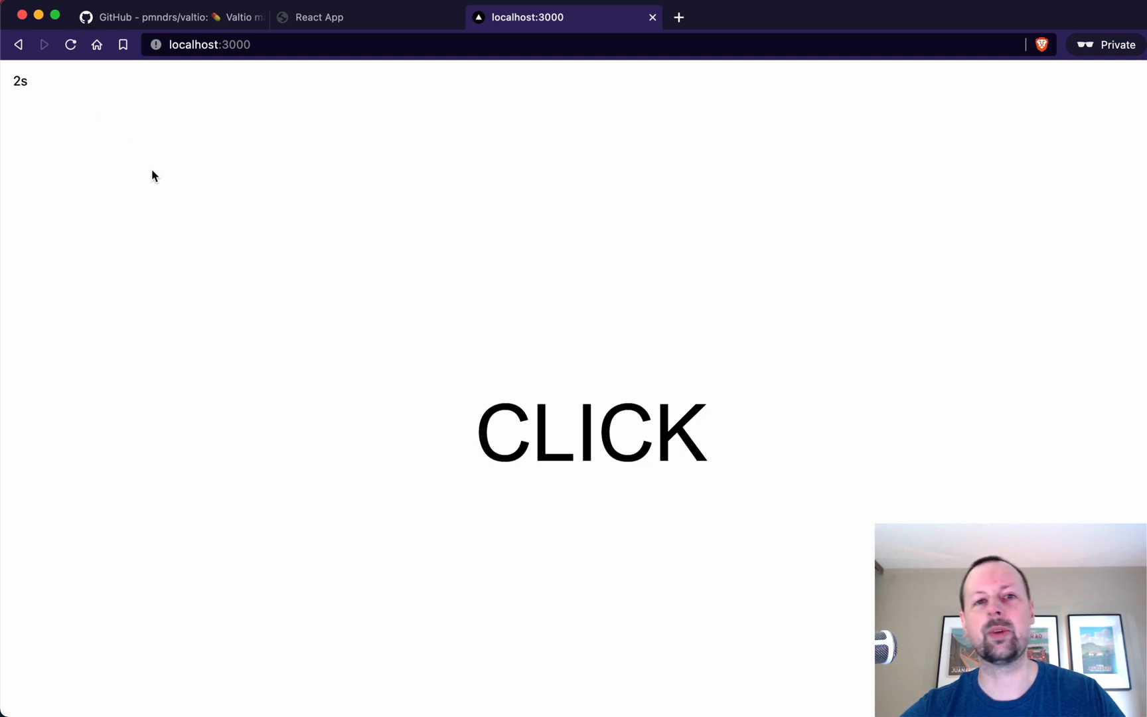
pyautogui.moveTo(29, 106)
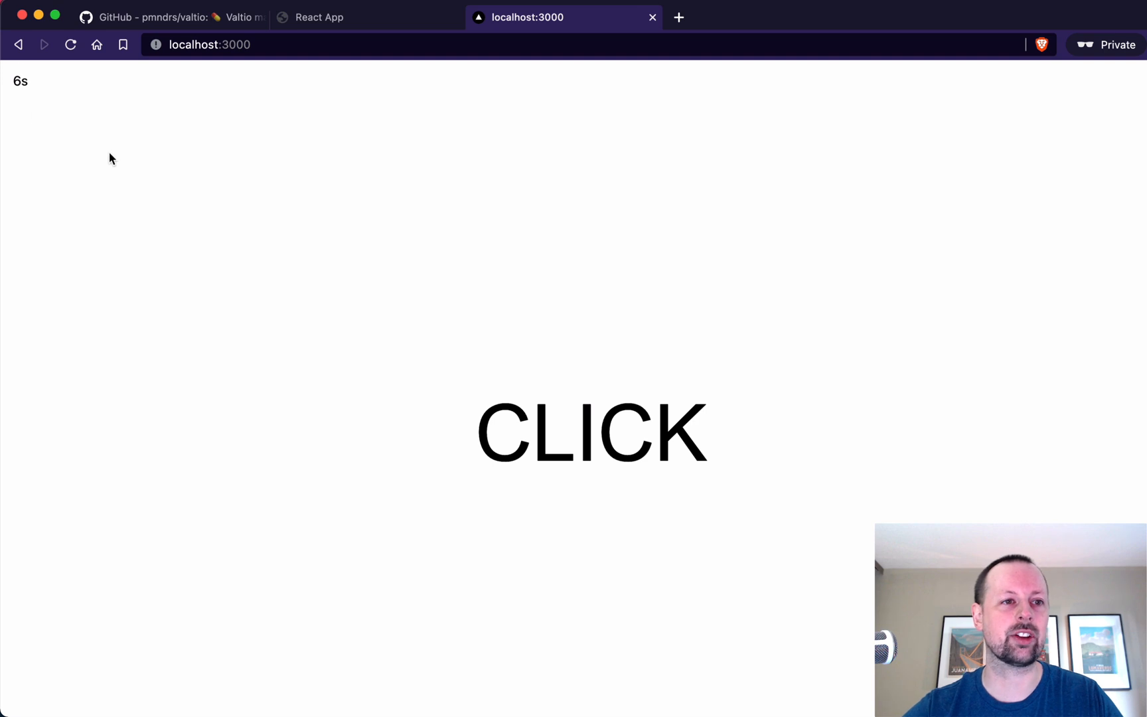
pyautogui.moveTo(283, 292)
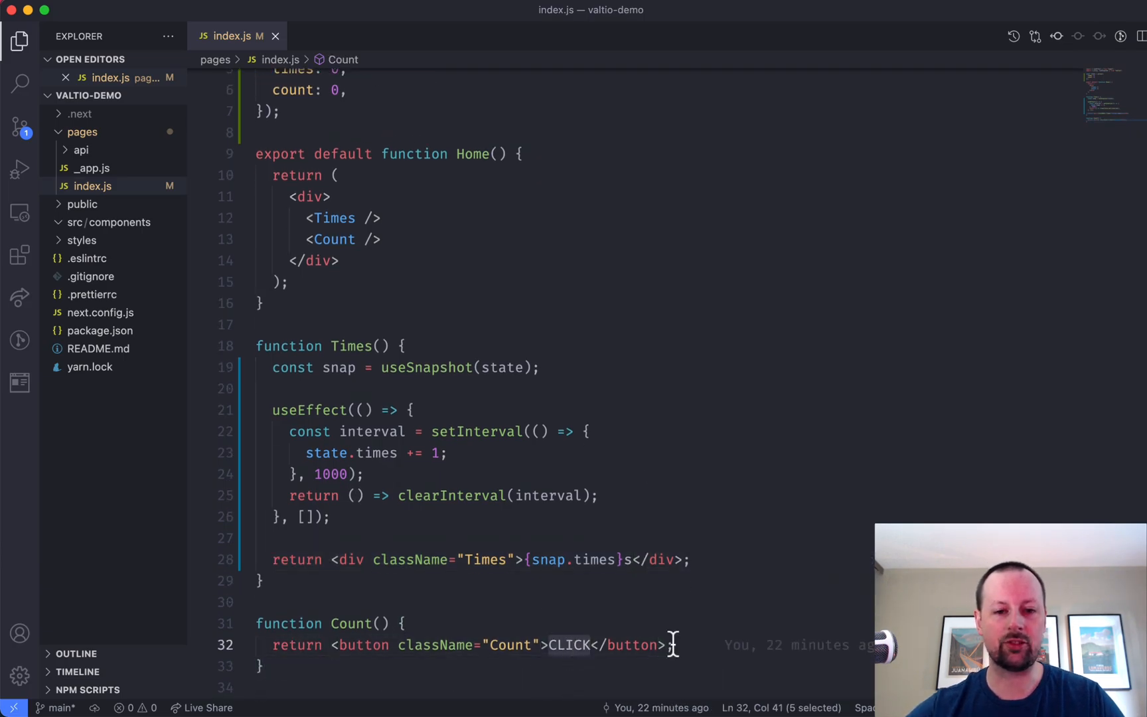
# Step: In Count, render {snap.count} and add an onClick that does state.count += 1
pyautogui.write('{snap.count')
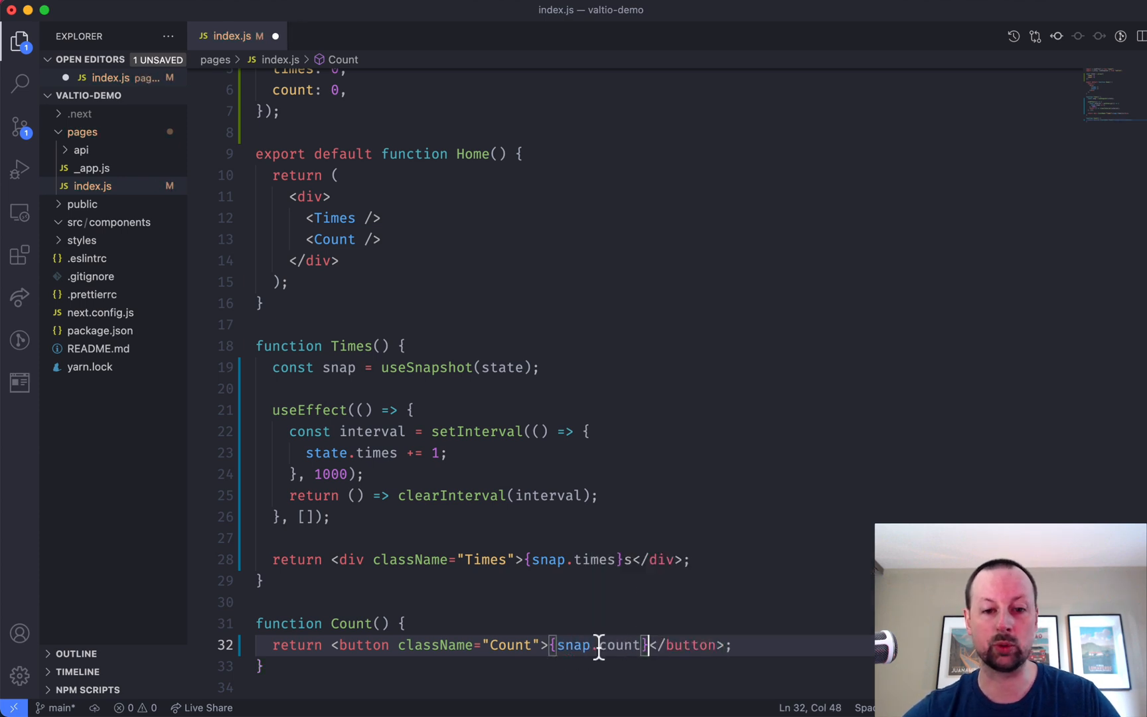
pyautogui.write('onClick={() =')
pyautogui.write('st')
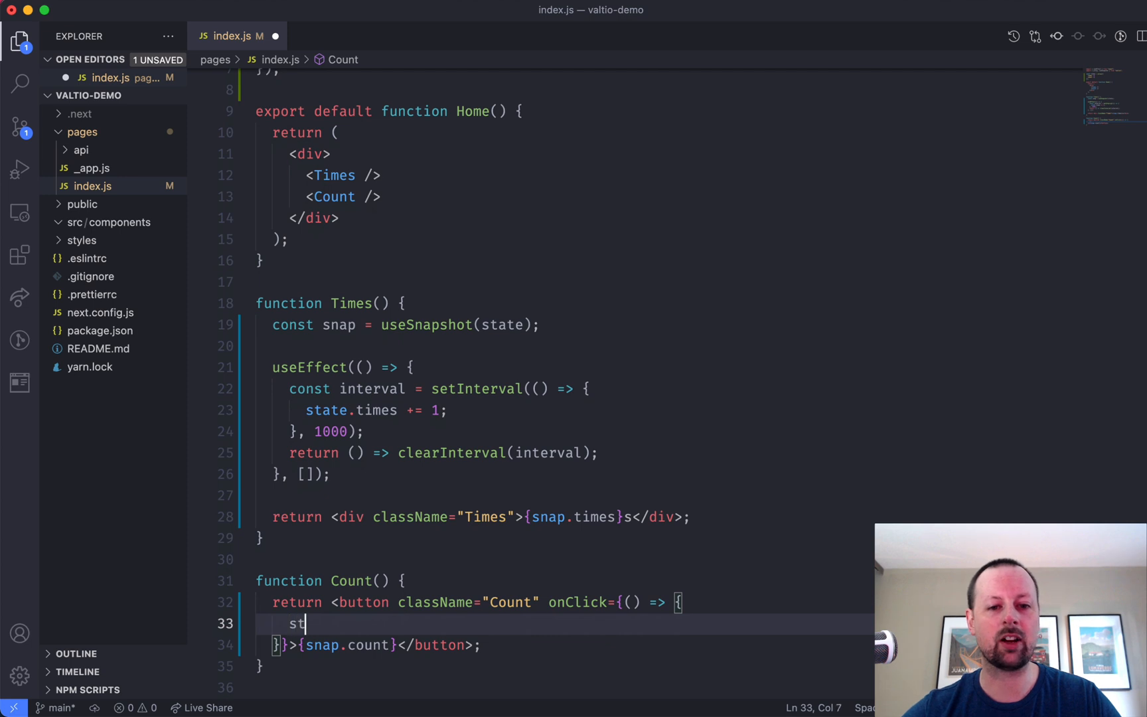
pyautogui.write('ate.count')
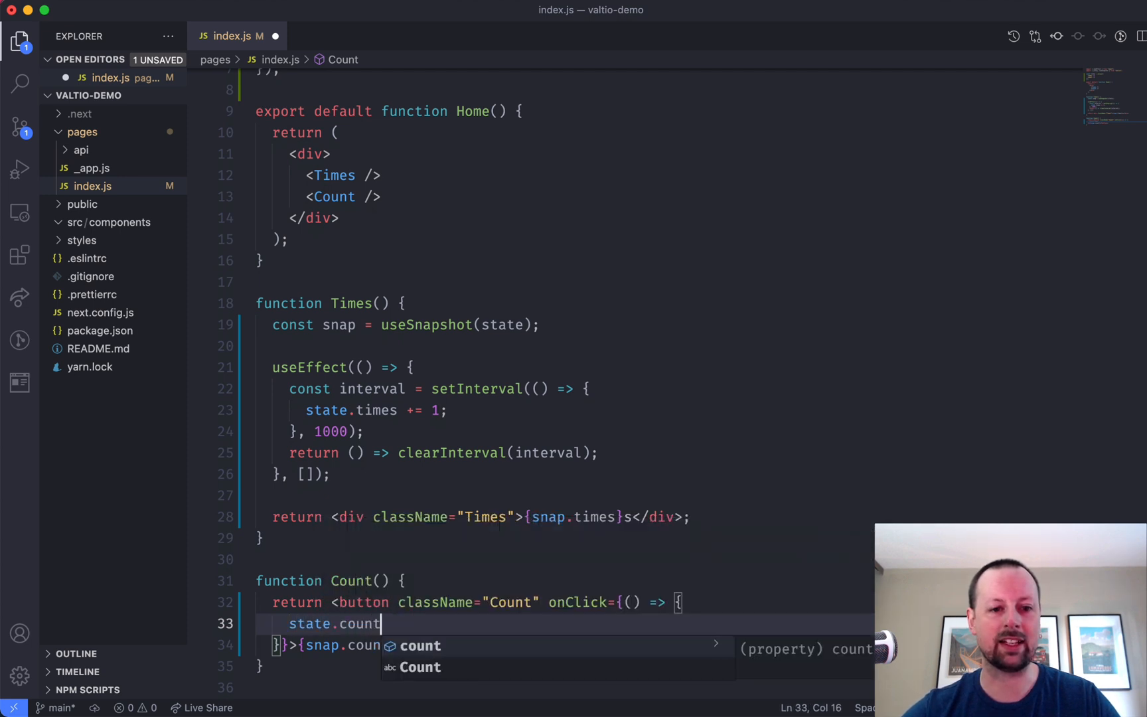
pyautogui.write('+= 1;')
pyautogui.write('const snap = useSnapshot(state);')
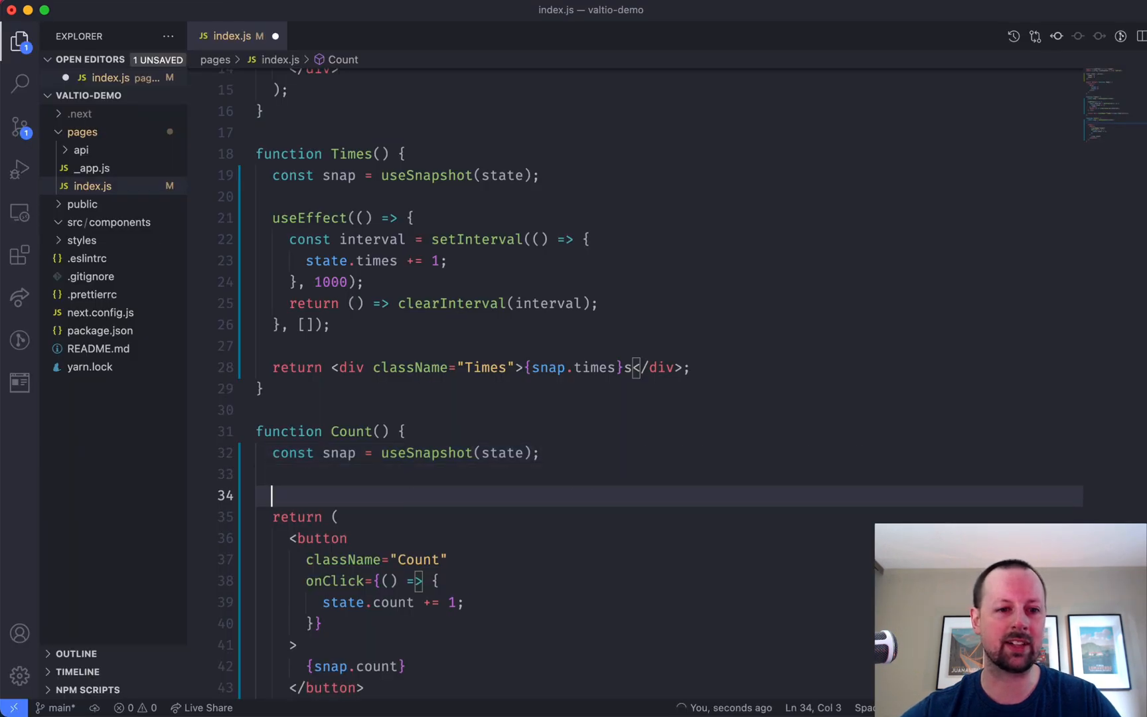
# Step: Add console.log(snap.count) below the useSnapshot line in Count
pyautogui.write('console.log(')
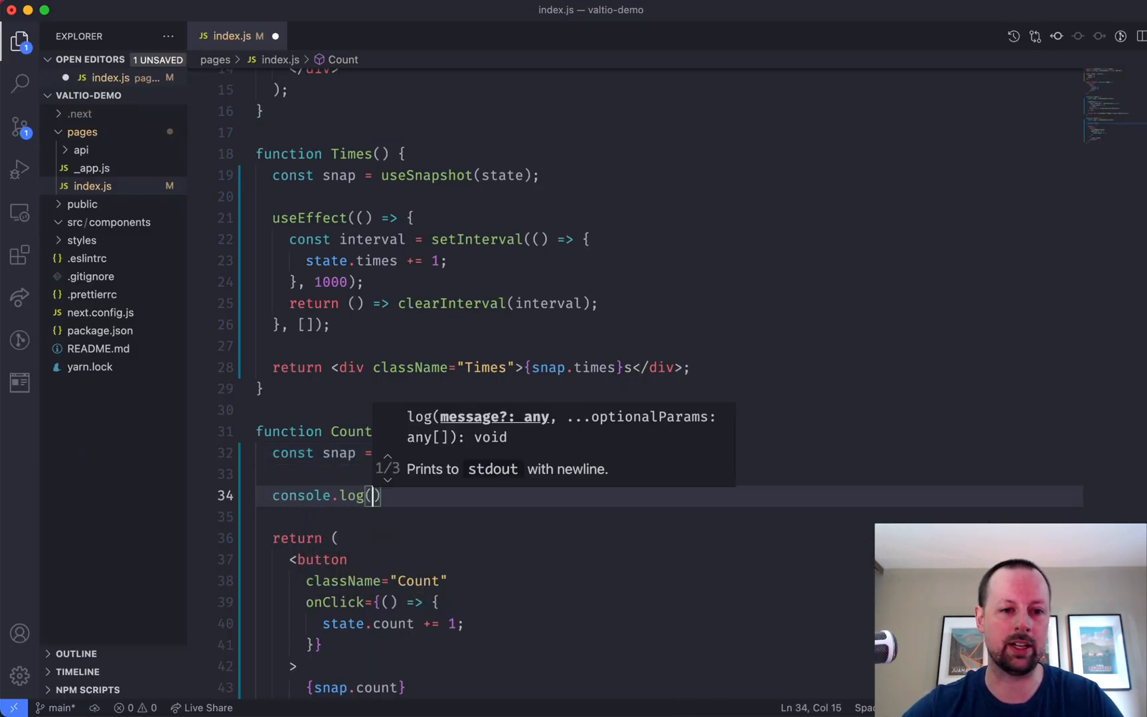
pyautogui.write('snap')
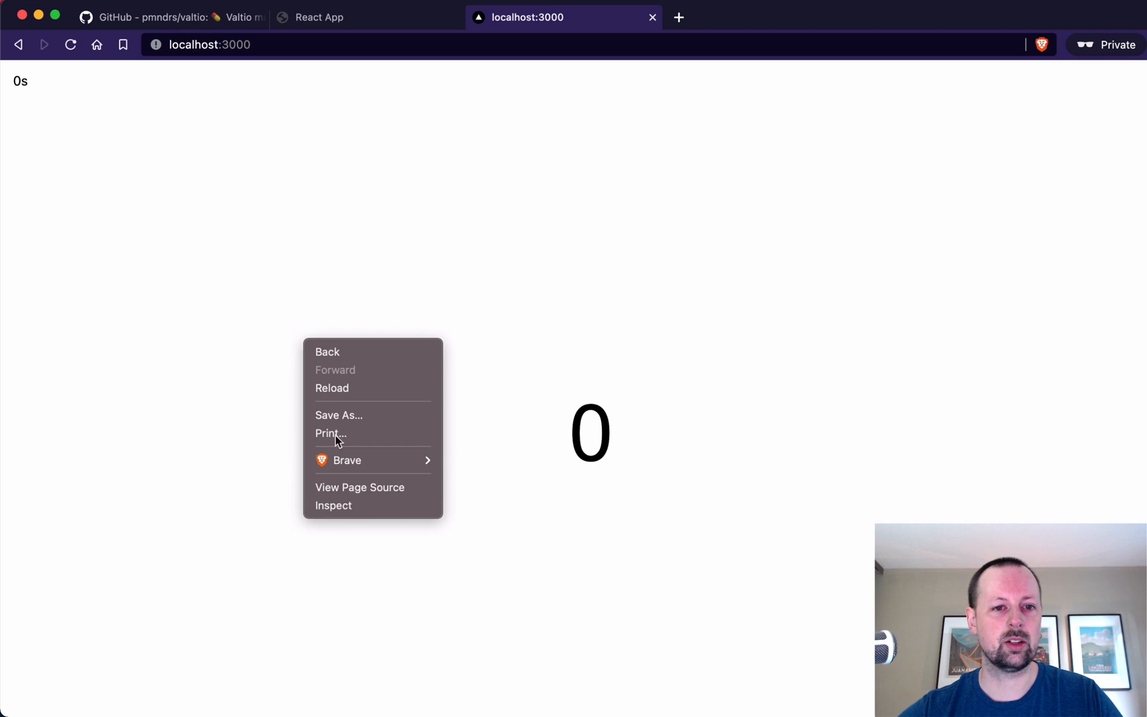
# Step: Open Brave's developer Console and click the count button until it reaches 4
pyautogui.click(334, 505)
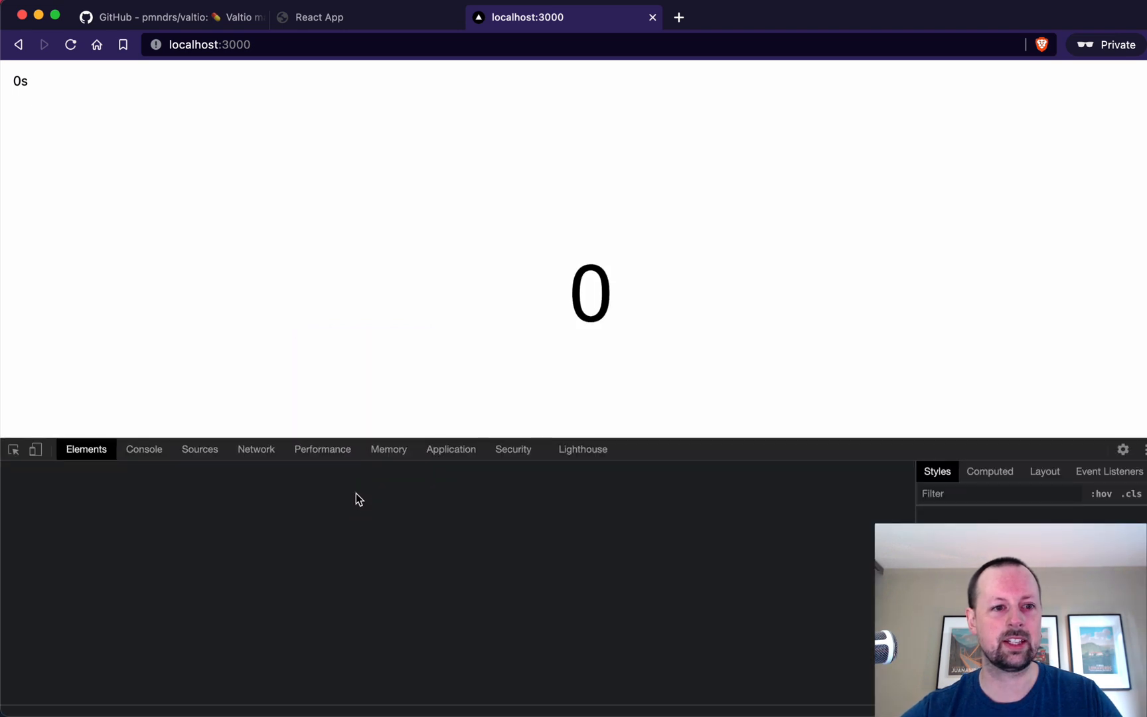
pyautogui.click(143, 449)
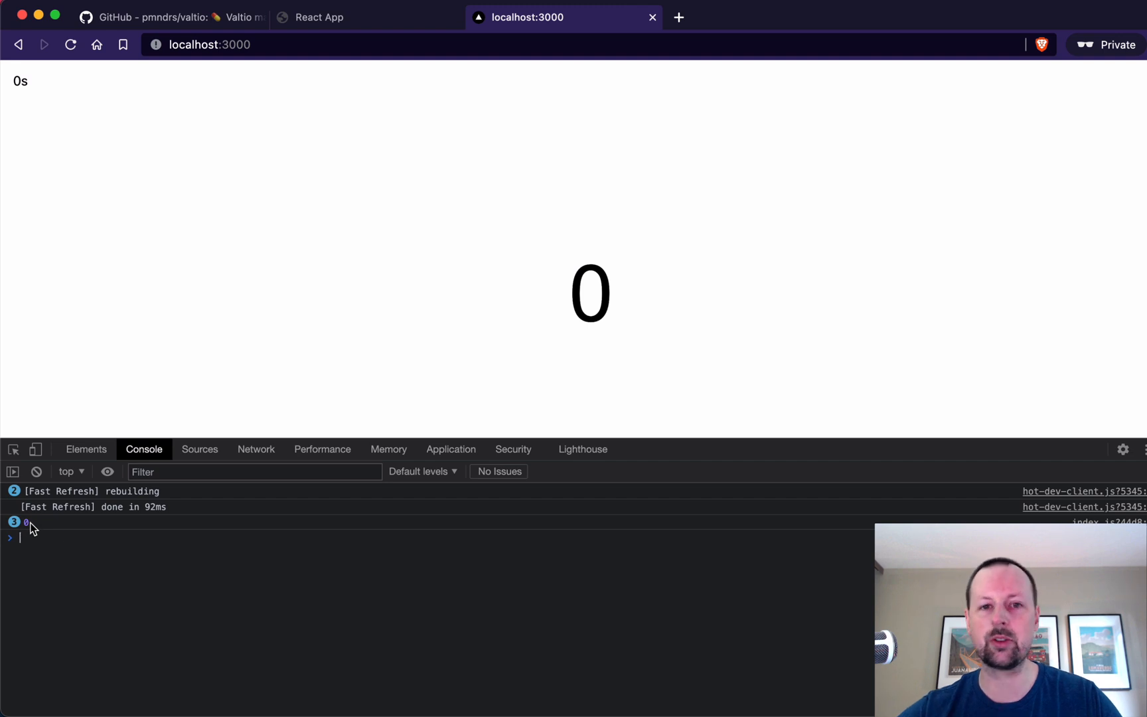
pyautogui.moveTo(128, 136)
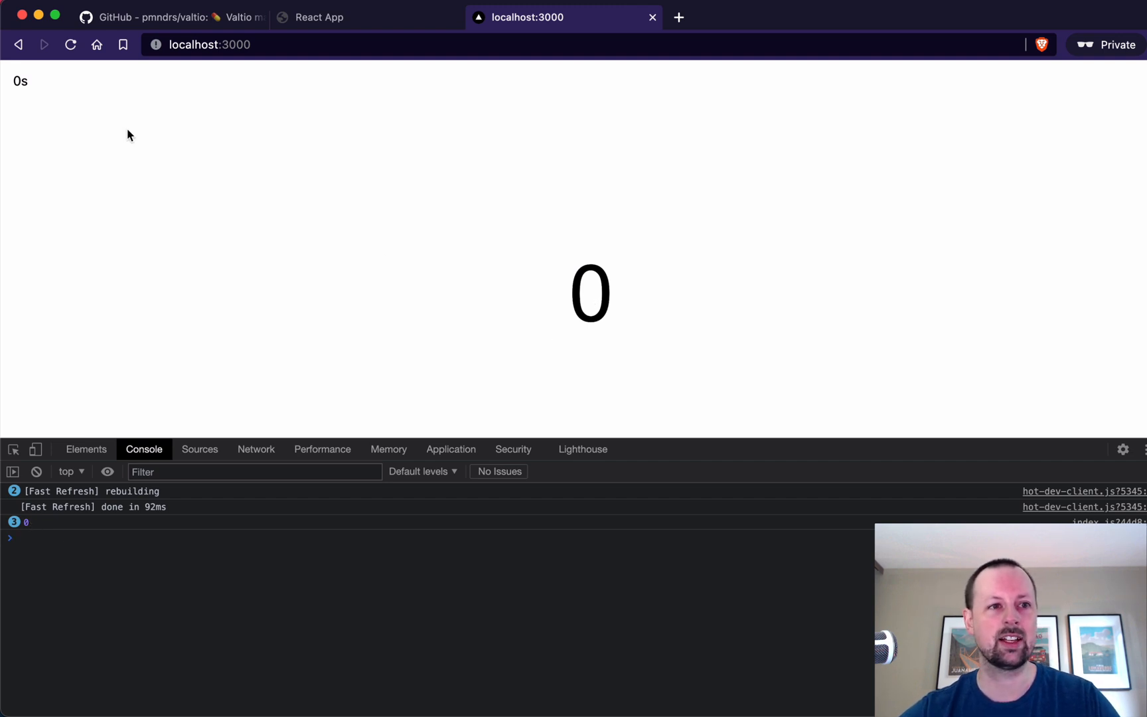
pyautogui.click(589, 292)
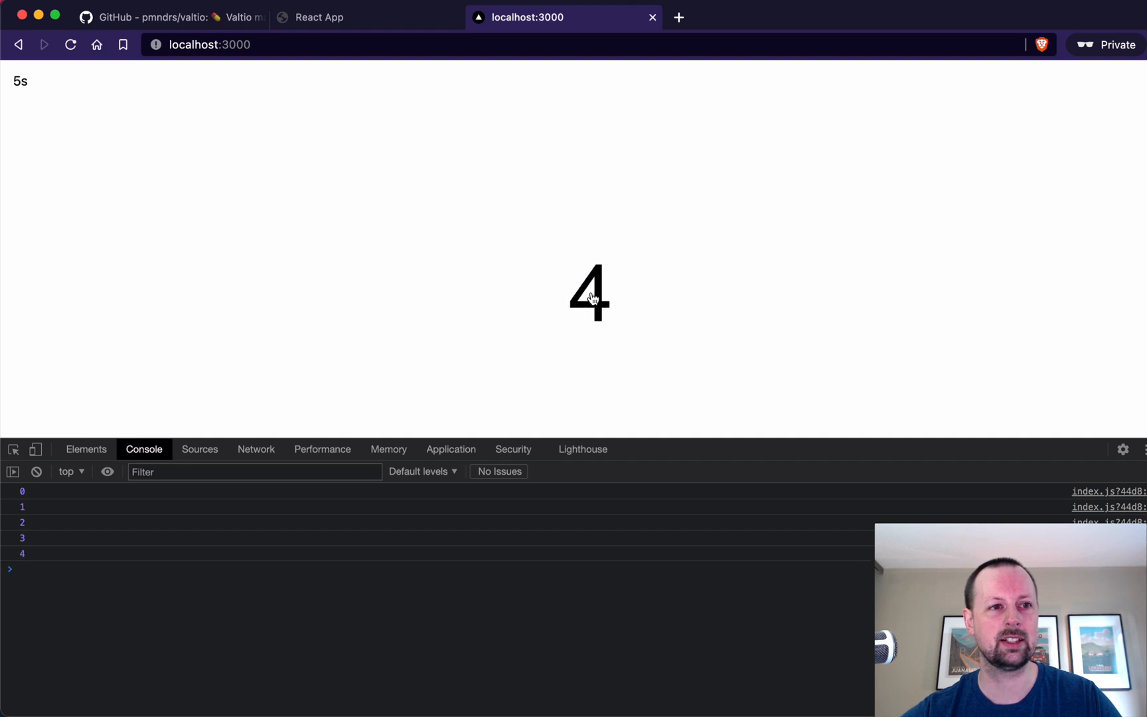
pyautogui.moveTo(17, 98)
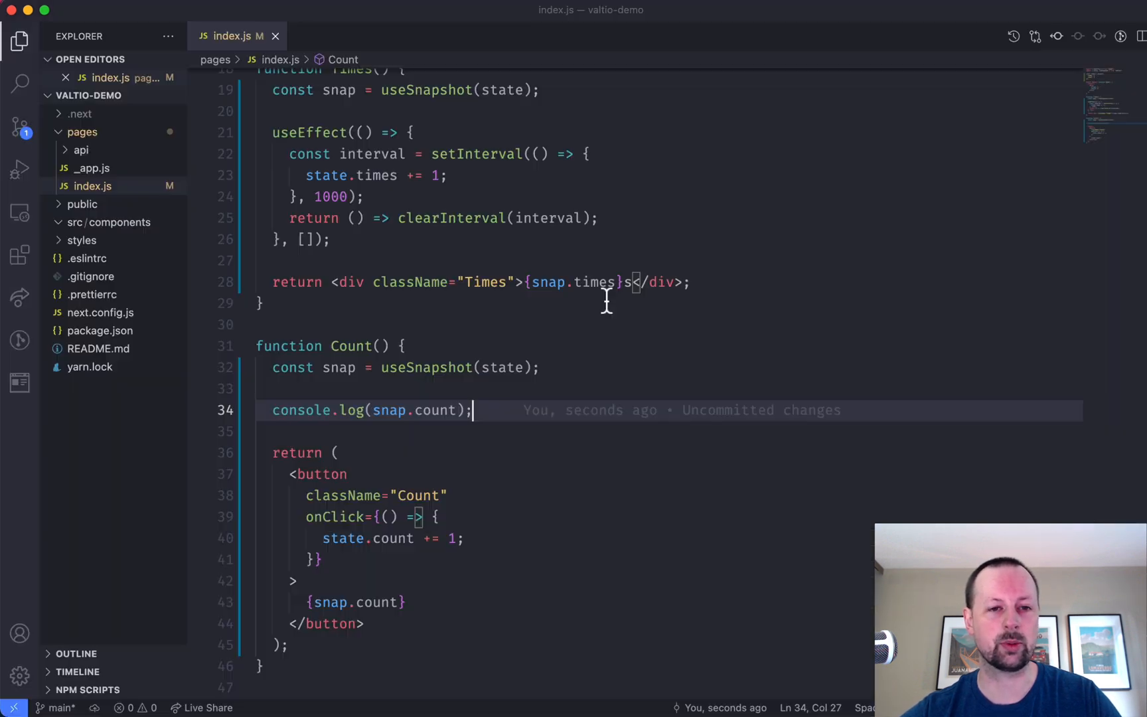
pyautogui.moveTo(300, 410)
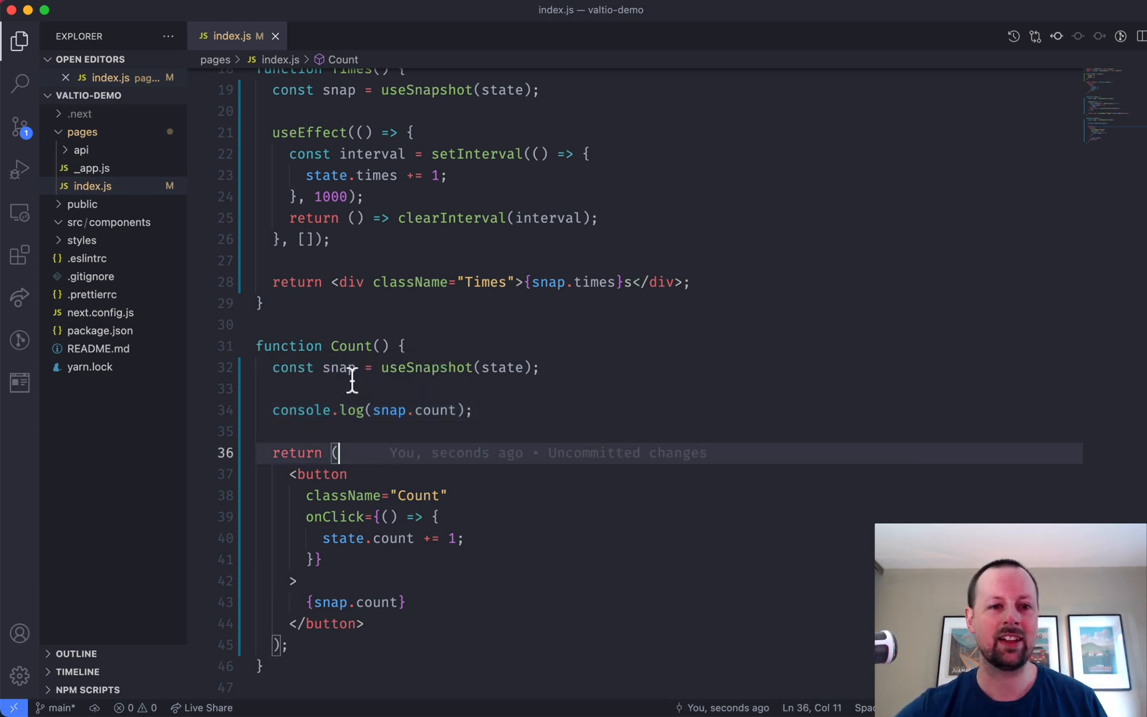
pyautogui.moveTo(344, 403)
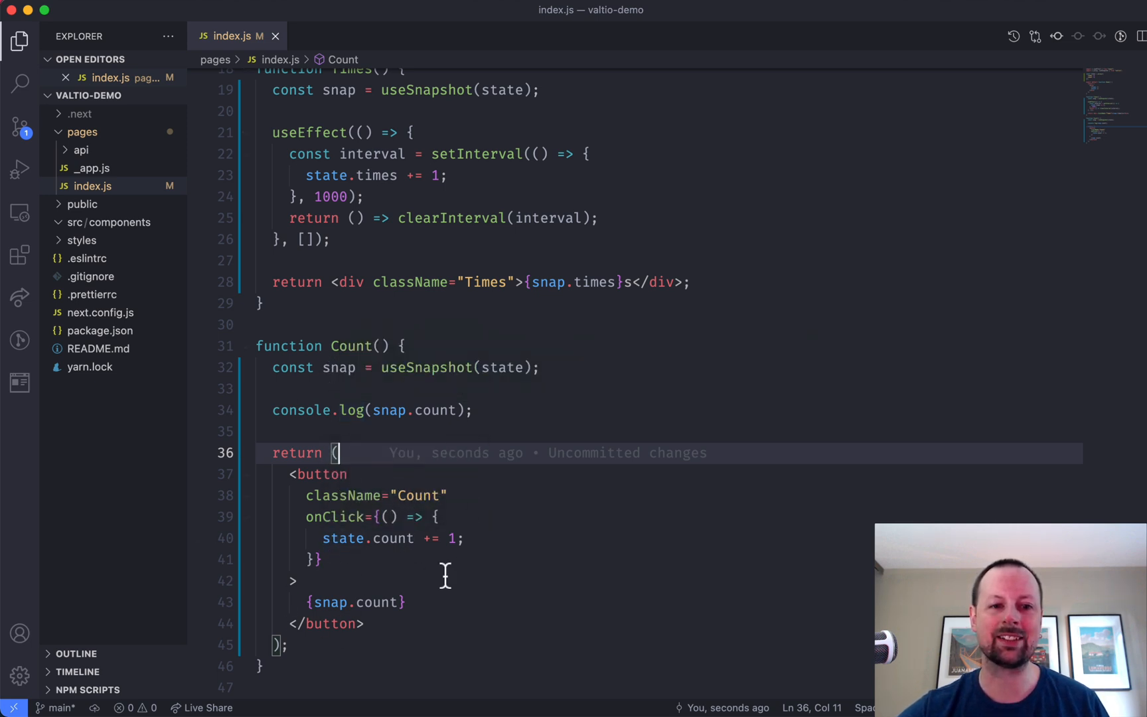
pyautogui.moveTo(332, 602)
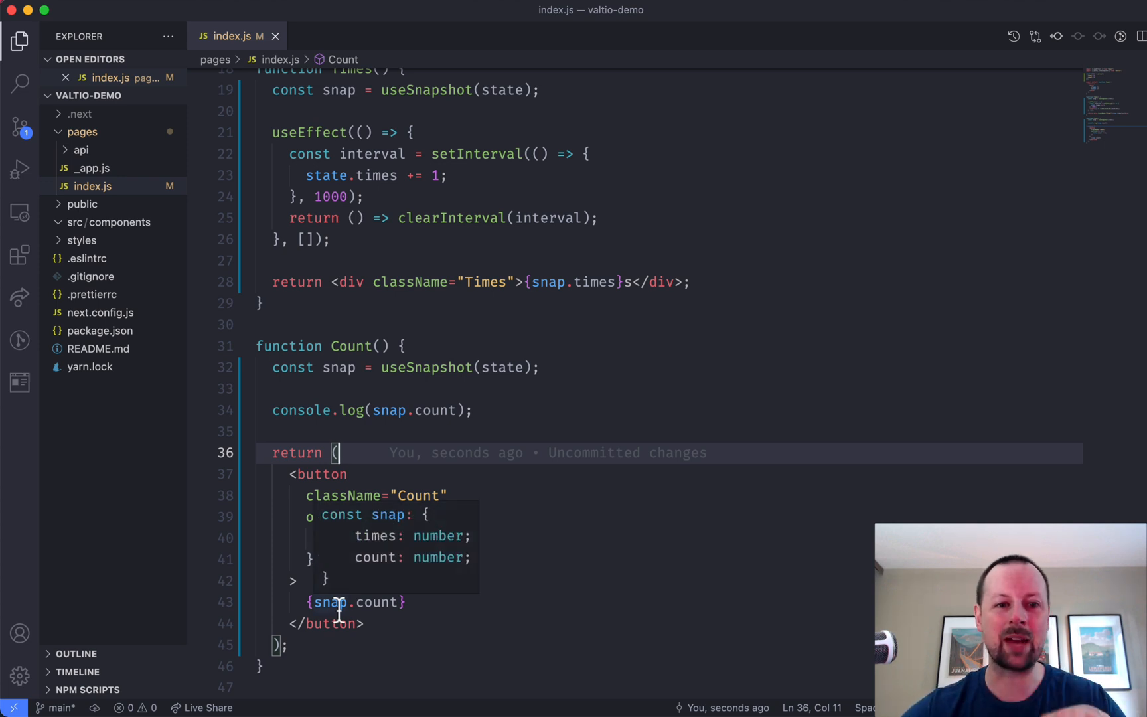
# Step: Scroll through the Times and Count components in index.js and select text near the top
pyautogui.scroll(3)
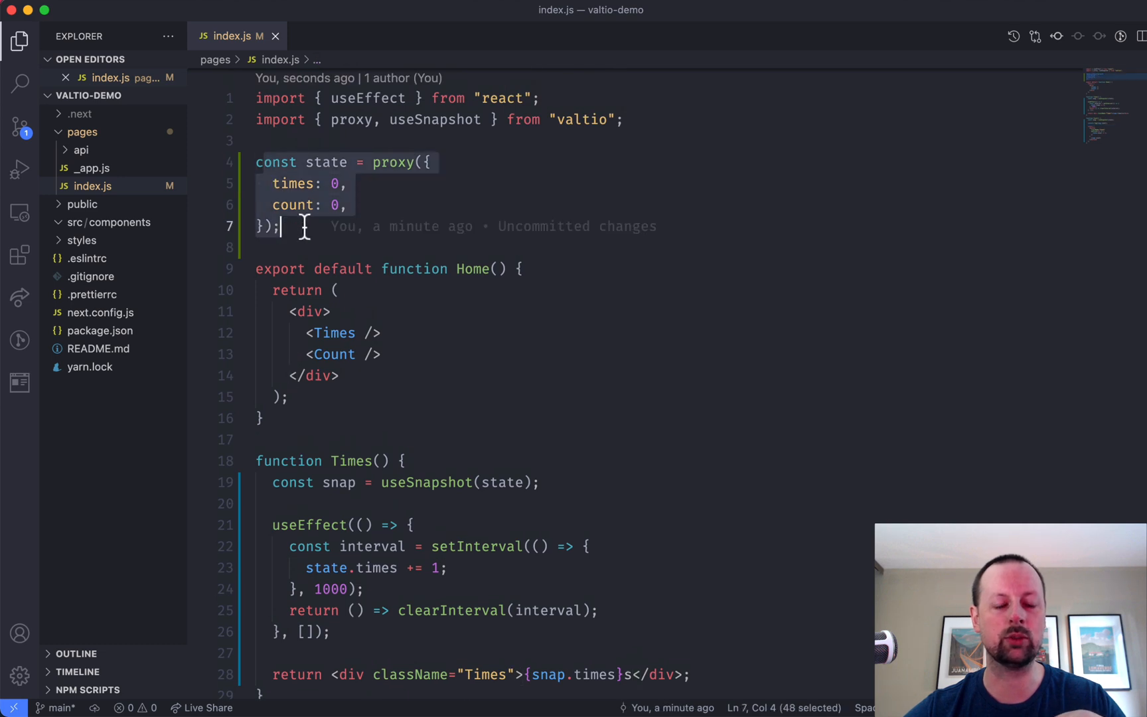
pyautogui.scroll(-3)
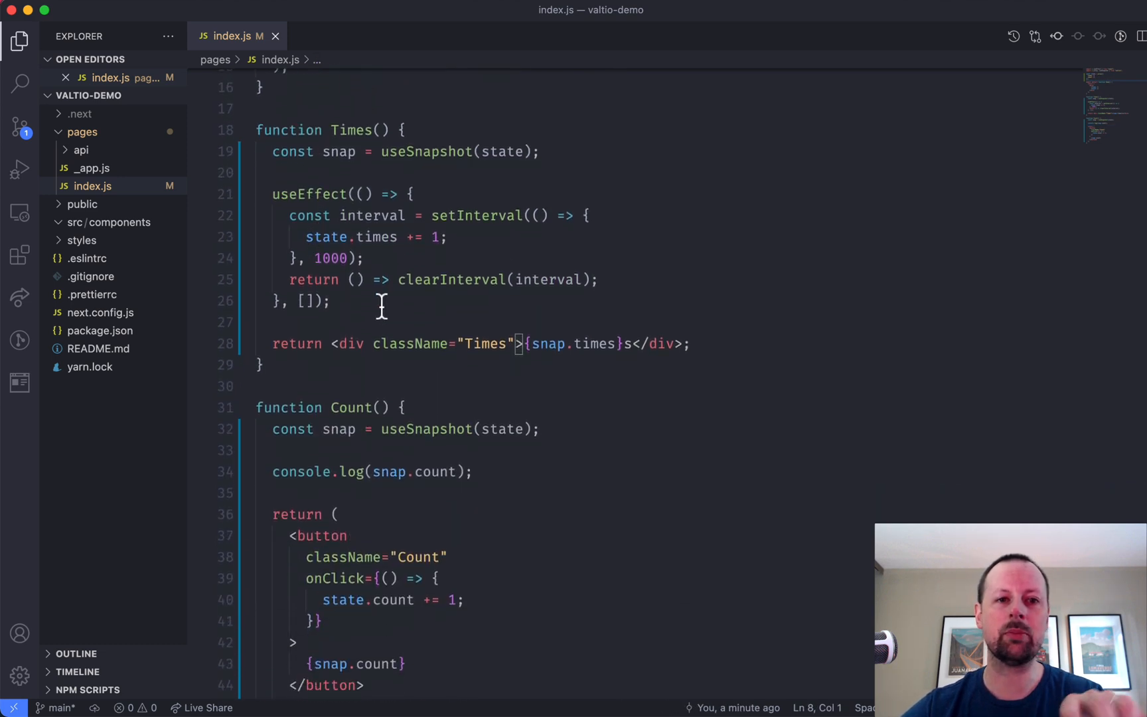
pyautogui.moveTo(446, 249)
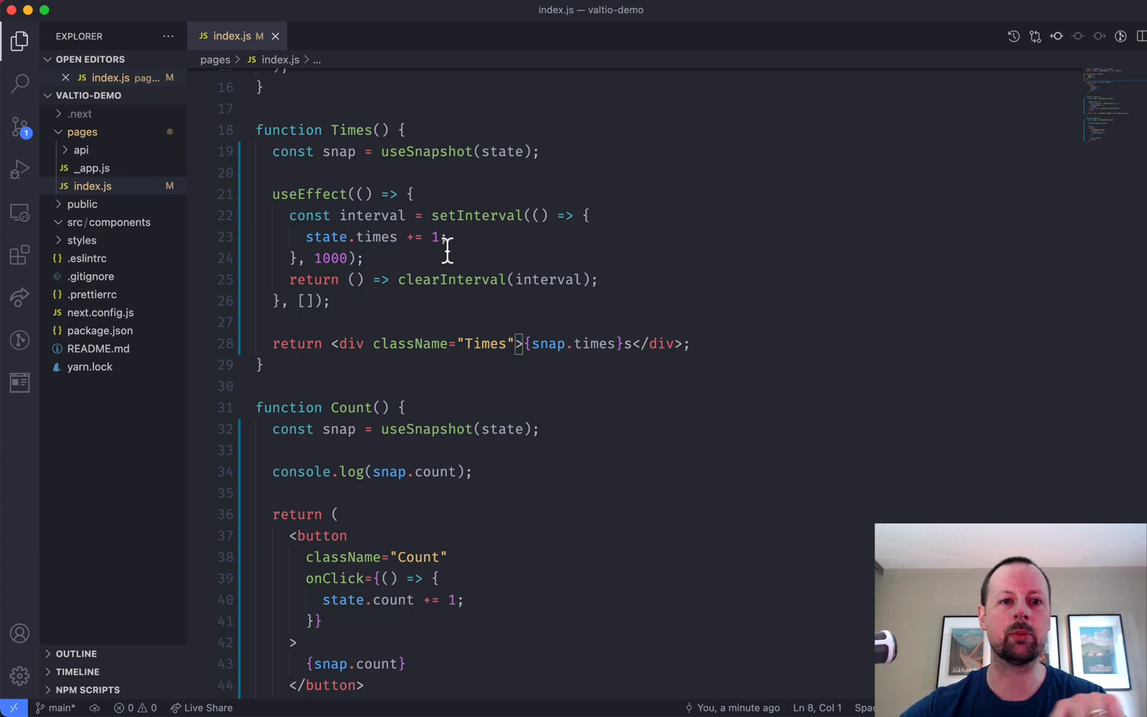
pyautogui.scroll(-3)
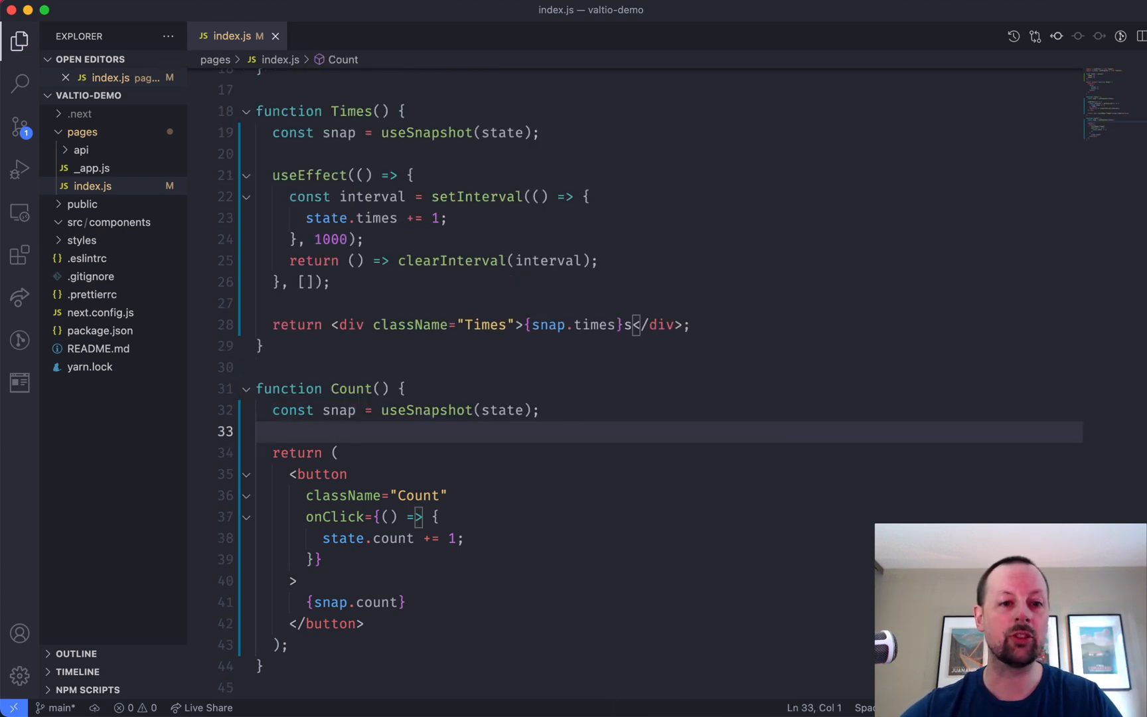
pyautogui.moveTo(435, 399)
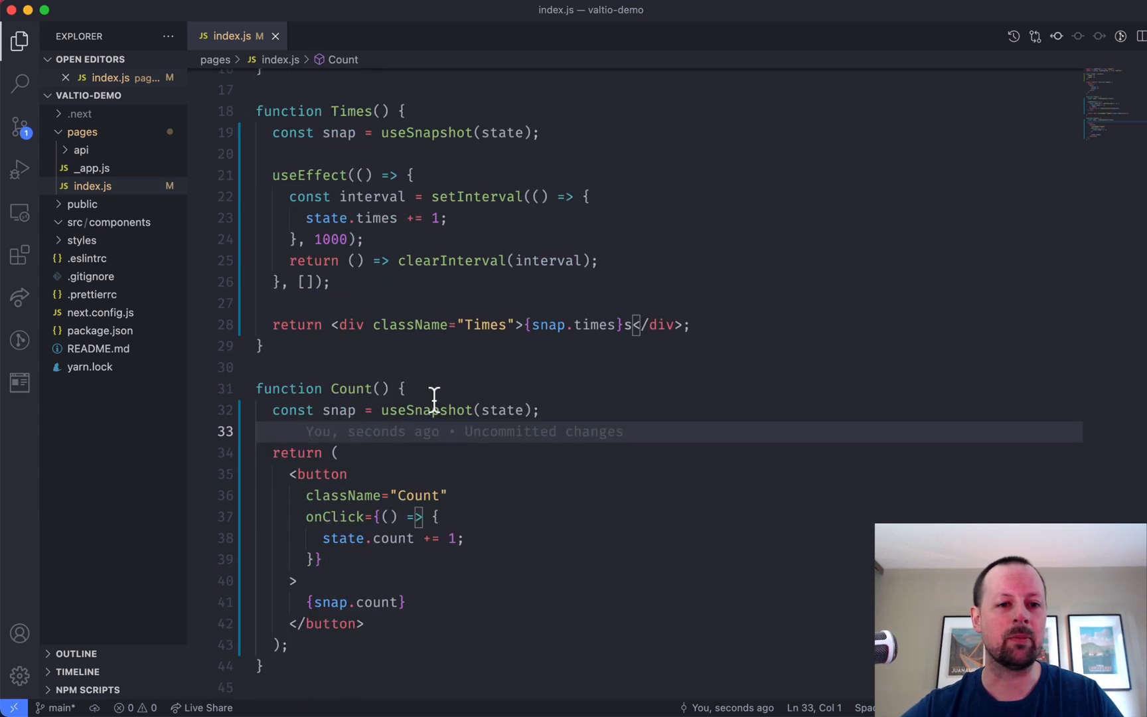
pyautogui.scroll(3)
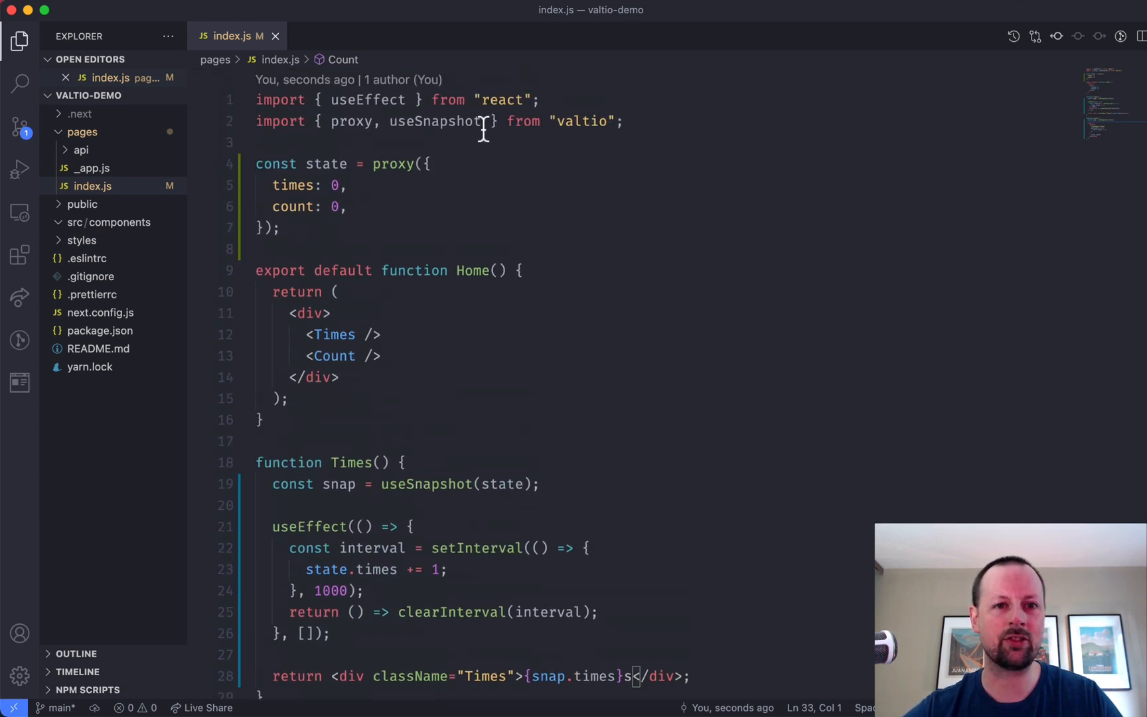
pyautogui.doubleClick(437, 121)
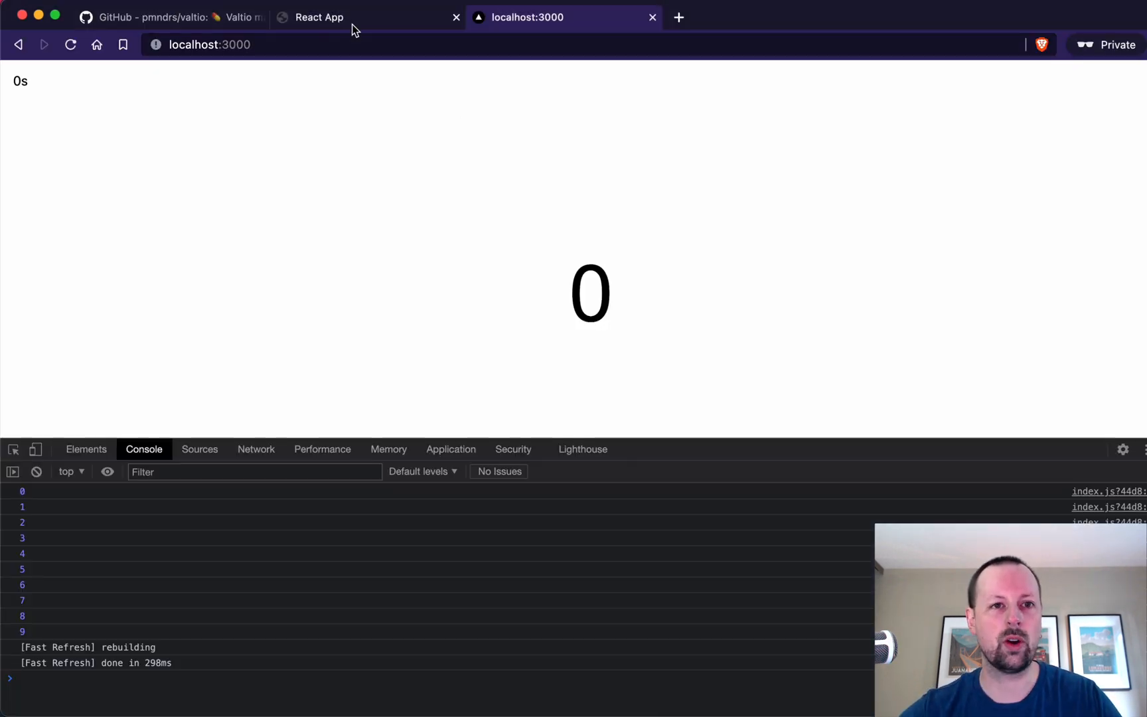
# Step: Switch to the valtio GitHub tab and scroll the README to 'React via useSnapshot'
pyautogui.click(170, 16)
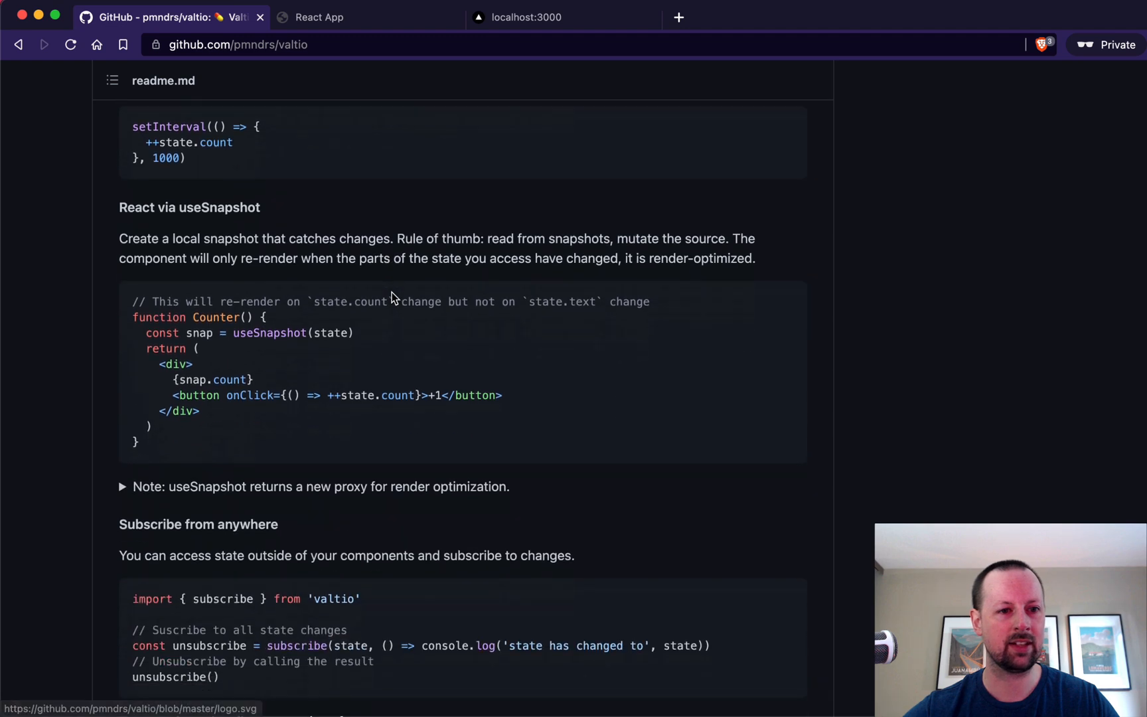
pyautogui.scroll(-3)
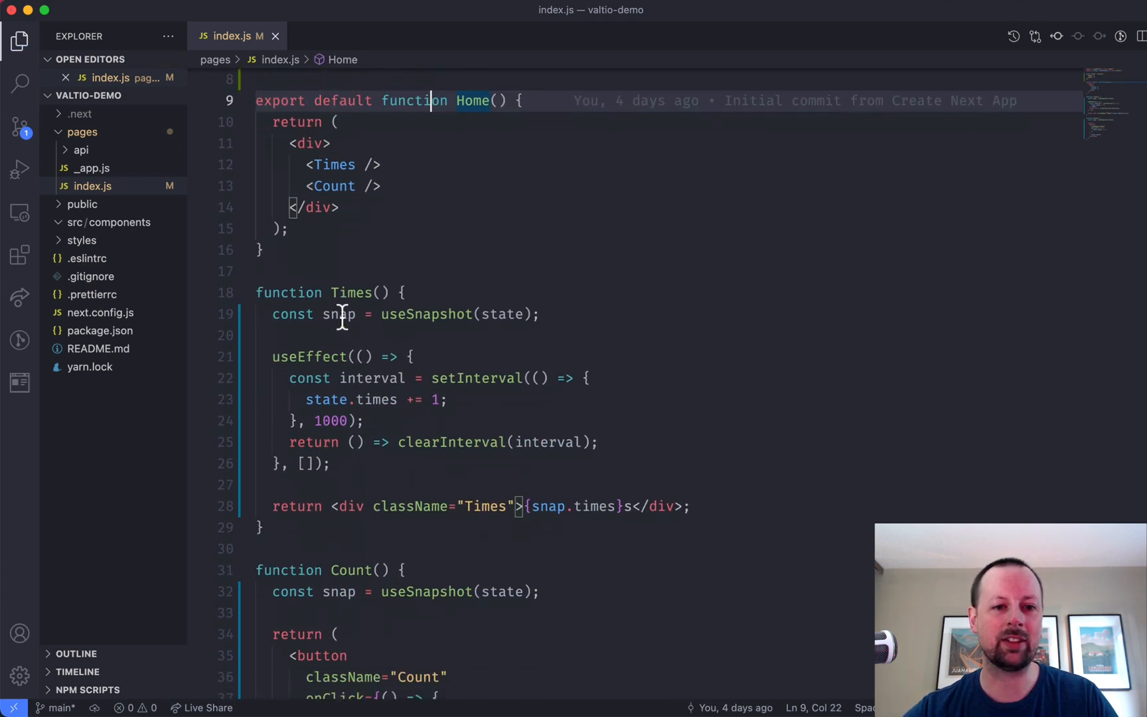
# Step: Create two new files, Times.jsx and Count.jsx, inside src/components
pyautogui.scroll(3)
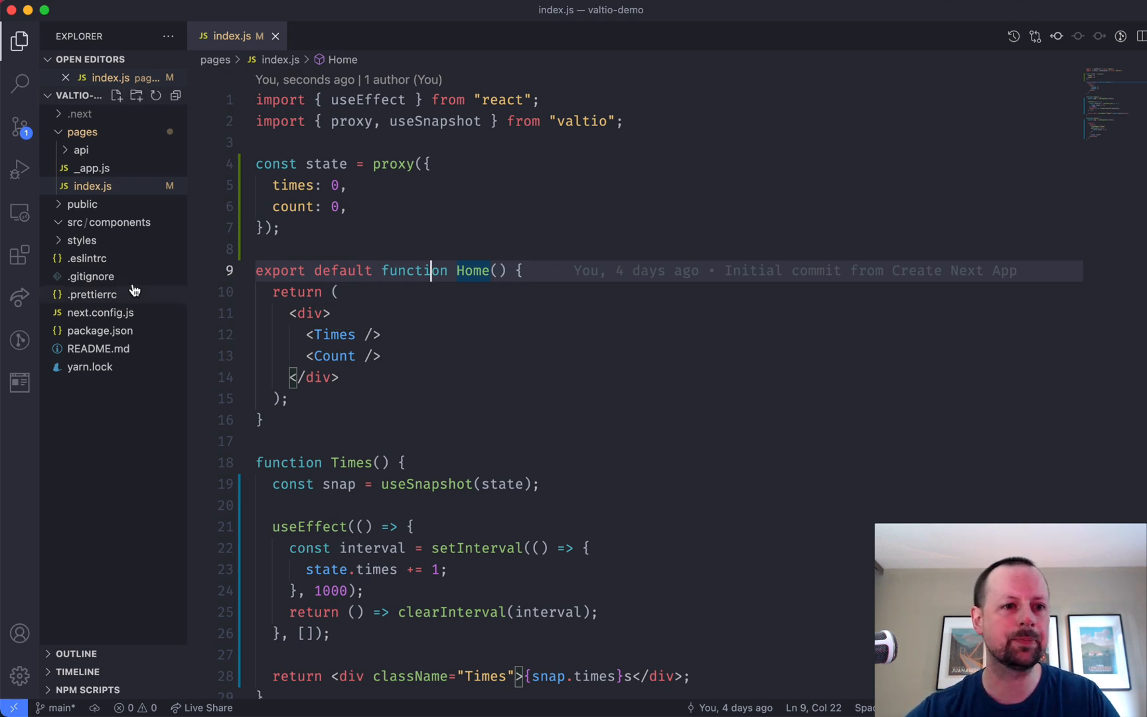
pyautogui.moveTo(87, 258)
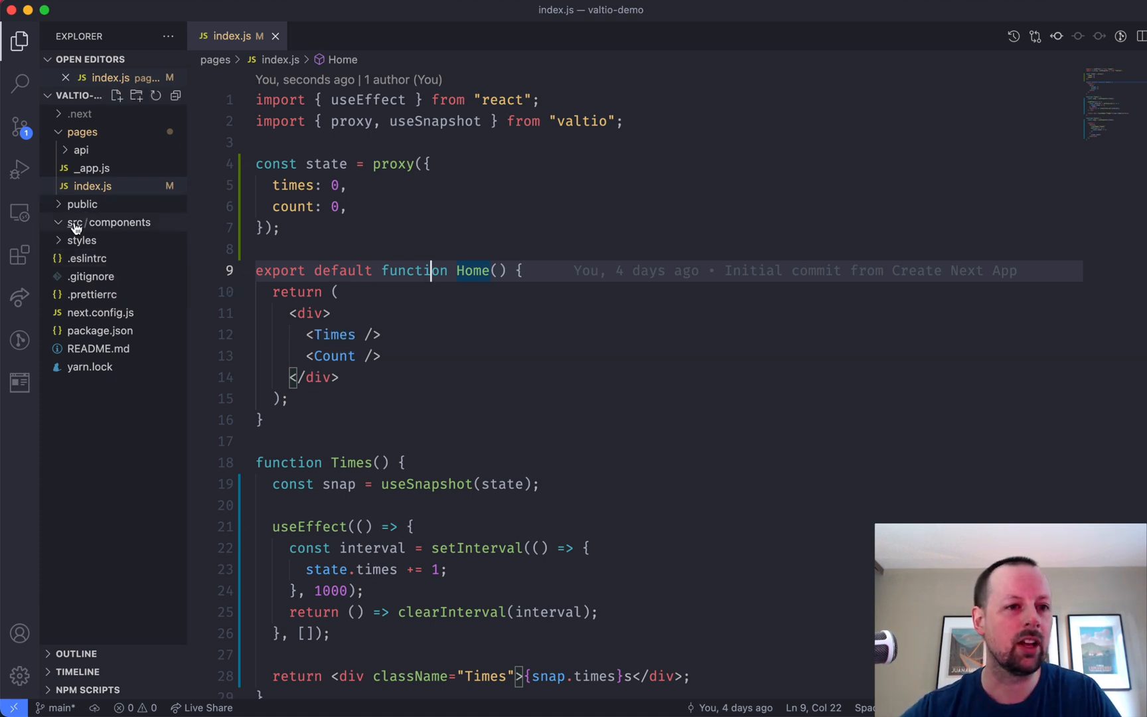
pyautogui.moveTo(114, 223)
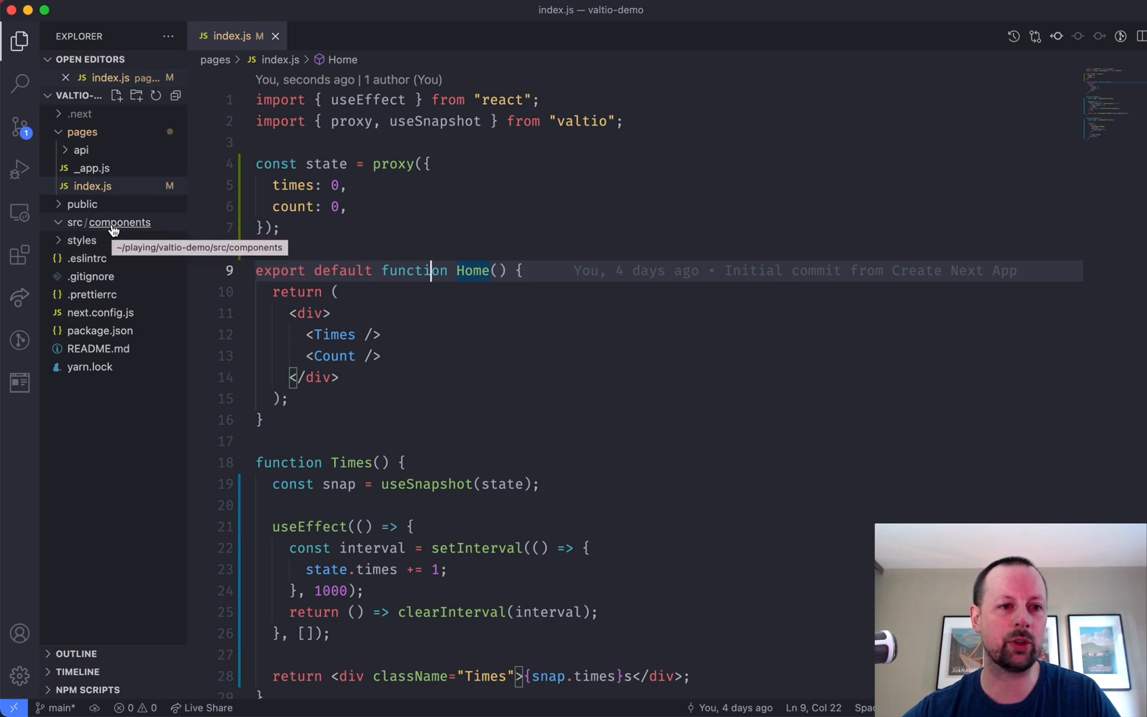
pyautogui.rightClick(109, 222)
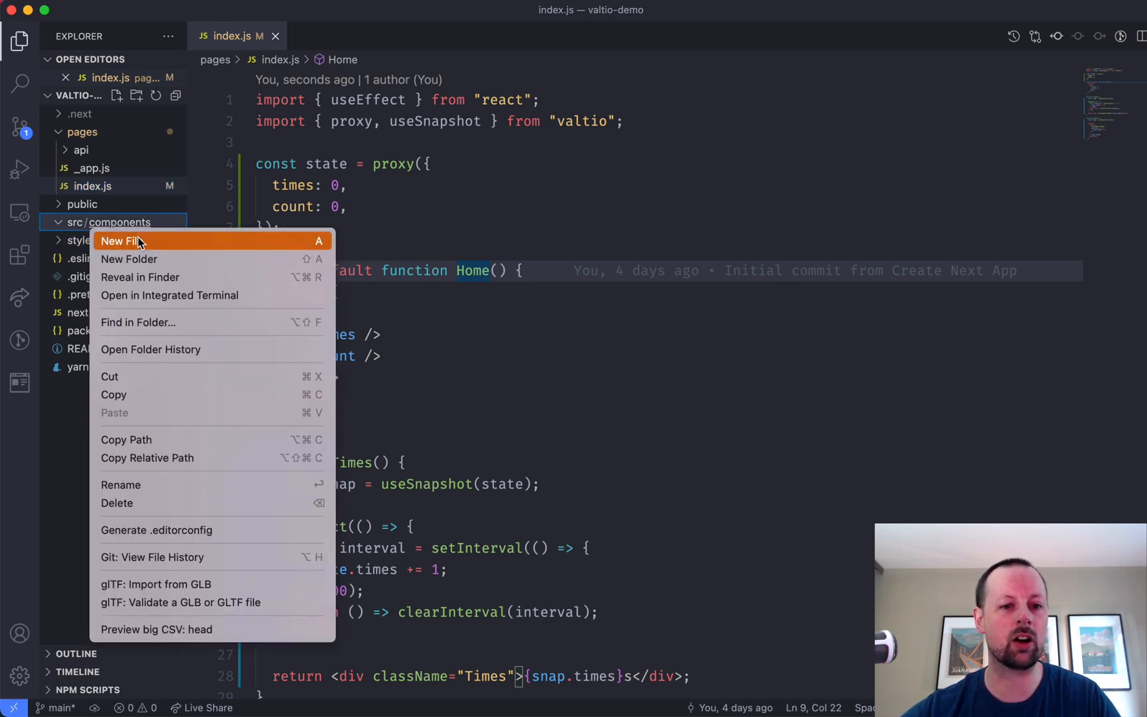
pyautogui.click(121, 241)
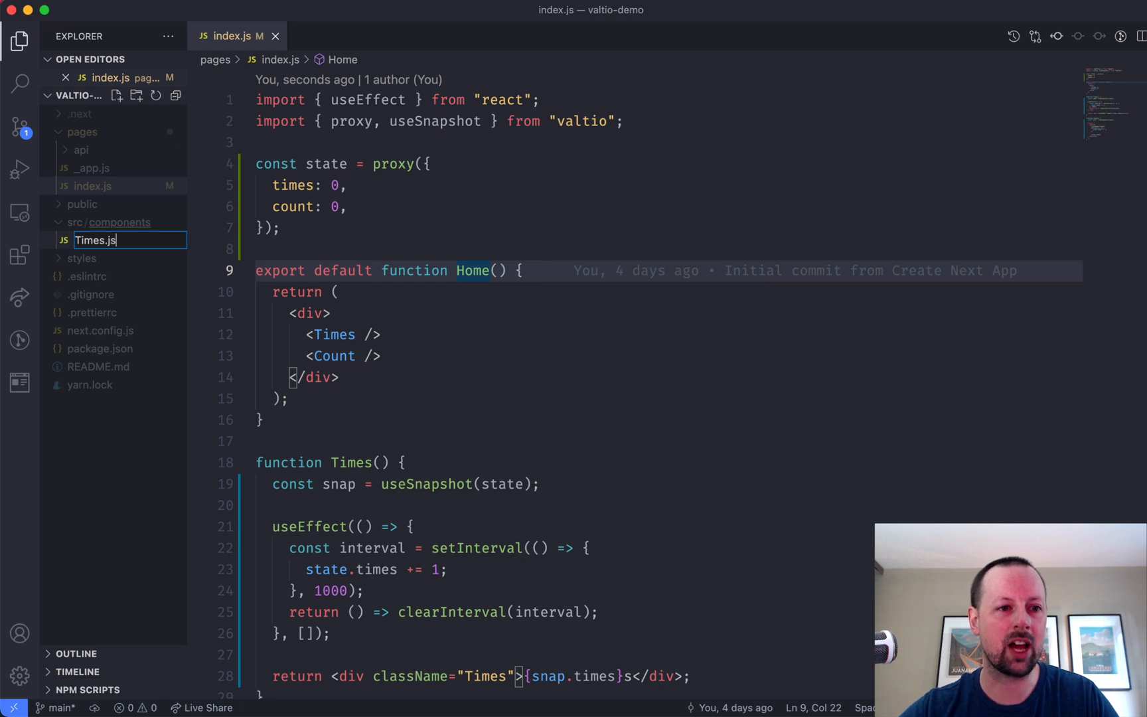
pyautogui.rightClick(109, 240)
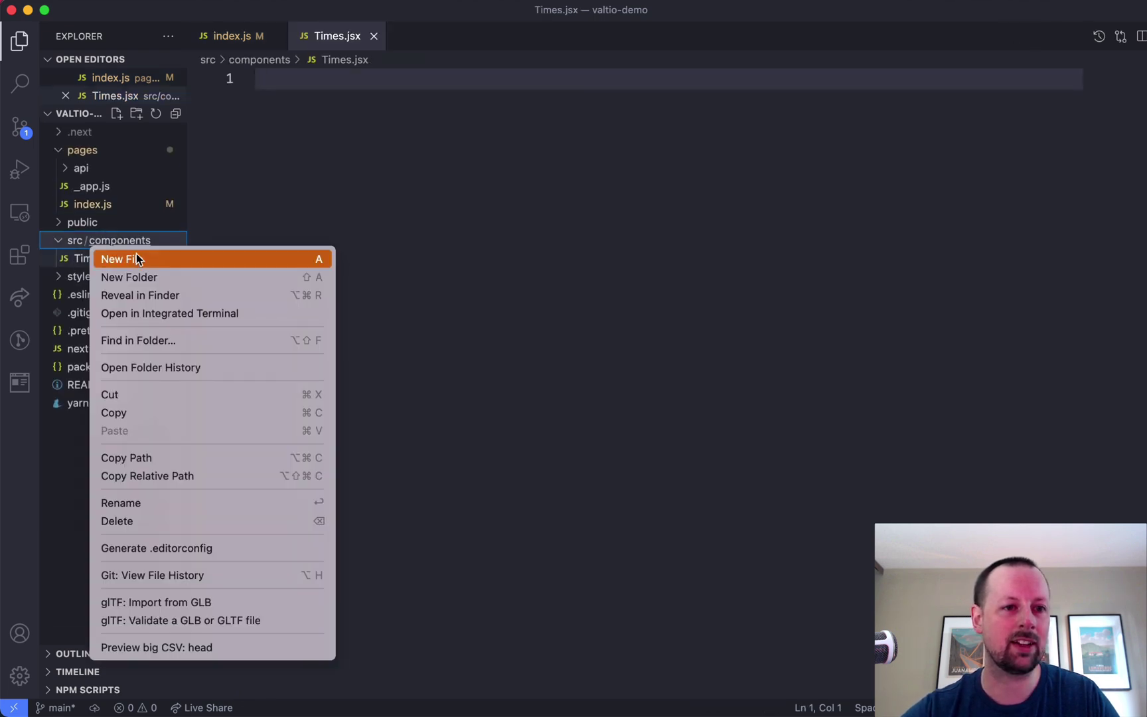
pyautogui.click(124, 258)
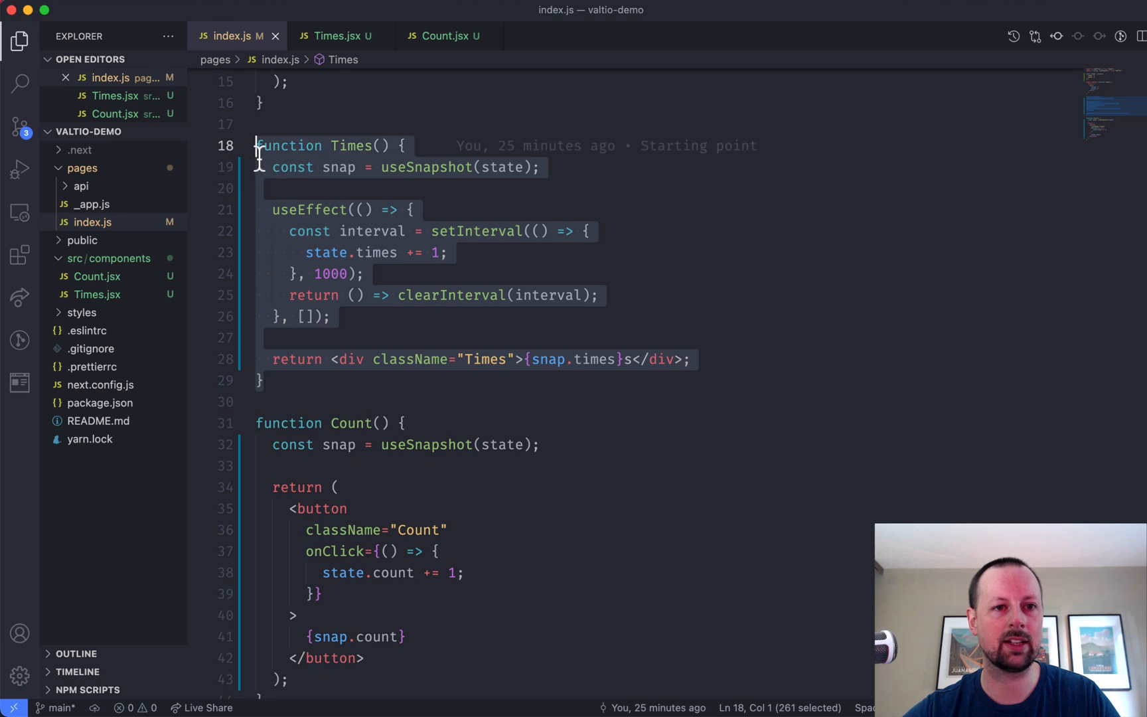
# Step: Add useSnapshot and ../state imports to Times.jsx, then create an empty src/state.js
pyautogui.click(336, 36)
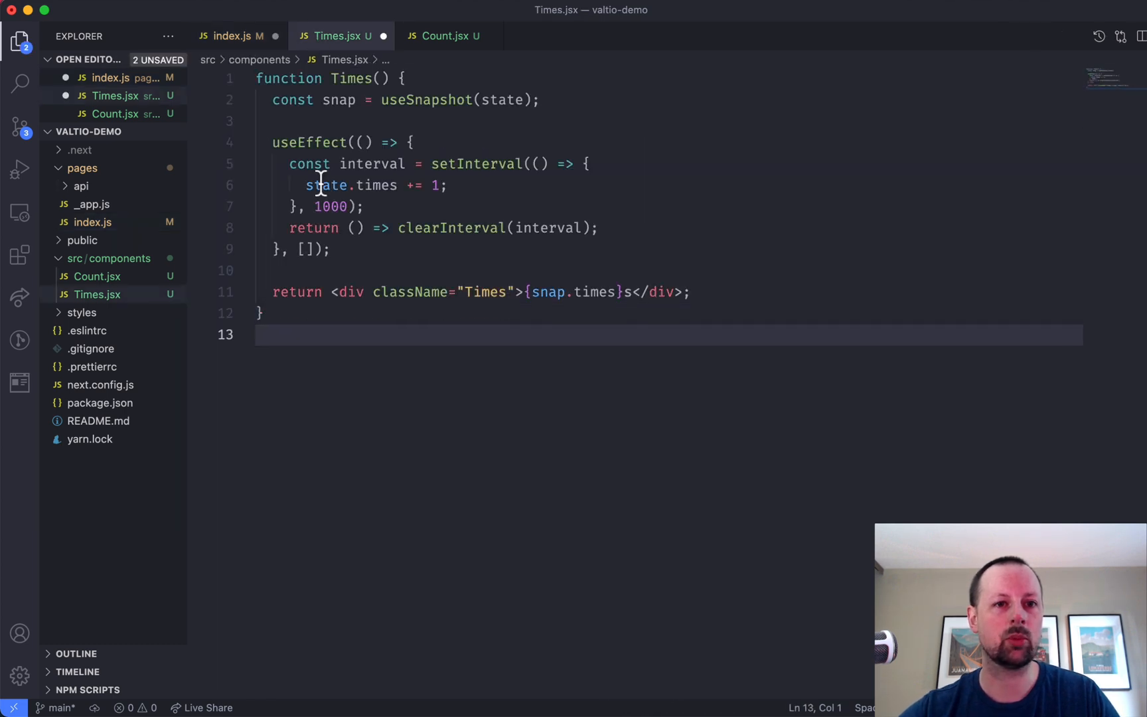
pyautogui.write('import')
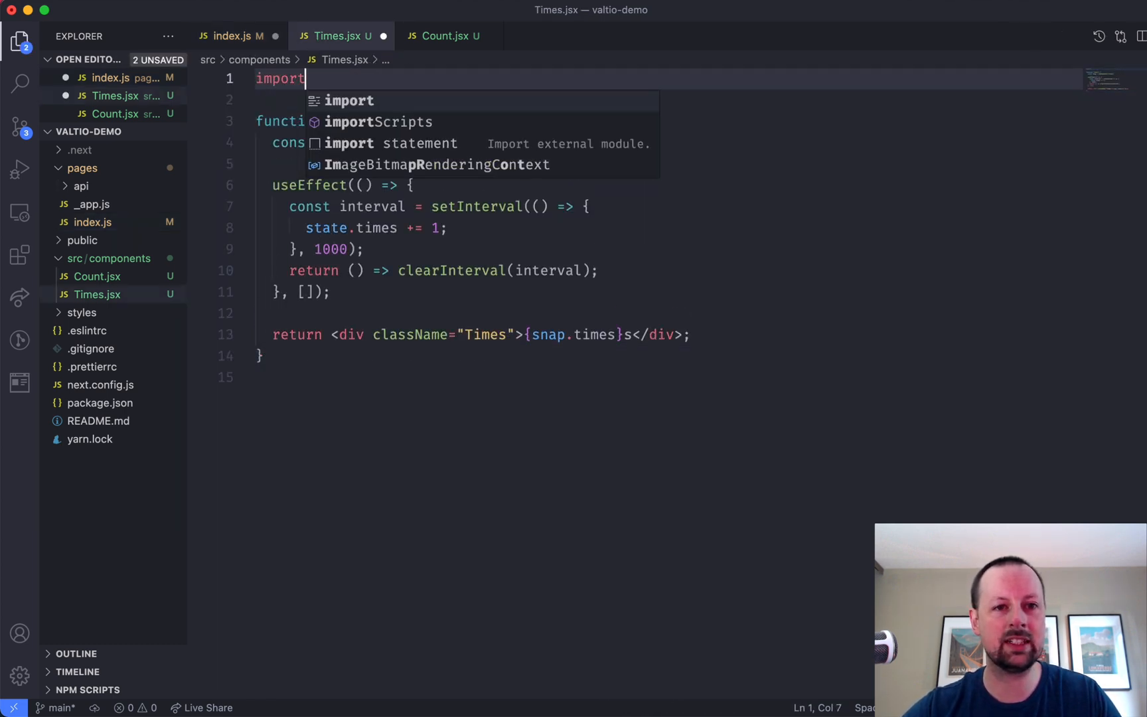
pyautogui.write('{useSnapshot } from "valtio";')
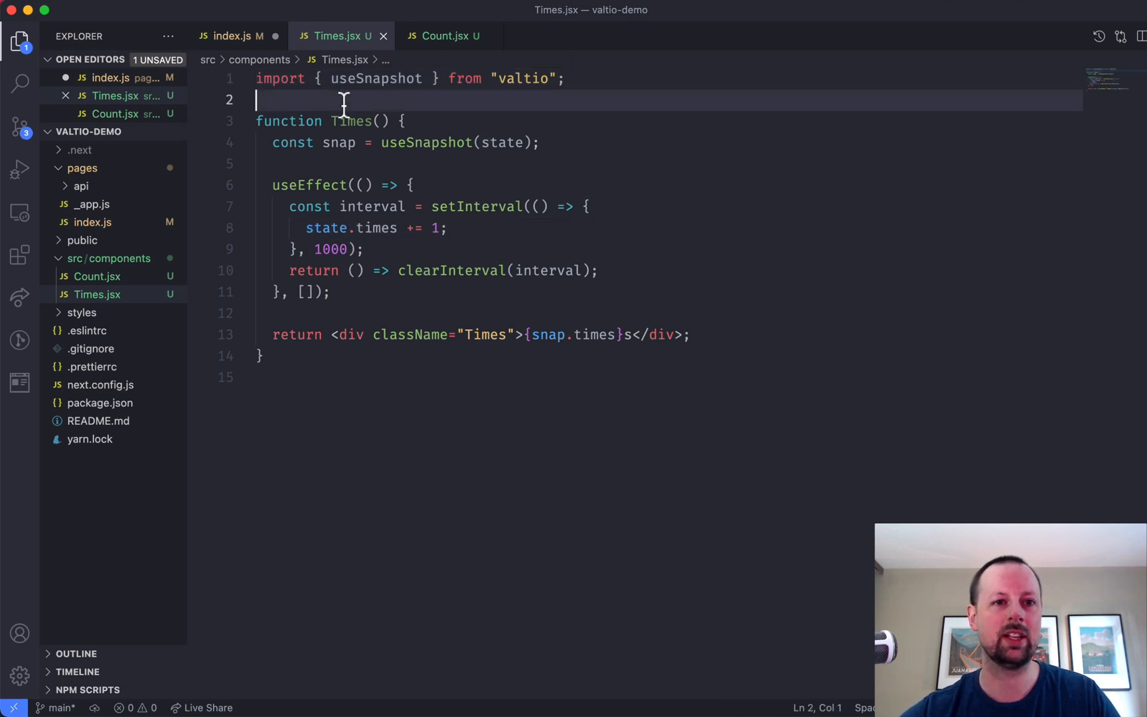
pyautogui.write('import { state } from "./state";')
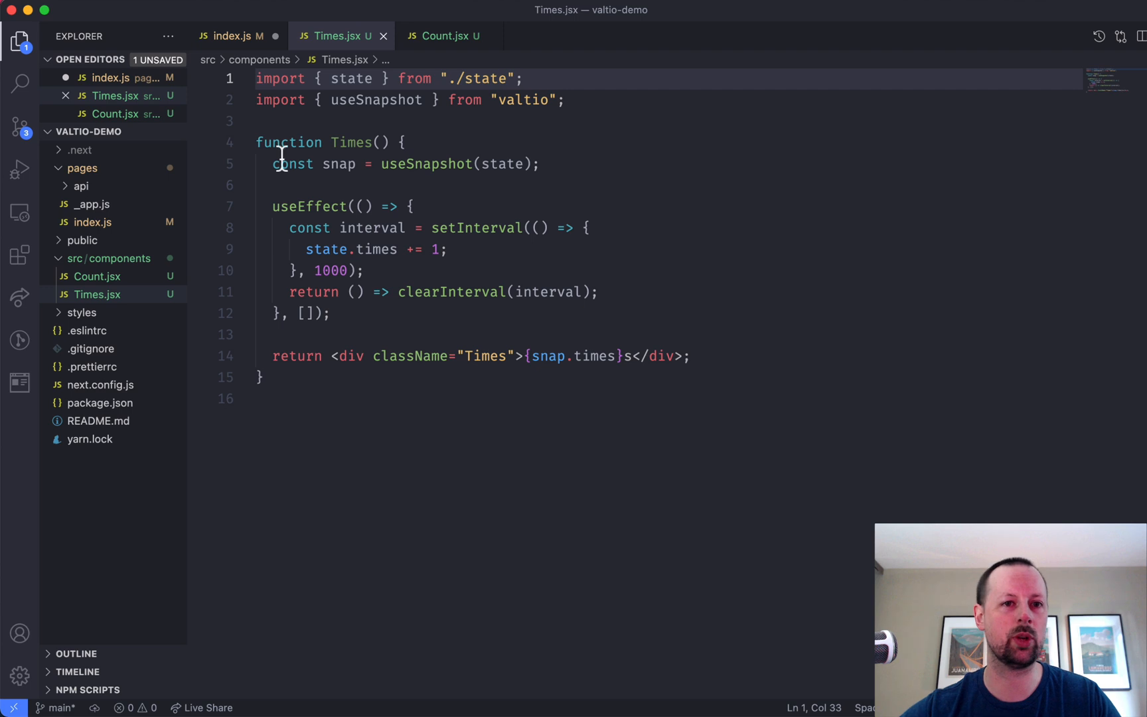
pyautogui.moveTo(446, 79)
pyautogui.write('.')
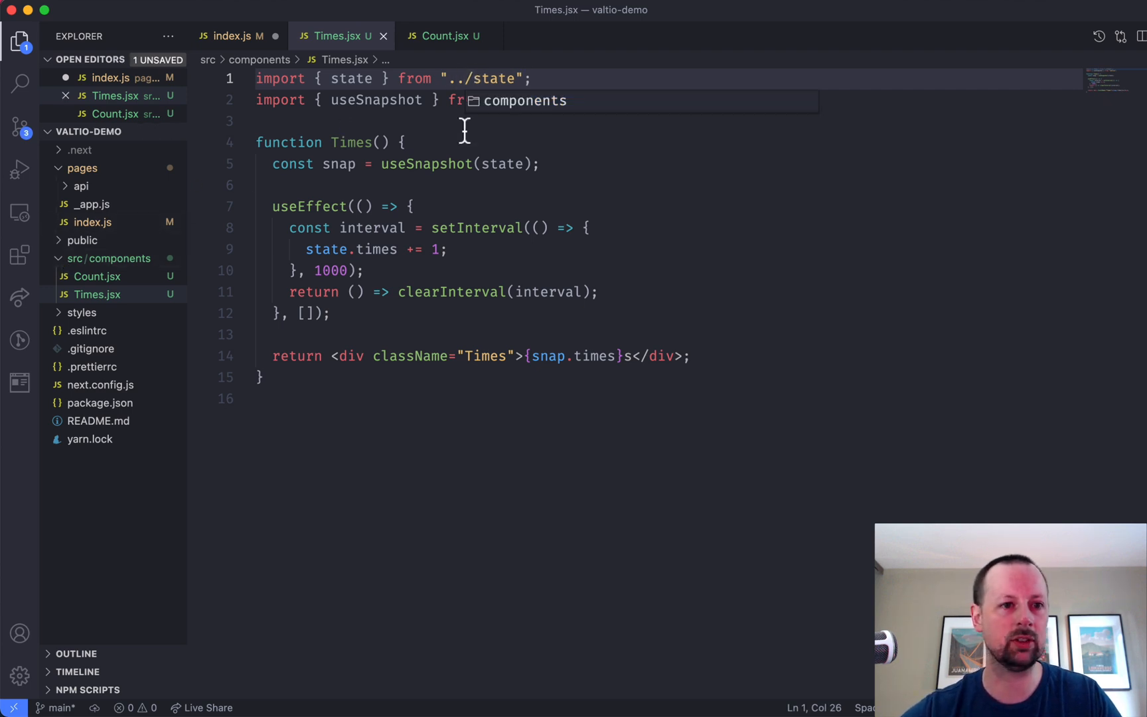
pyautogui.click(116, 132)
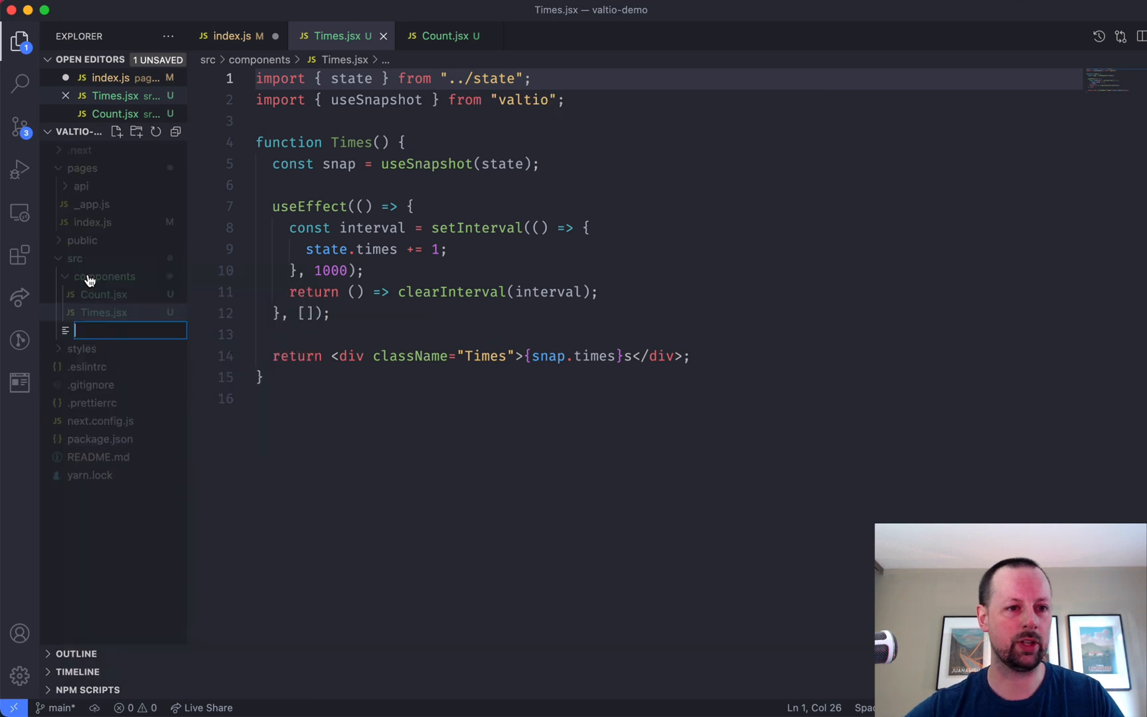
pyautogui.write('state.js')
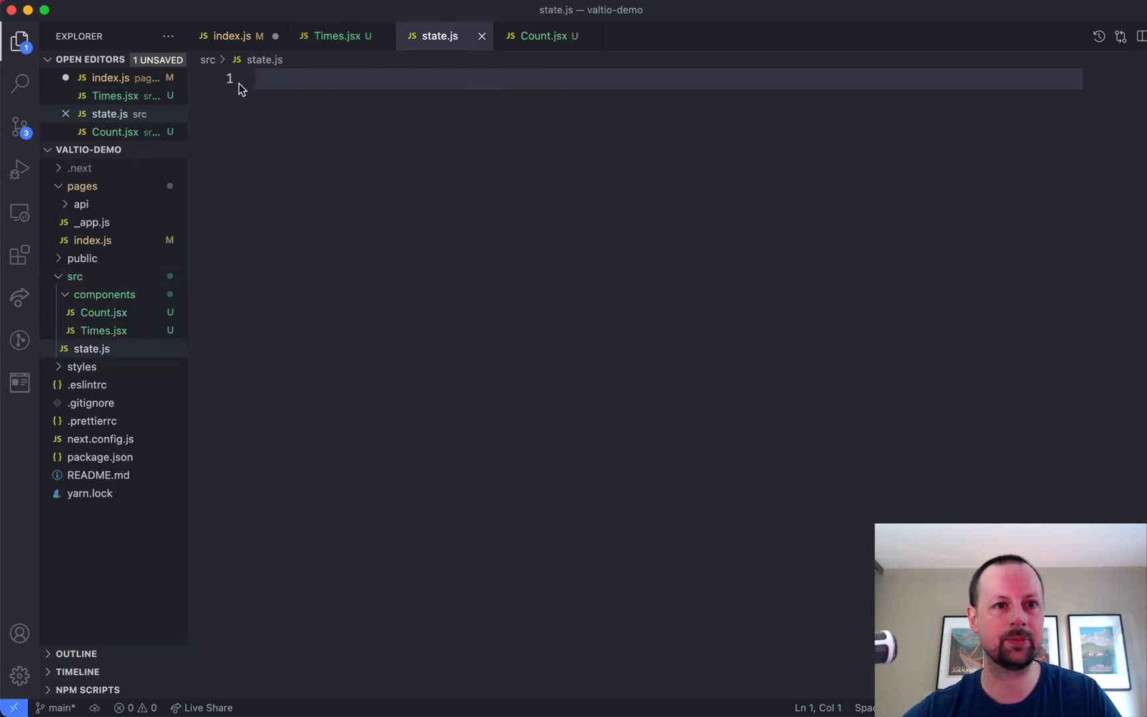
# Step: Move the times/count state proxy into state.js, importing proxy and exporting {state}
pyautogui.click(230, 36)
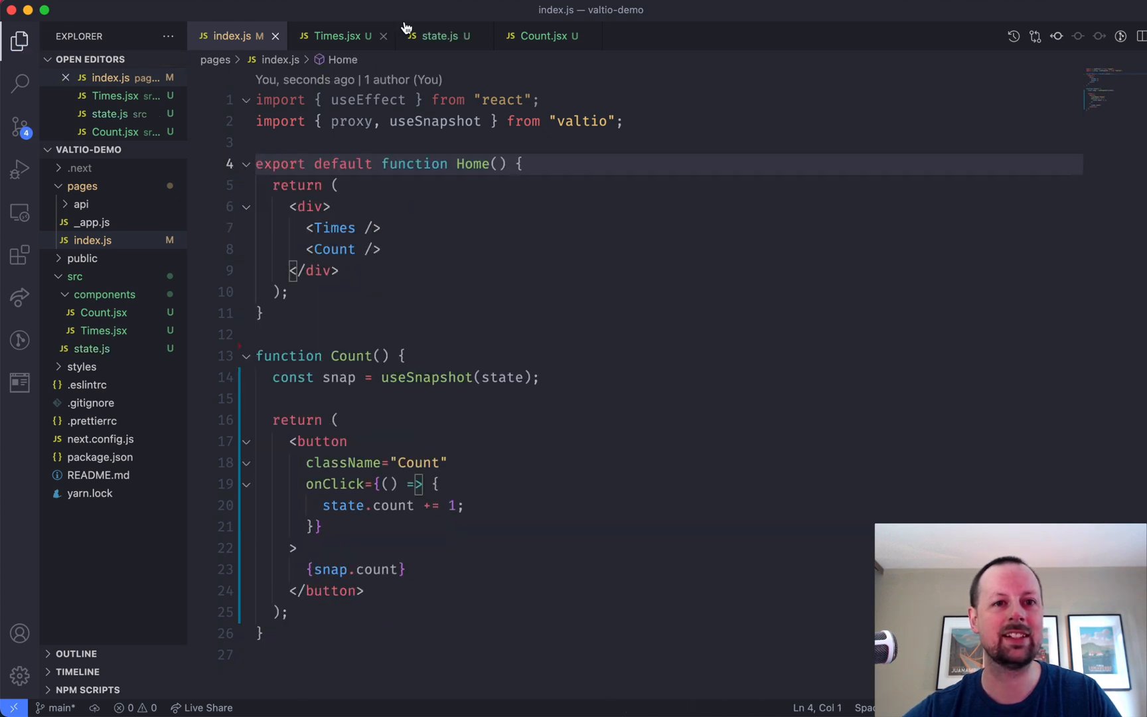
pyautogui.click(438, 35)
pyautogui.write('export')
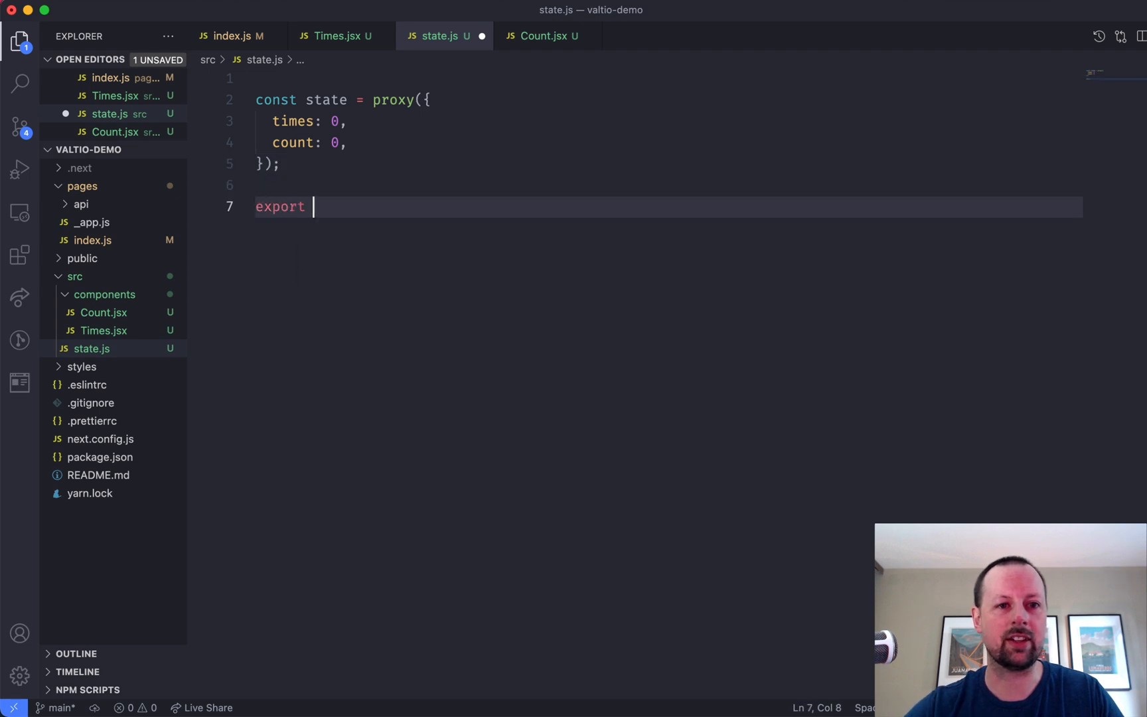
pyautogui.write('{state}')
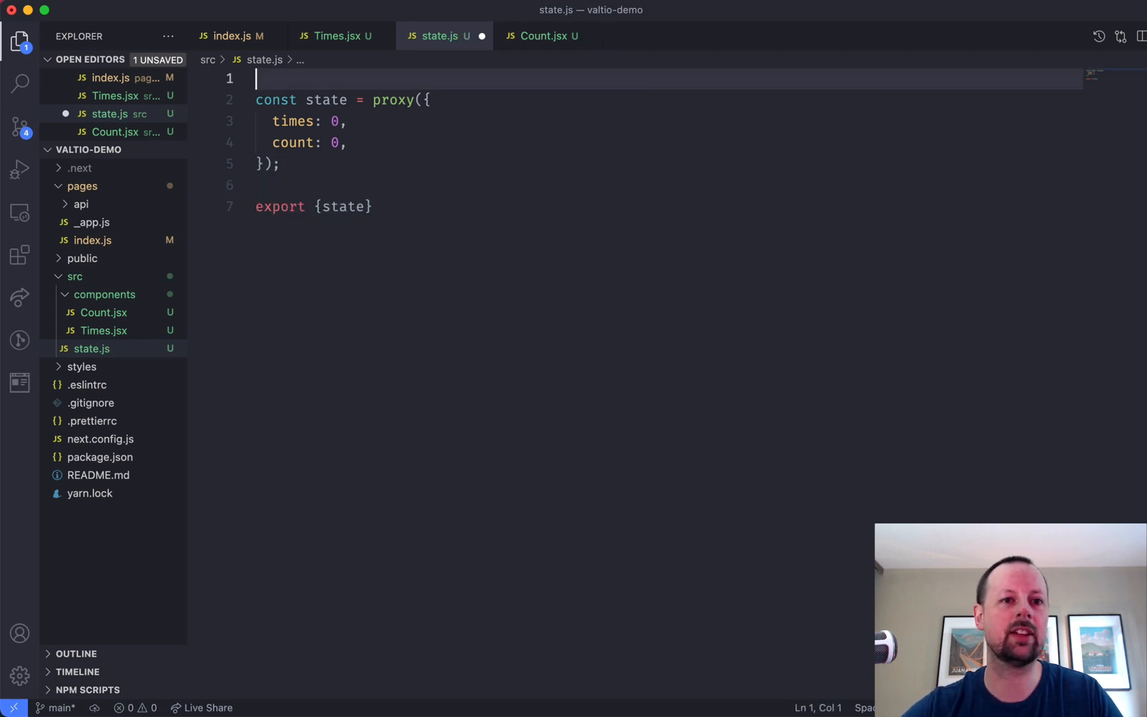
pyautogui.write('import {pro')
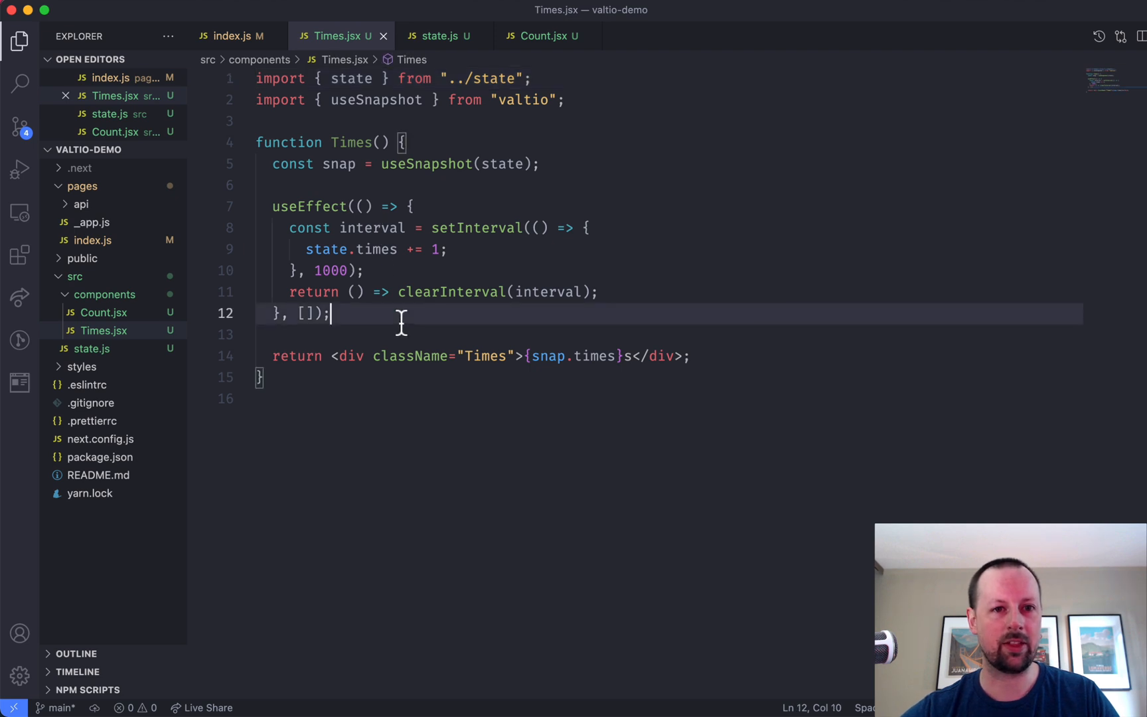
# Step: Append 'export default Times;' to Times.jsx and return to index.js
pyautogui.write('export d')
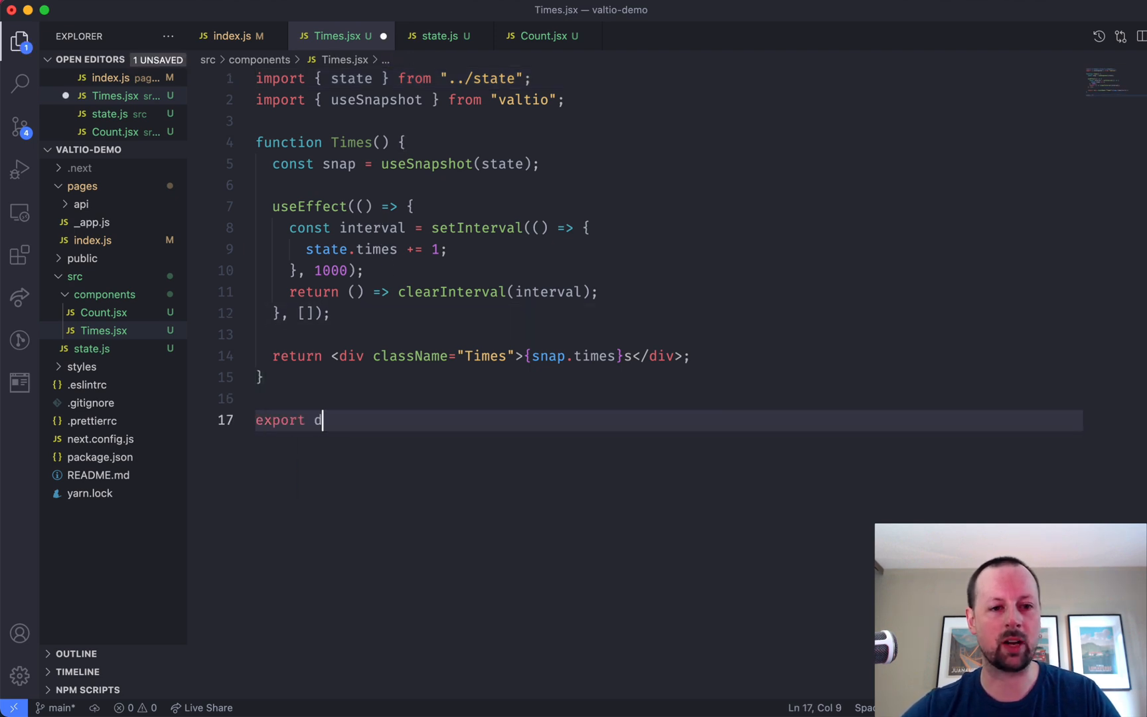
pyautogui.write('efault Times;')
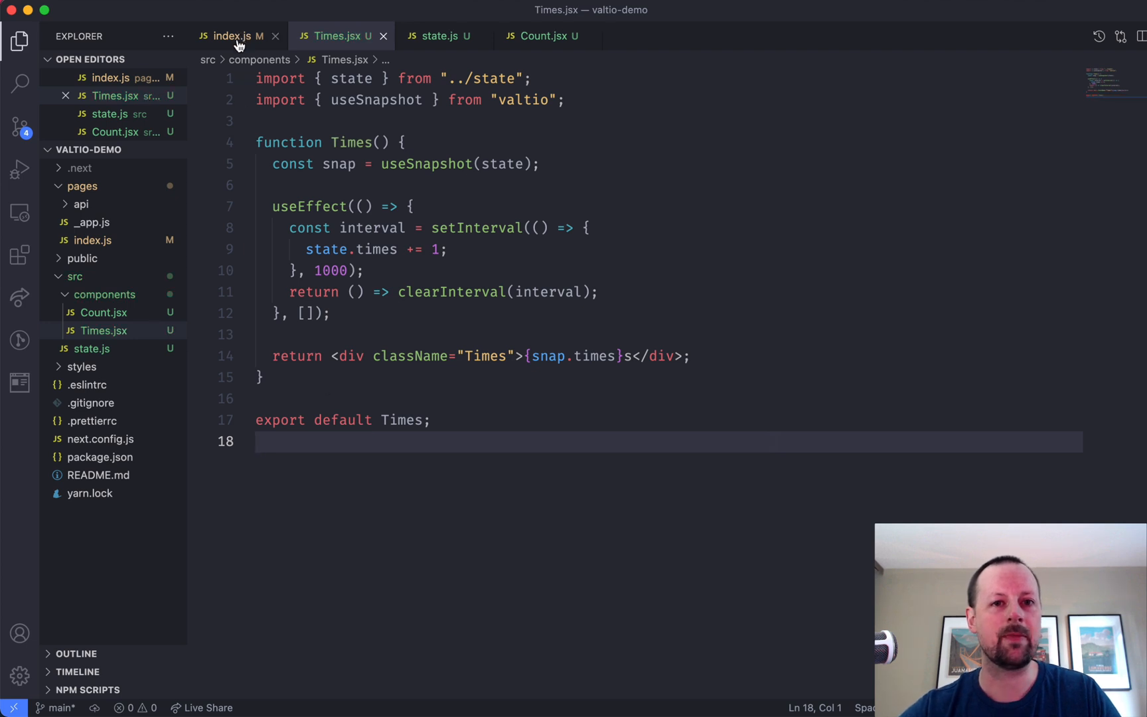
pyautogui.click(231, 36)
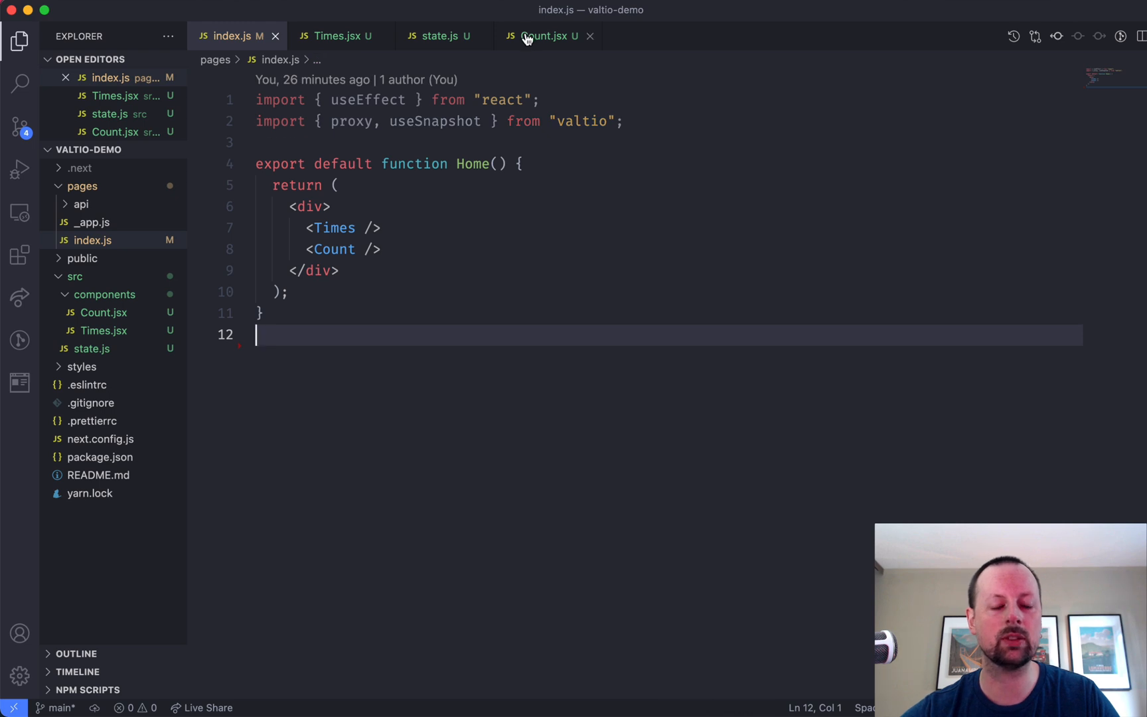
# Step: Give Count.jsx imports of state and useSnapshot from valtio plus 'export default Count;'
pyautogui.click(545, 36)
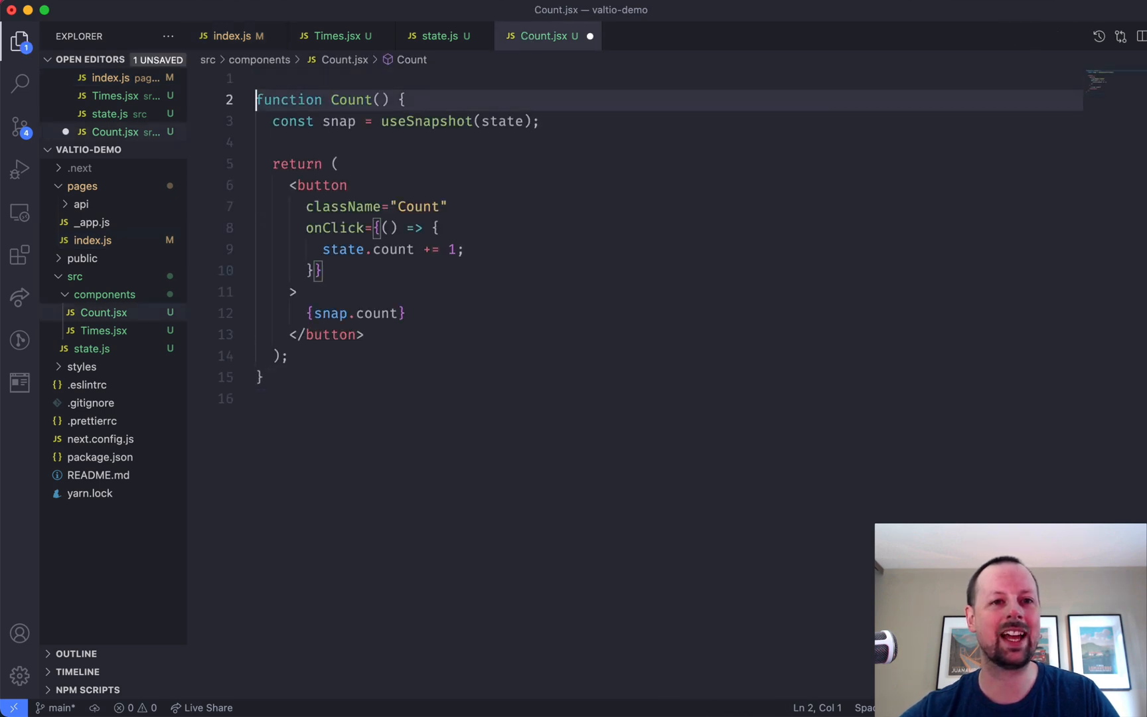
pyautogui.write('im')
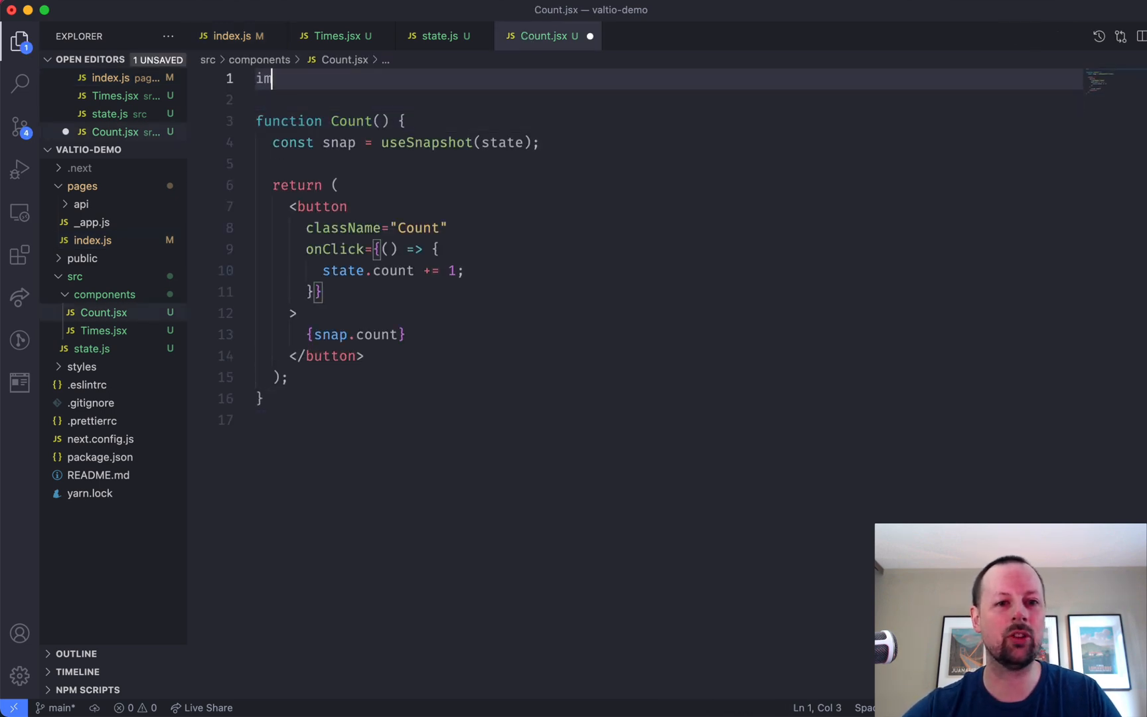
pyautogui.write('port {state} from "../state";')
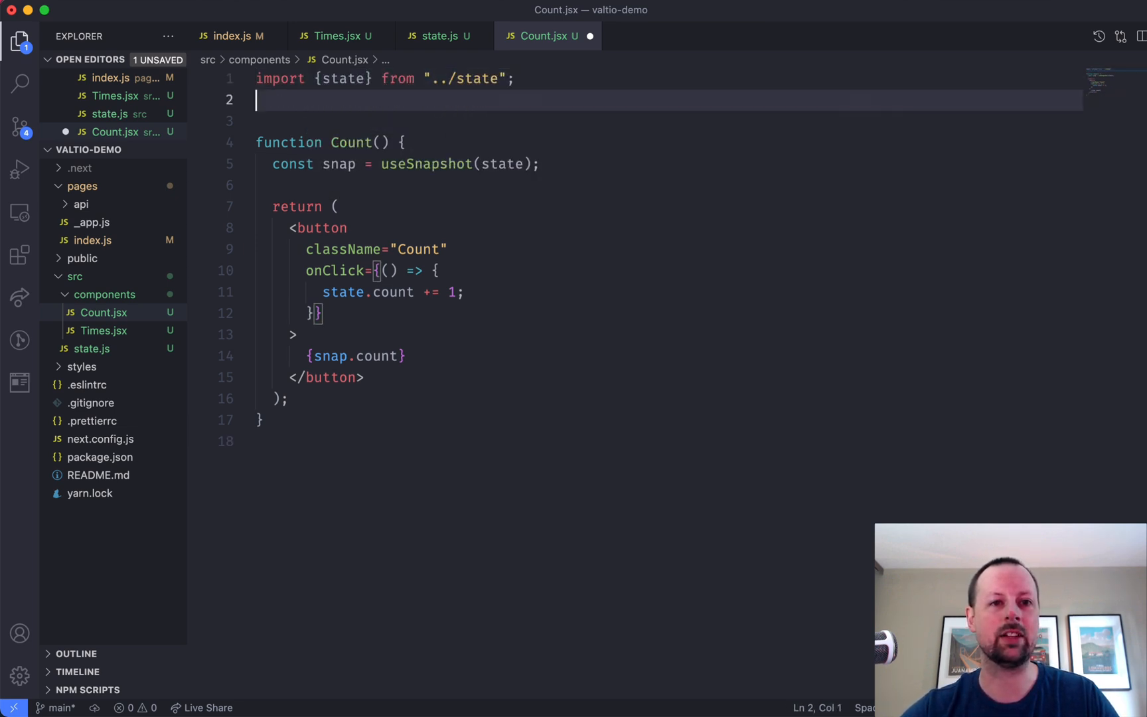
pyautogui.write('import {useSnapshot} from')
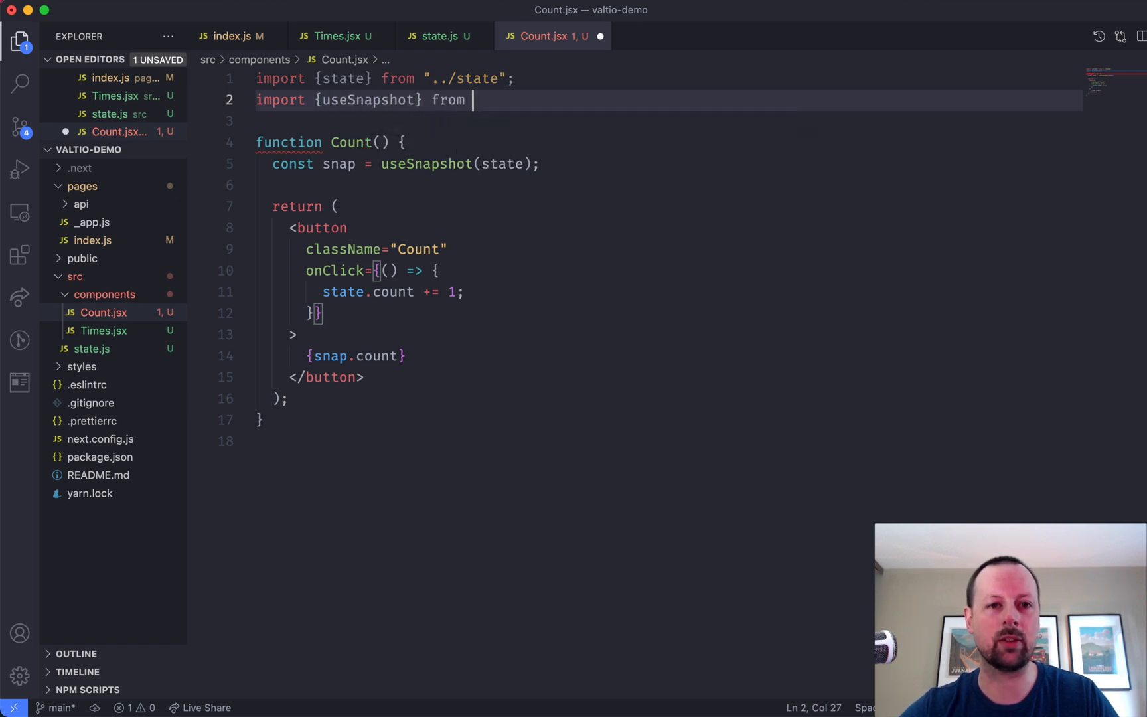
pyautogui.write('"Valtio"')
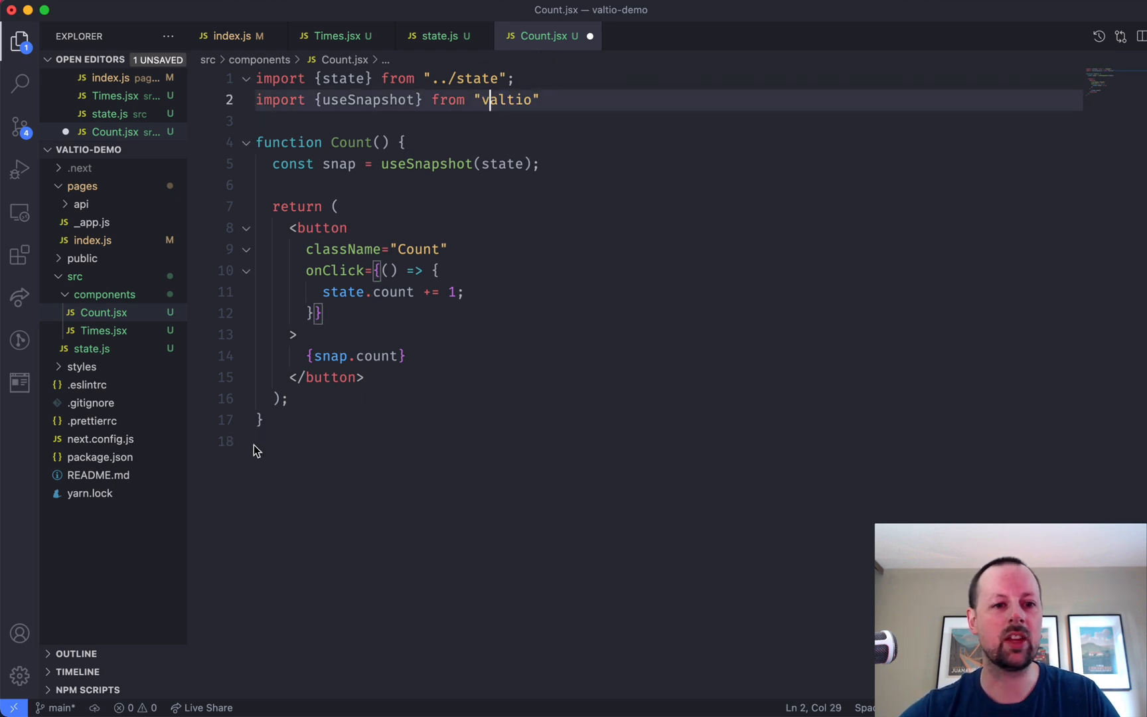
pyautogui.write('export')
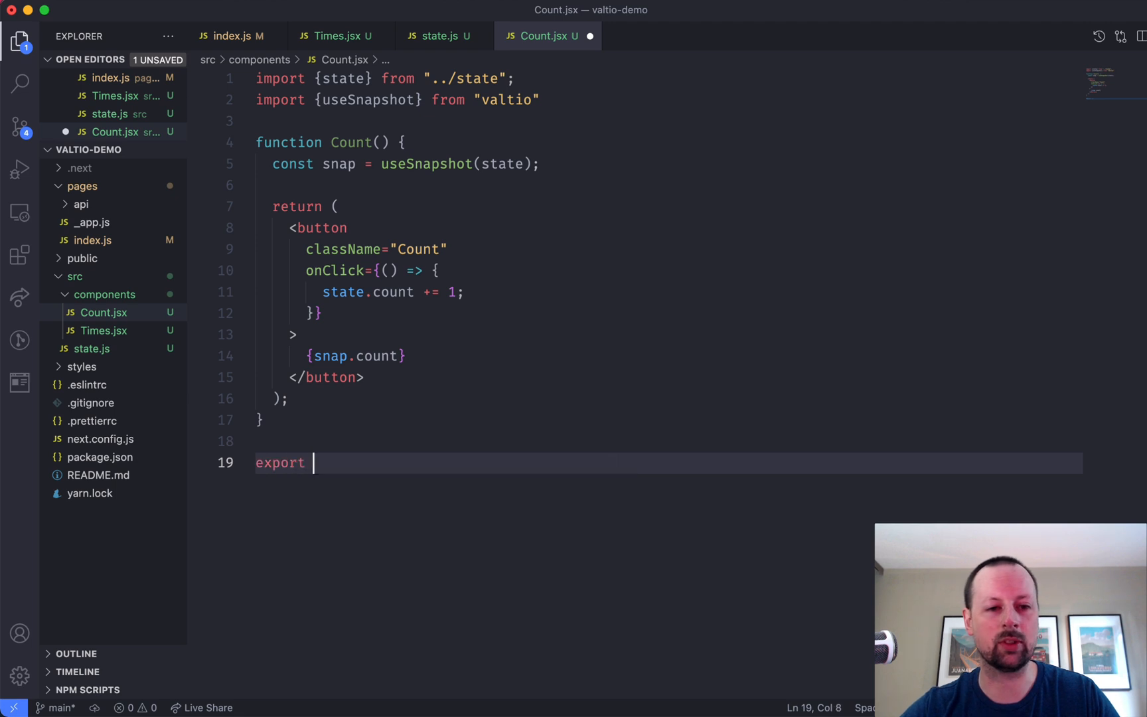
pyautogui.write('default Count;')
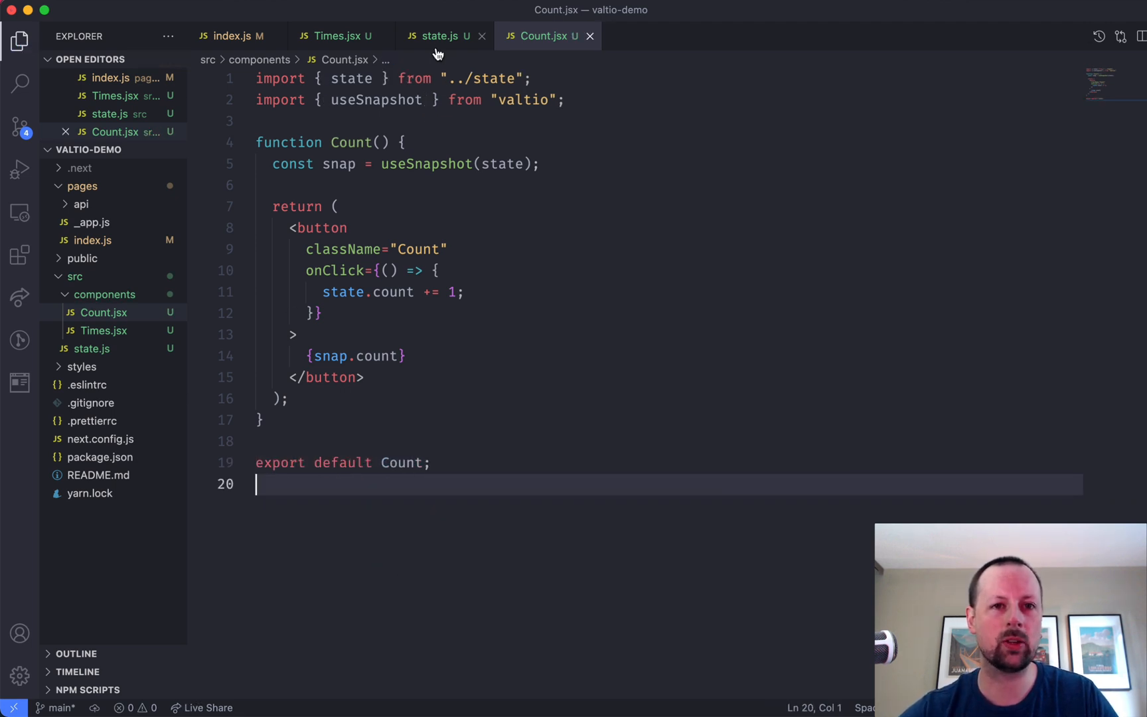
pyautogui.click(337, 36)
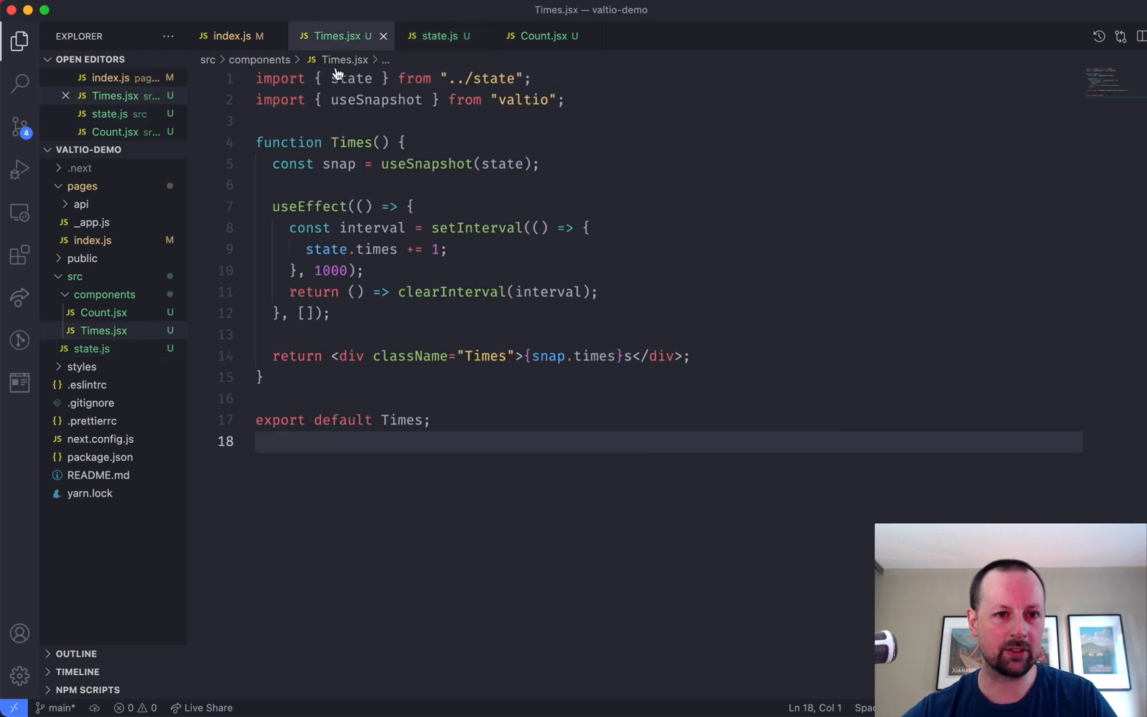
# Step: Replace index.js imports with 'import Times from "../src/components/Times"'
pyautogui.click(236, 36)
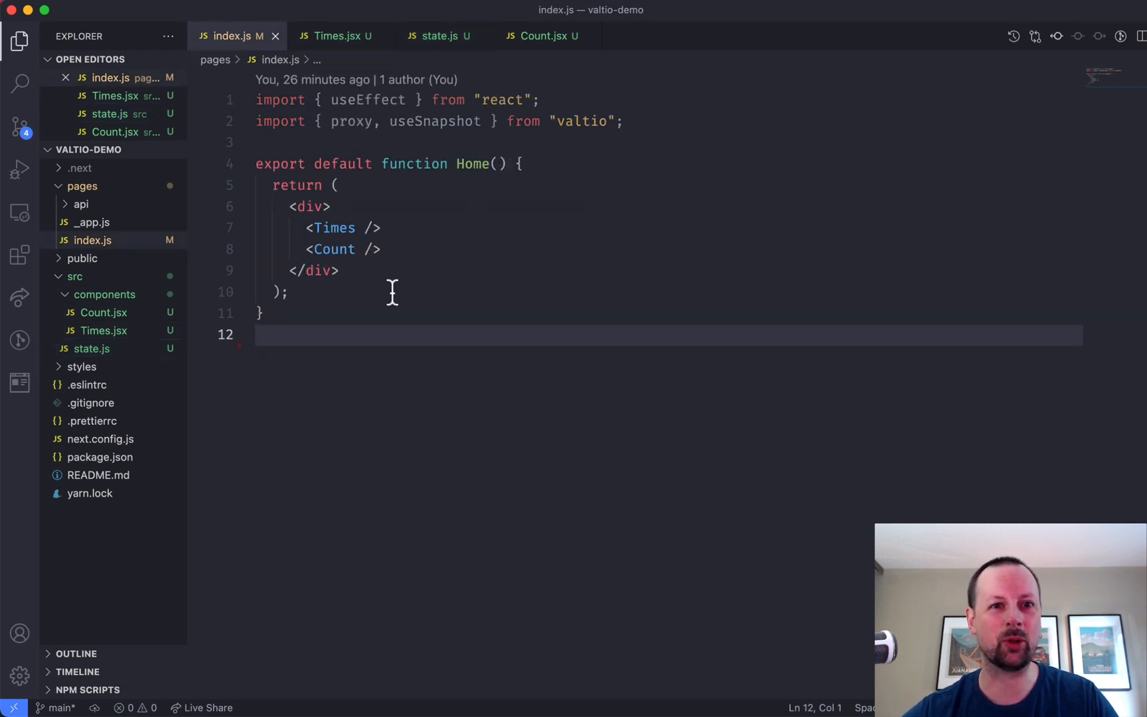
pyautogui.moveTo(417, 100)
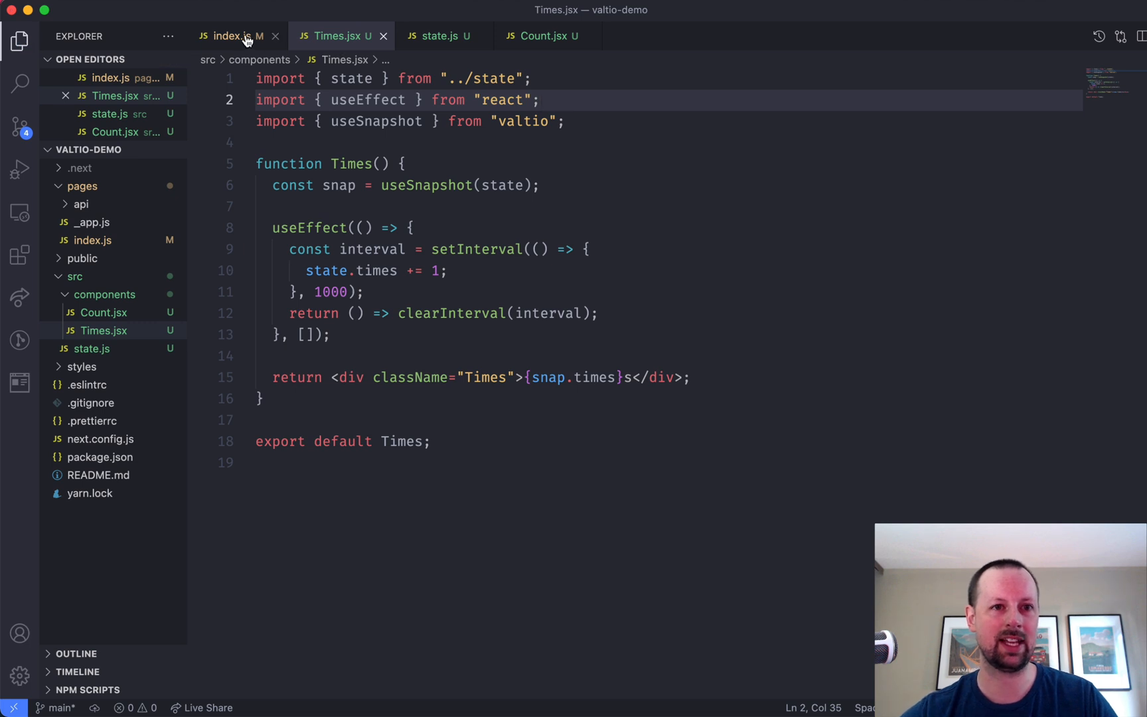
pyautogui.click(231, 36)
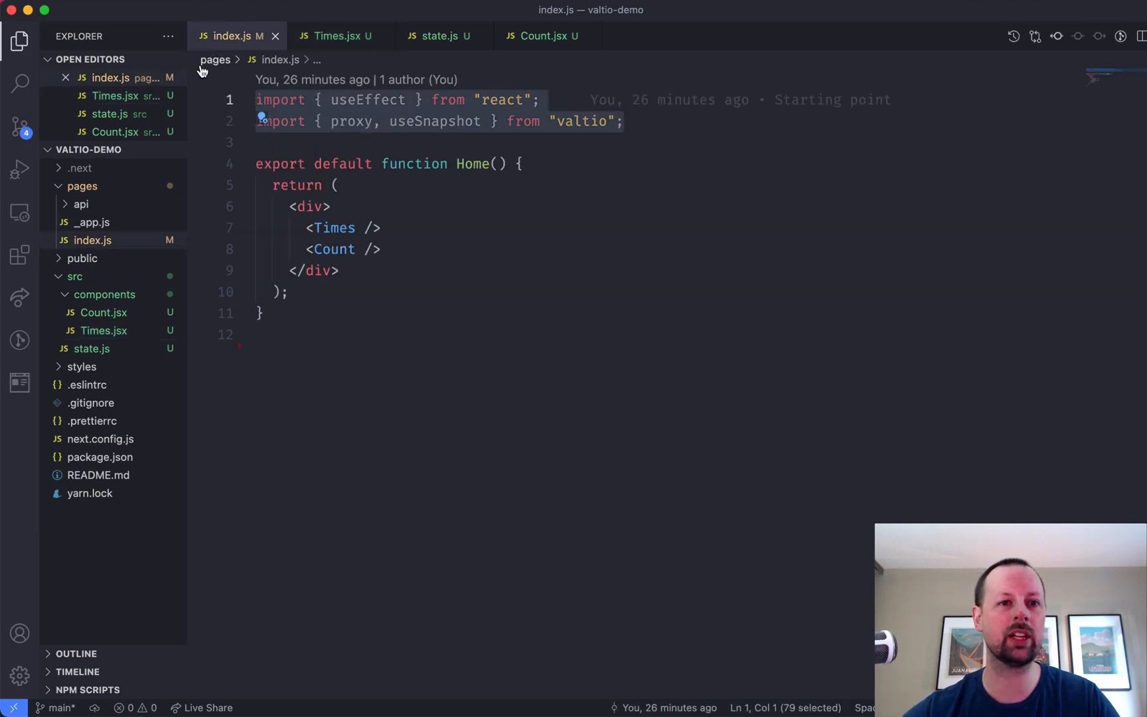
pyautogui.write('import Times from "')
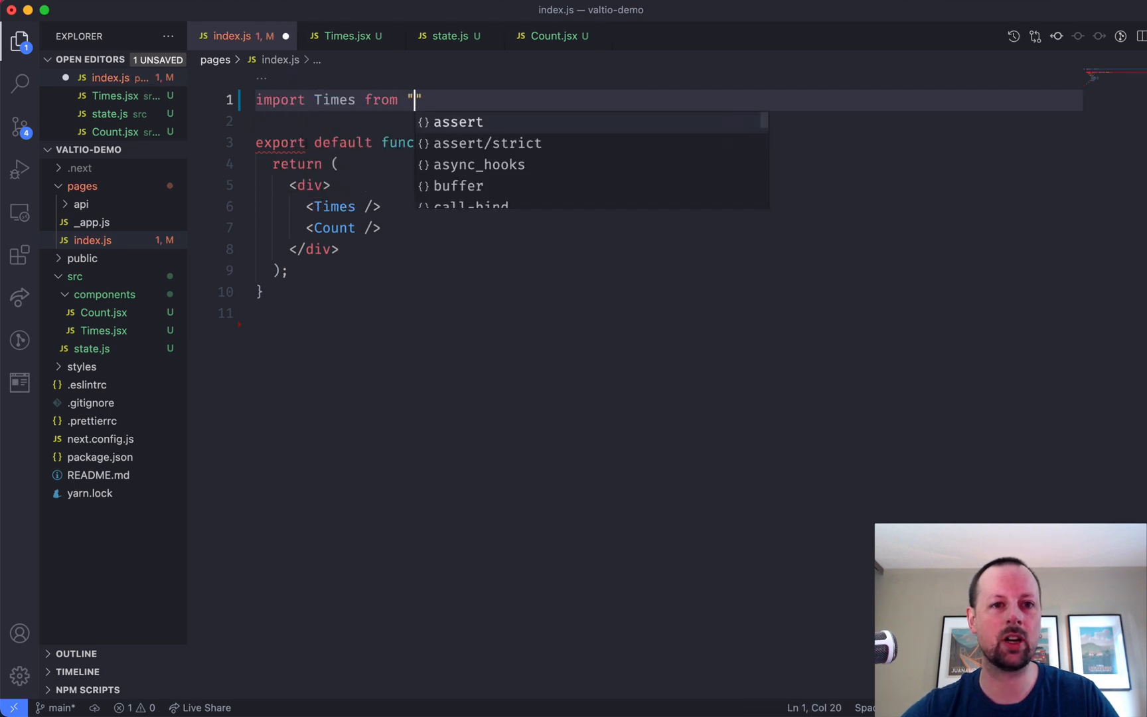
pyautogui.write('../src/')
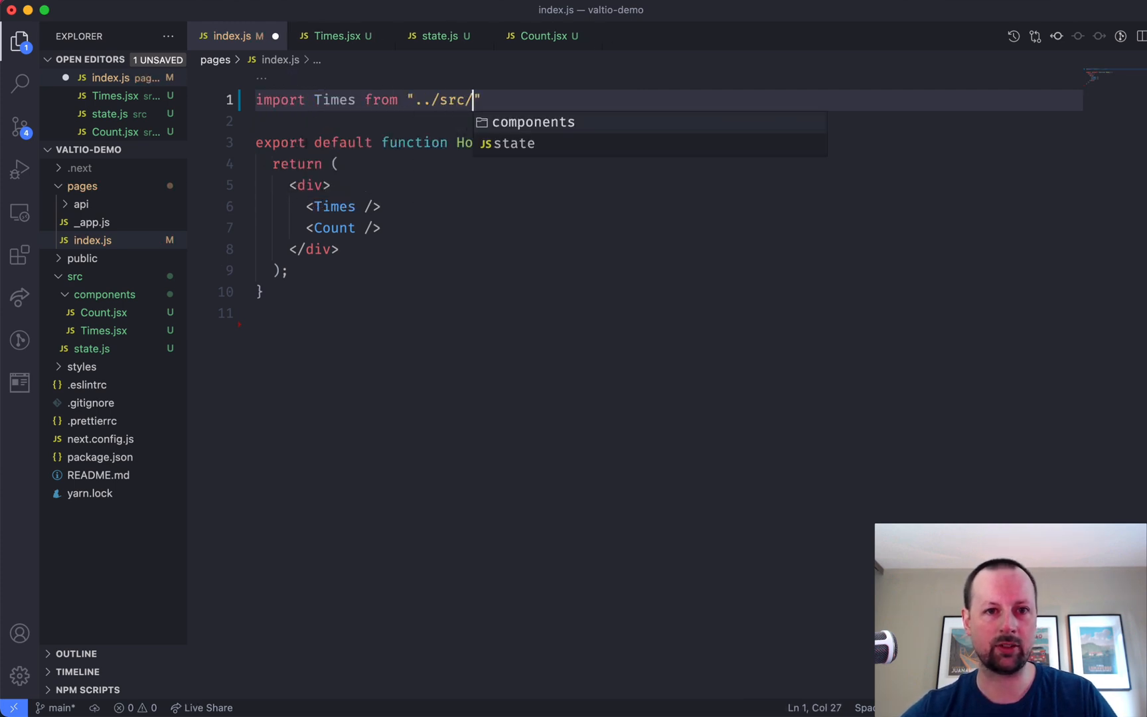
pyautogui.write('components/Times')
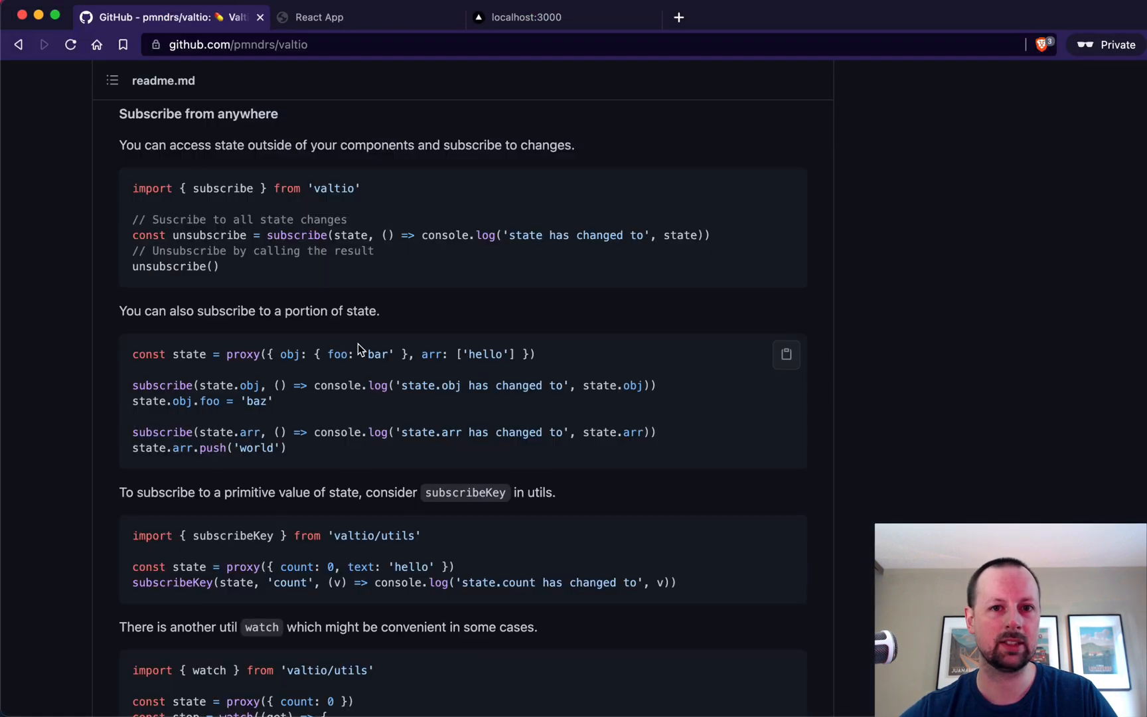
# Step: Switch to Brave to read the Valtio README's Subscribe from anywhere section
pyautogui.click(527, 16)
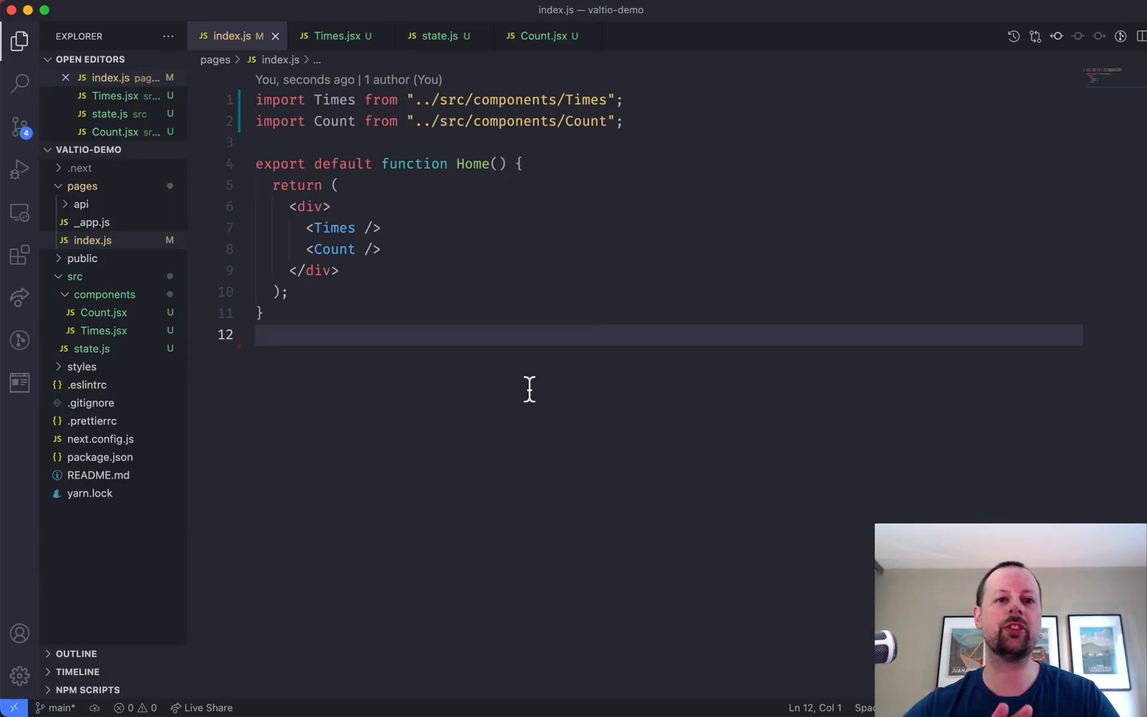
pyautogui.moveTo(472, 163)
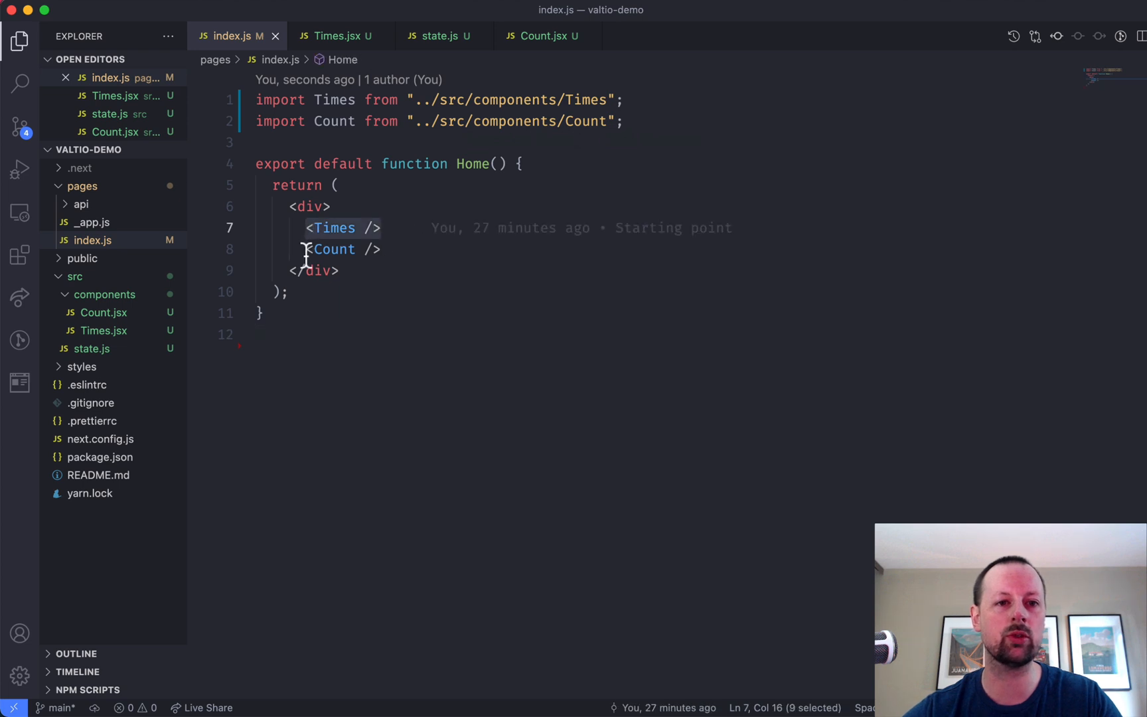
# Step: Review Times.jsx, state.js and Count.jsx, then return to index.js
pyautogui.click(337, 36)
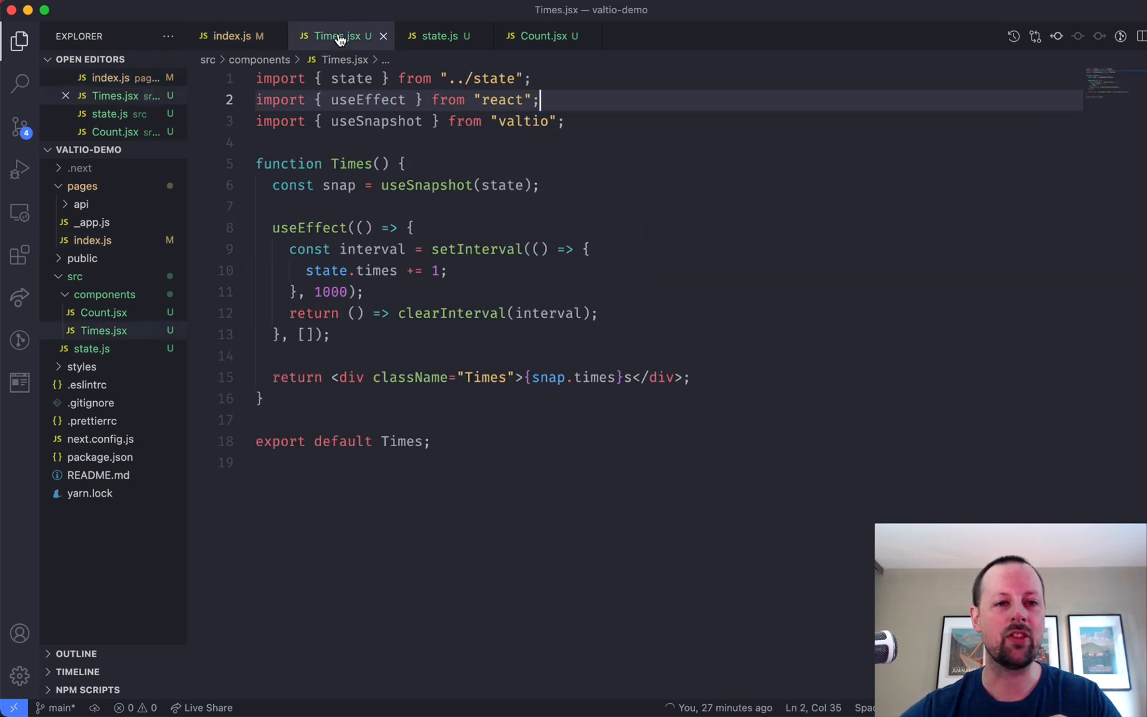
pyautogui.moveTo(352, 78)
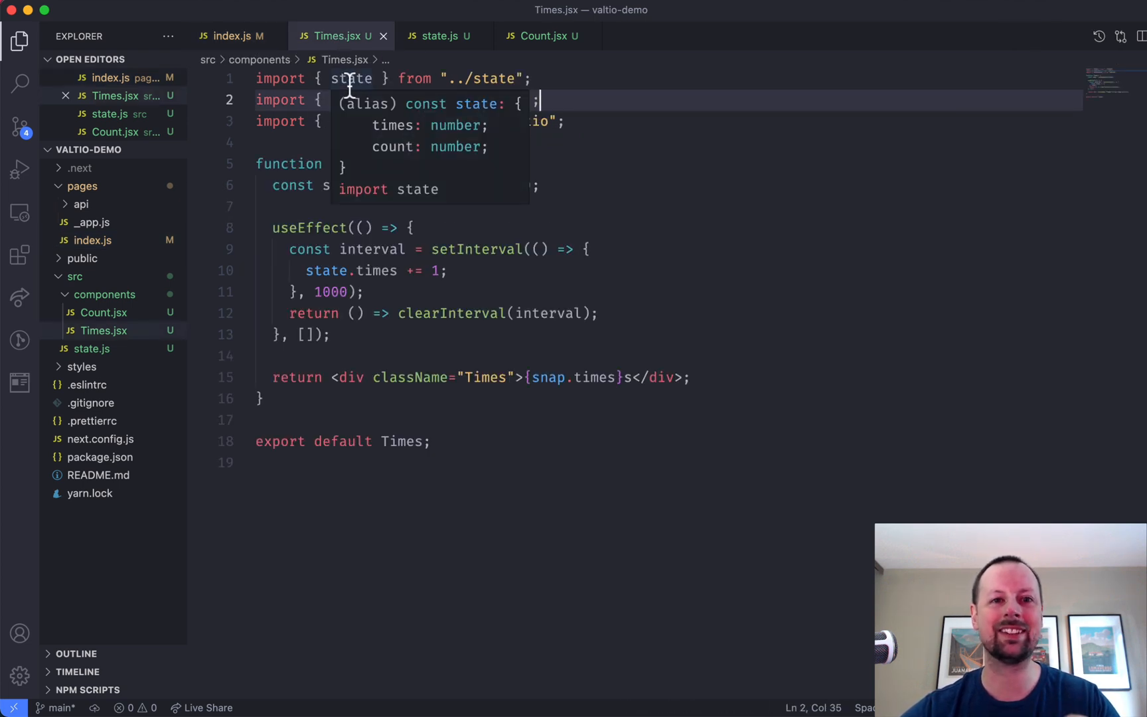
pyautogui.click(438, 36)
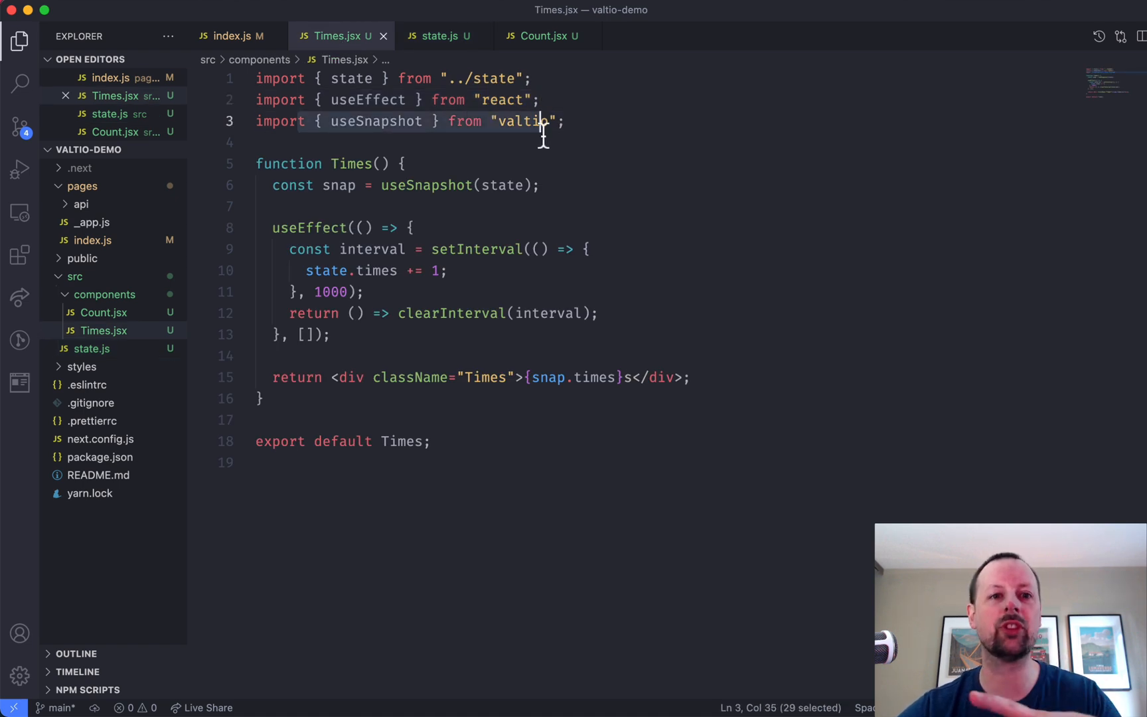
pyautogui.moveTo(333, 205)
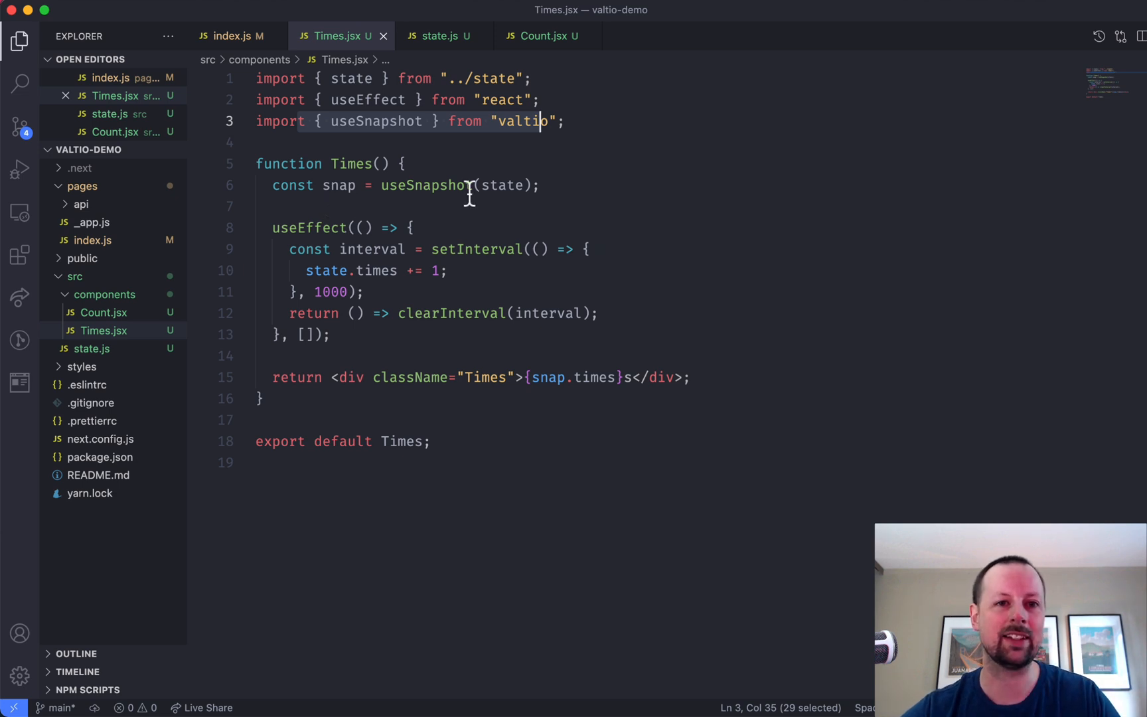
pyautogui.click(546, 36)
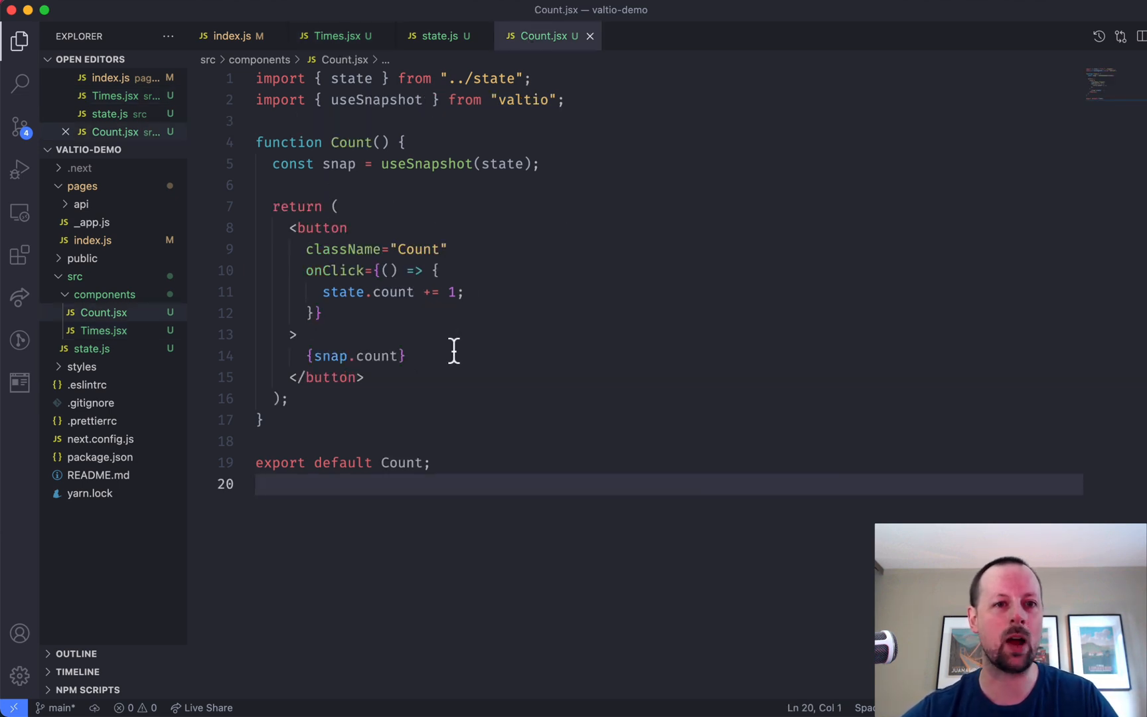
pyautogui.click(232, 36)
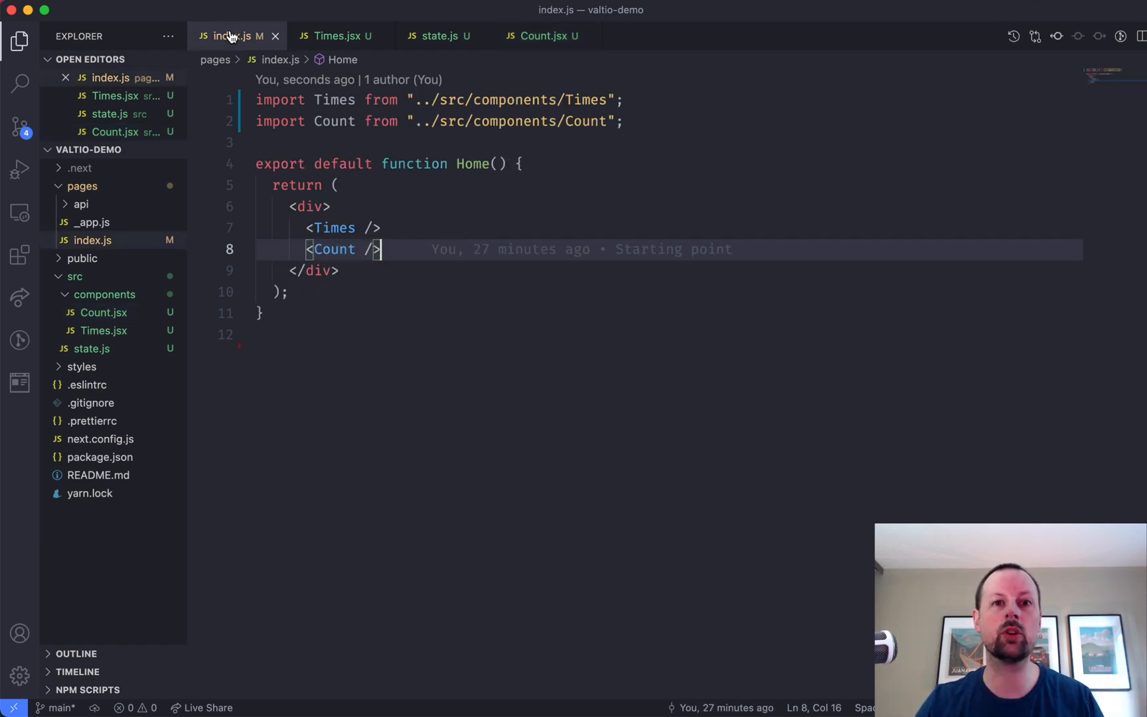
pyautogui.moveTo(380, 271)
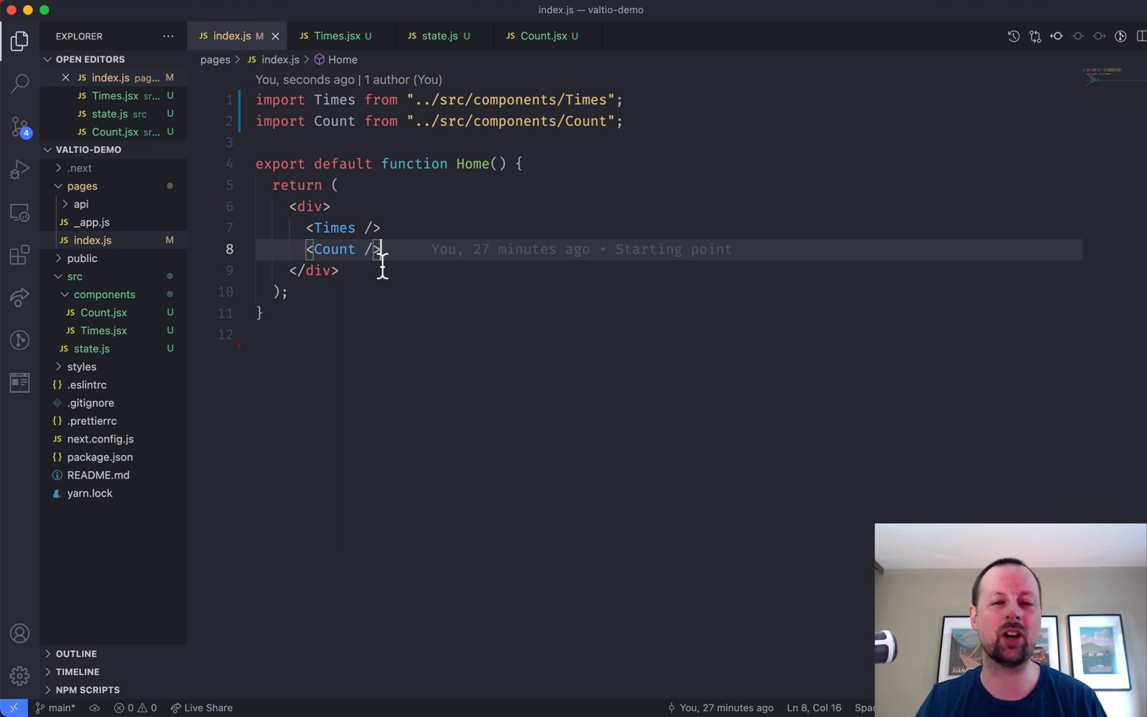
pyautogui.moveTo(472, 341)
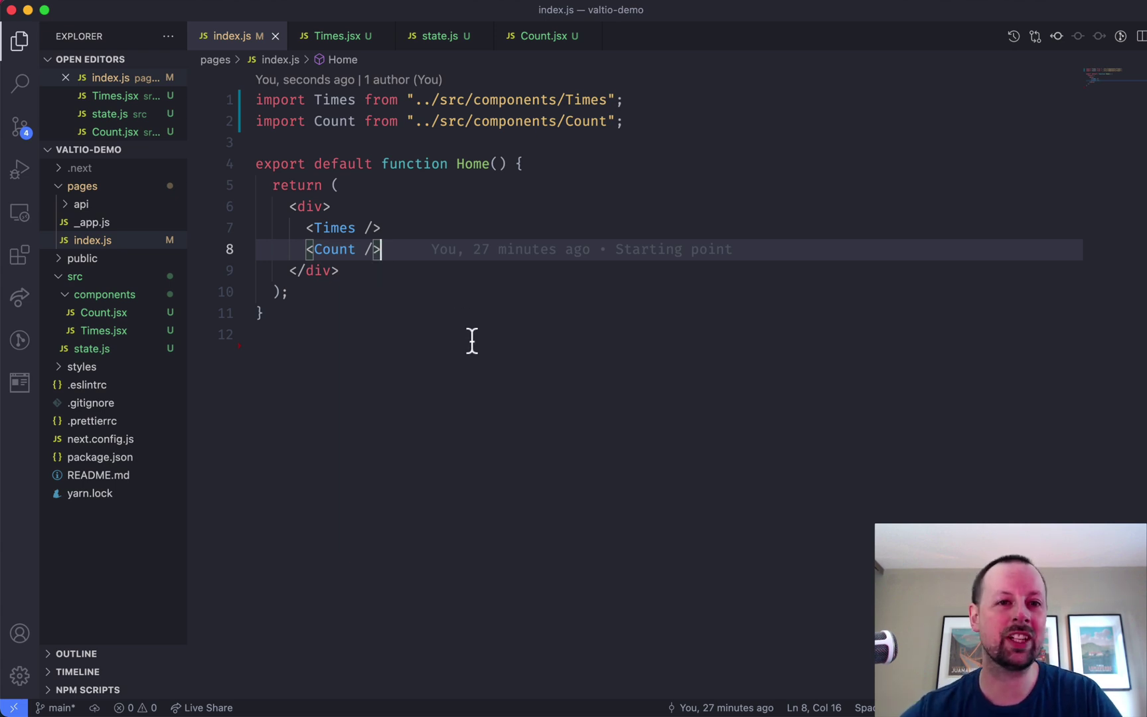
pyautogui.moveTo(512, 277)
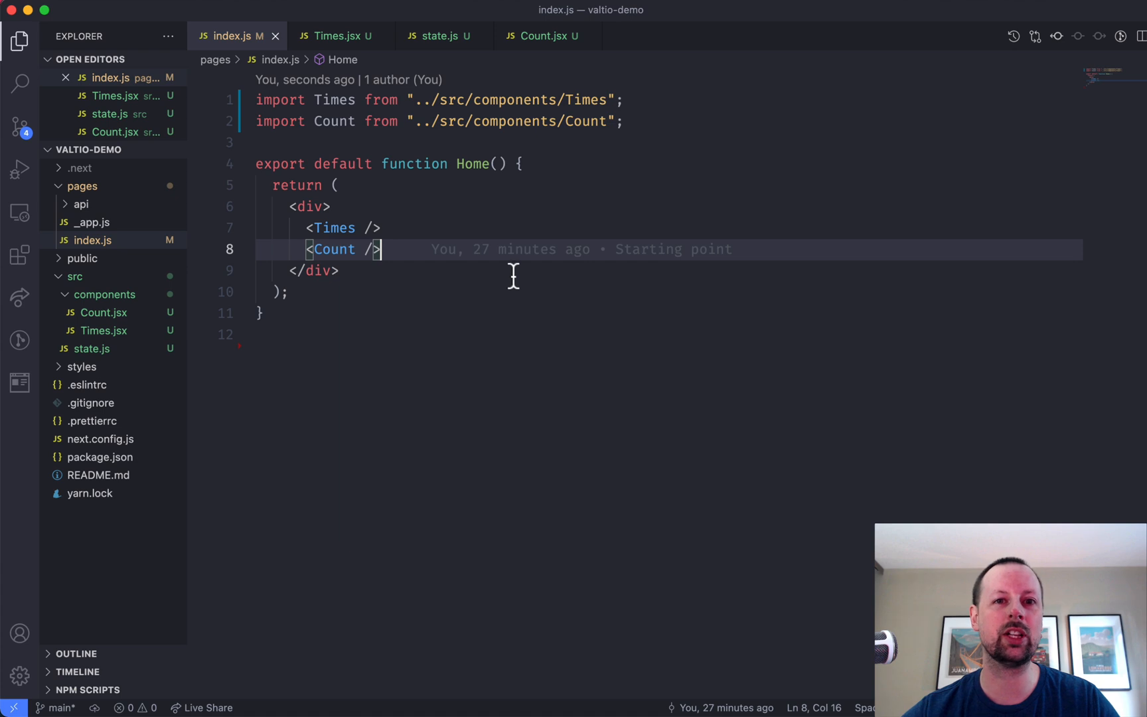